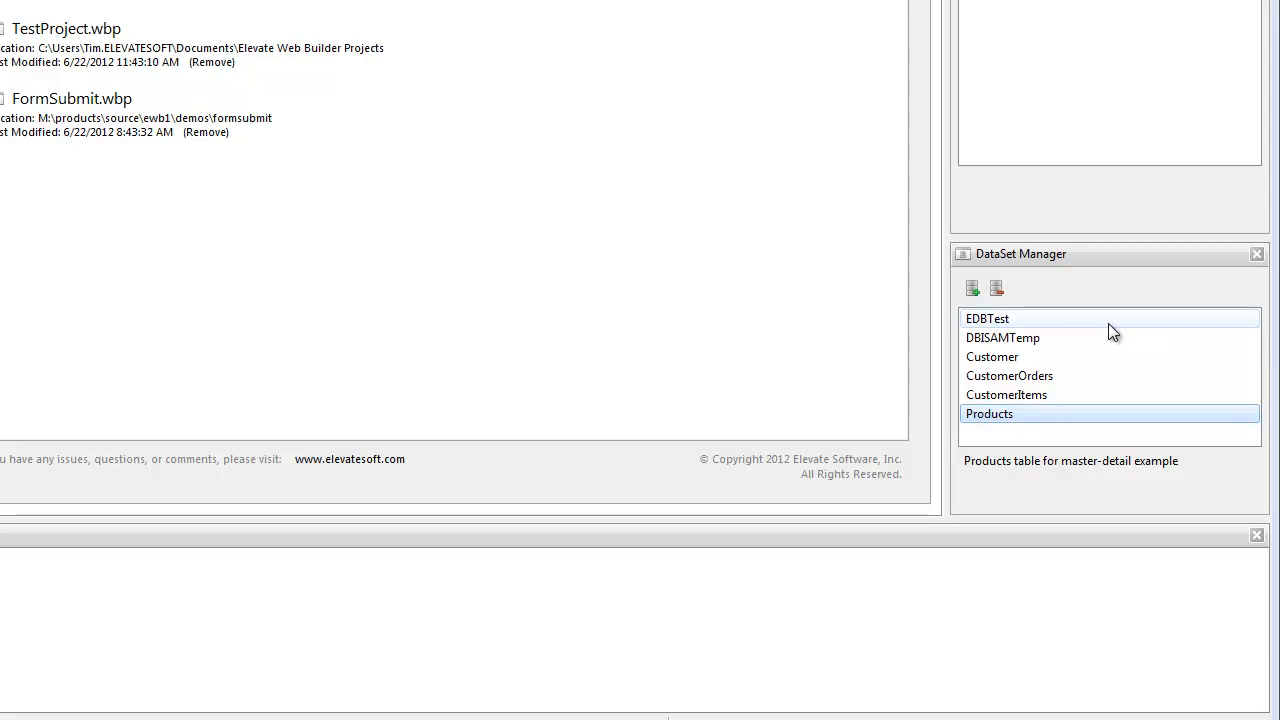
mouse_move(1100, 312)
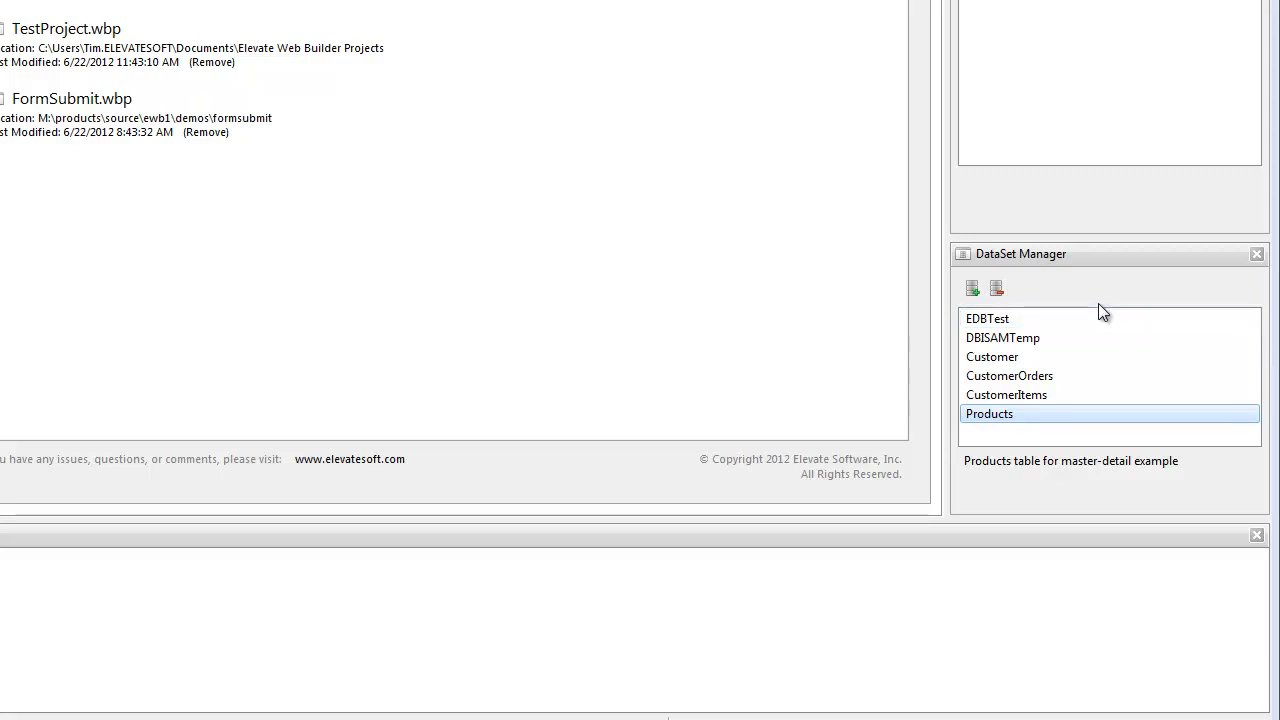
mouse_move(1100, 304)
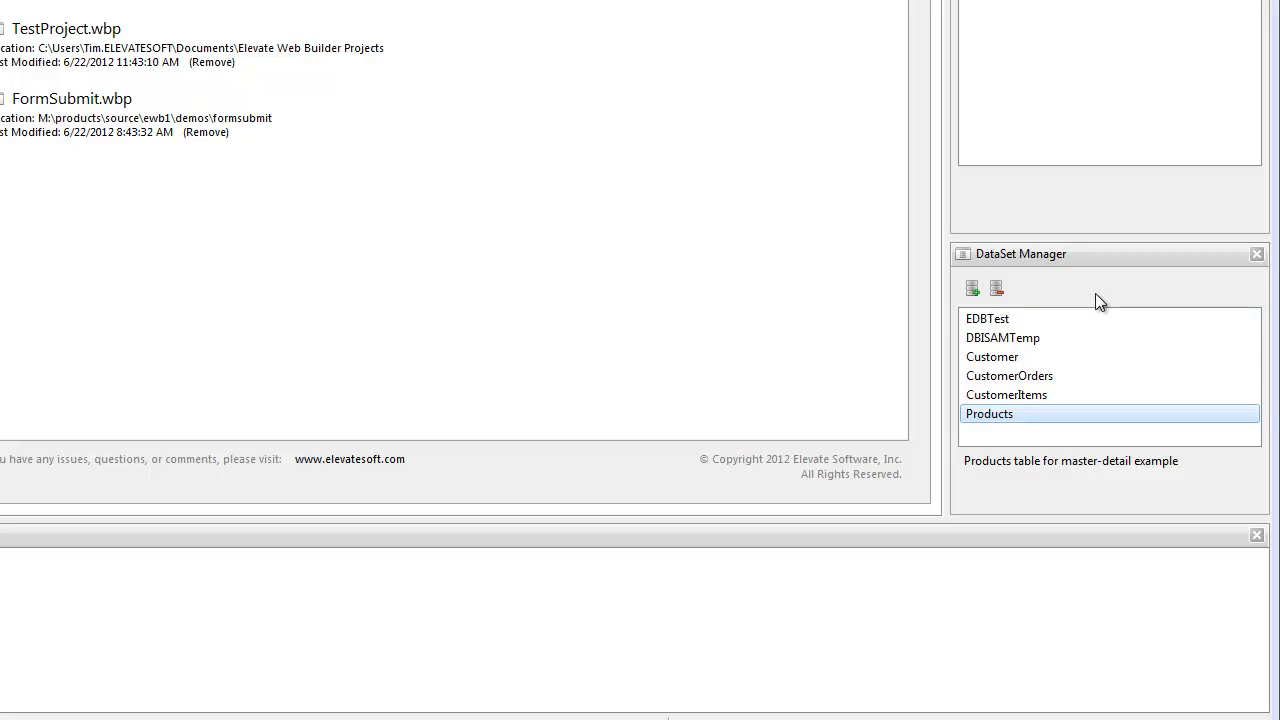
mouse_move(1008, 420)
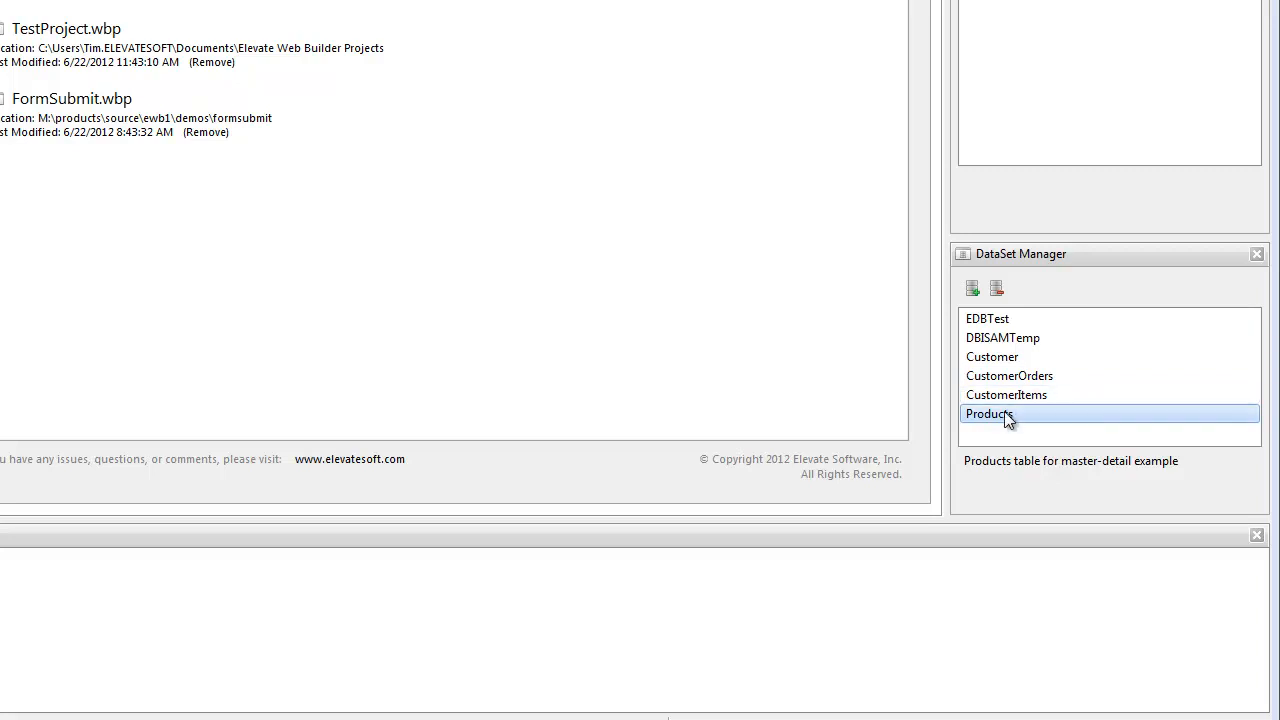
- Open the Products dataset editor showing its DBISAM type, name and description
double_click(988, 414)
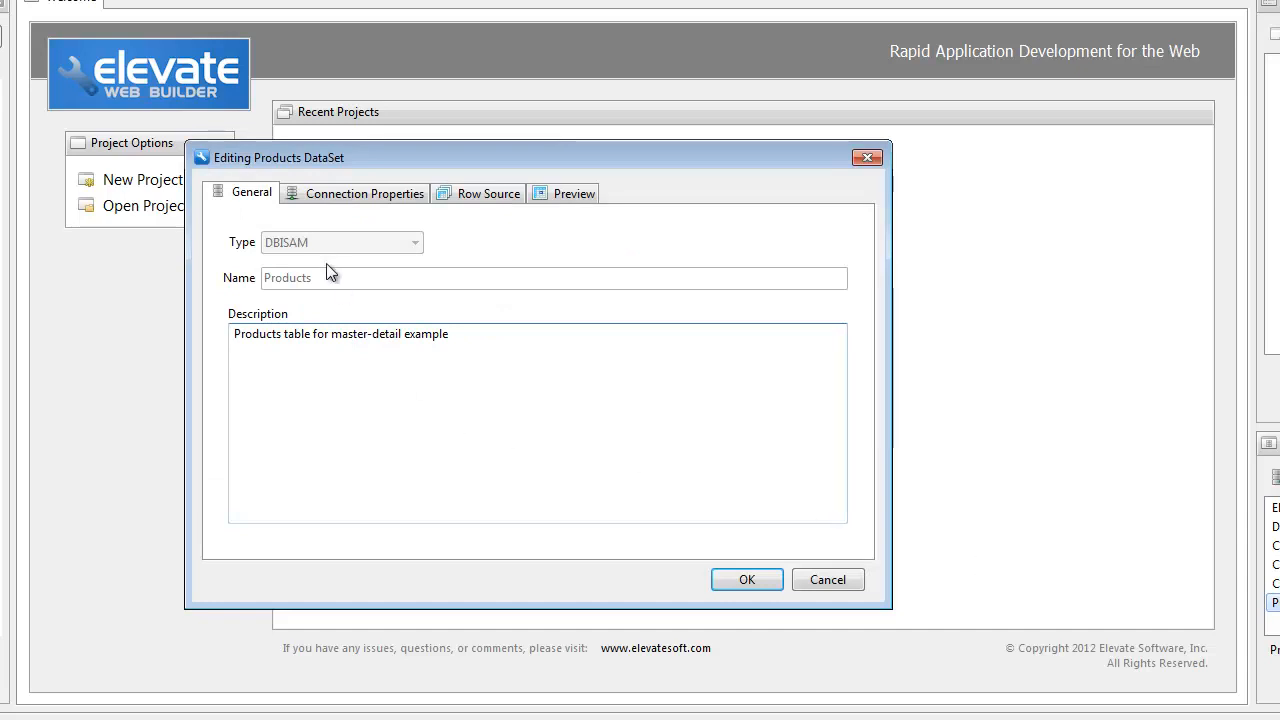
mouse_move(408, 250)
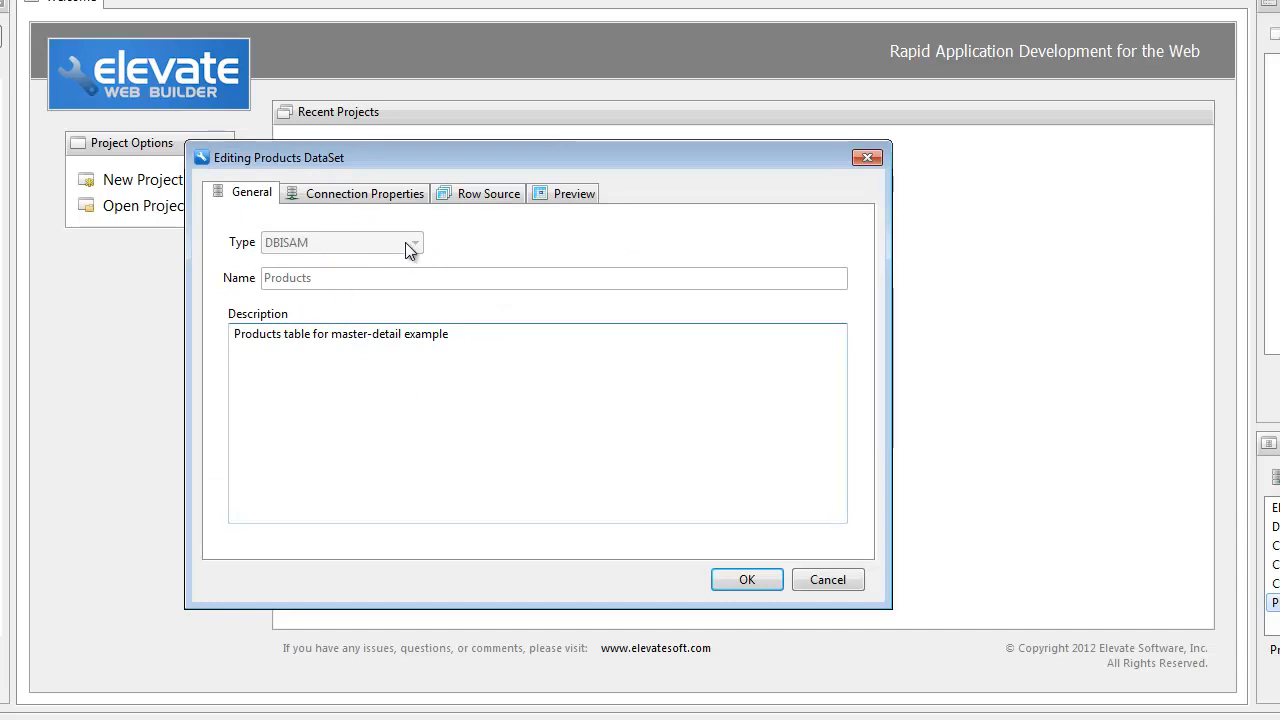
mouse_move(352, 278)
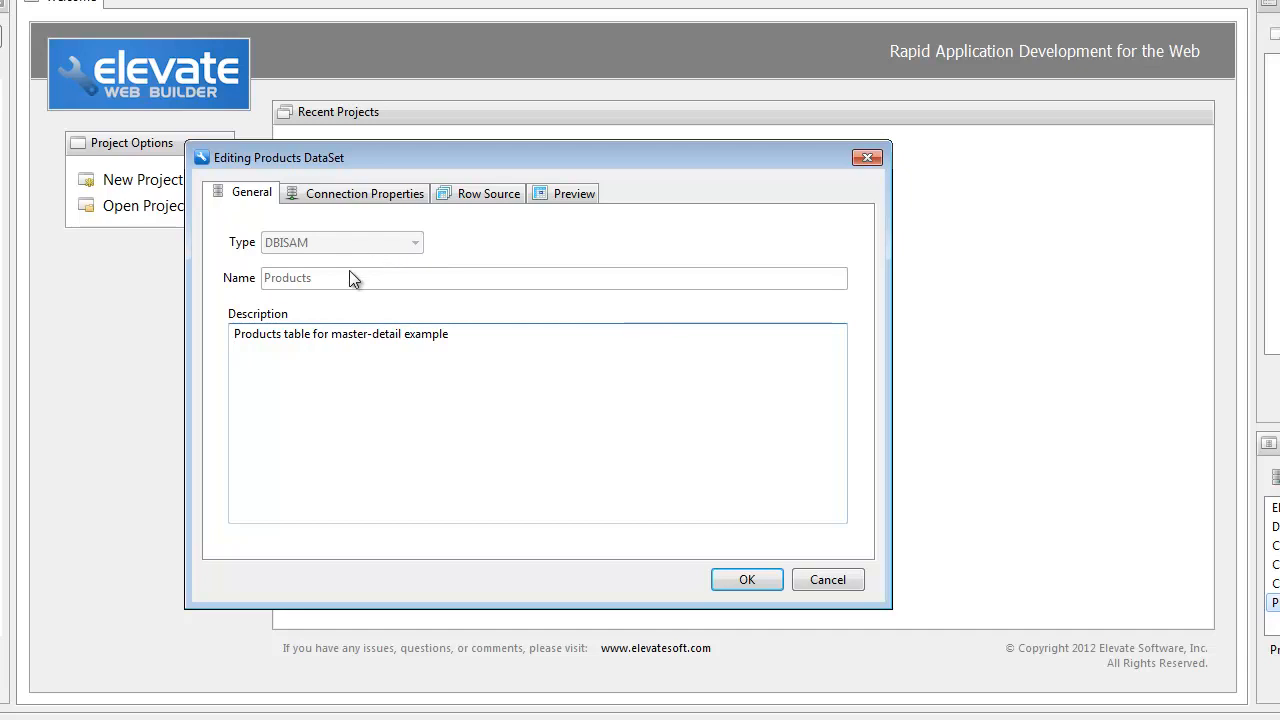
mouse_move(480, 270)
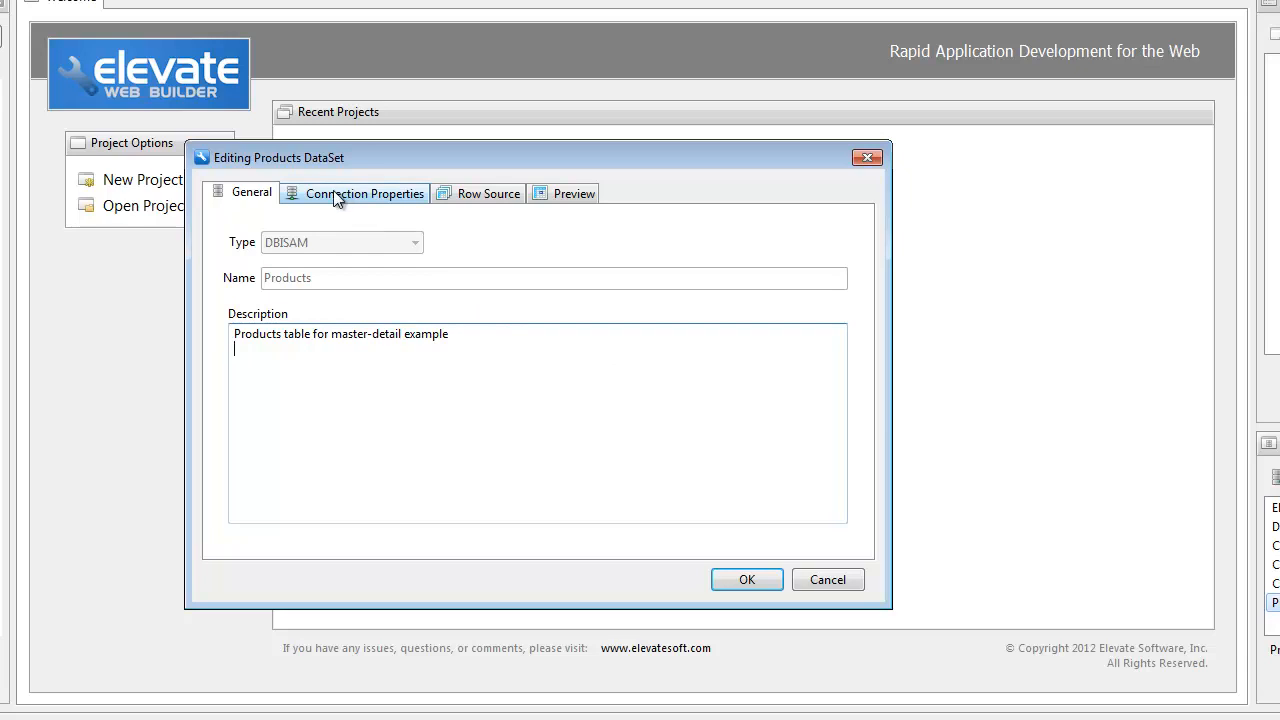
- Show the Products dataset's database path and remote connection settings
left_click(364, 192)
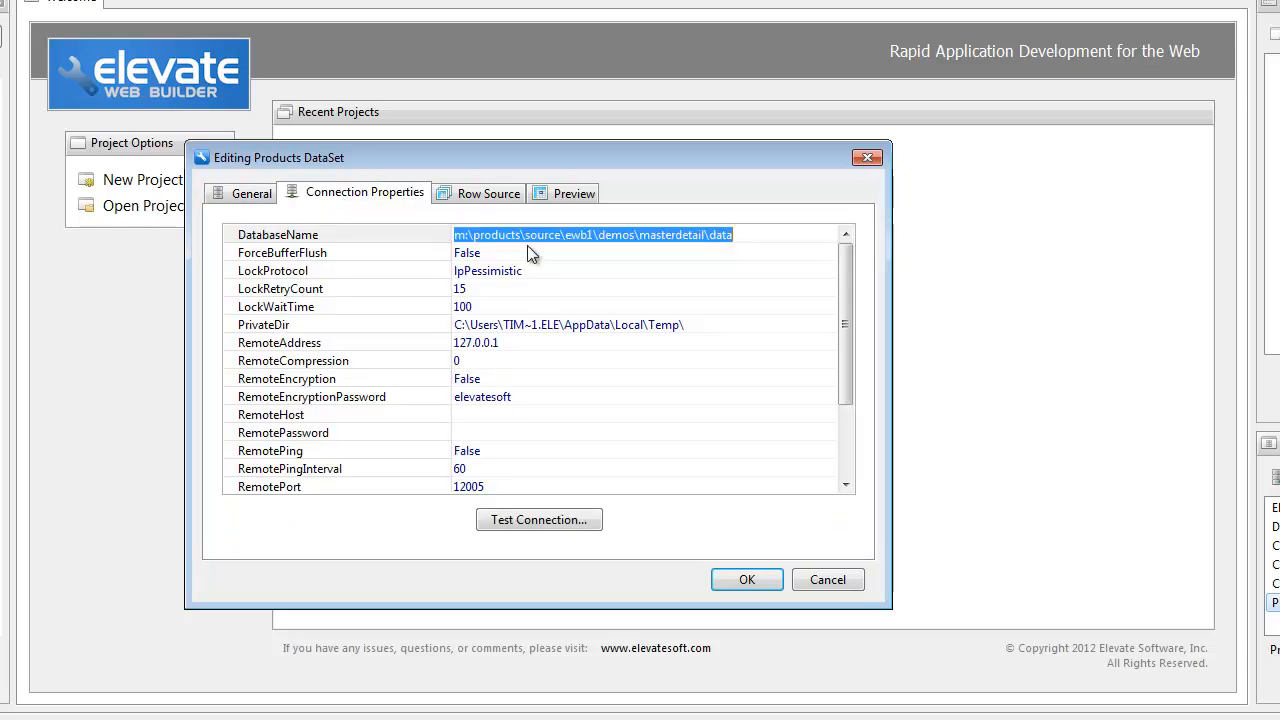
mouse_move(792, 456)
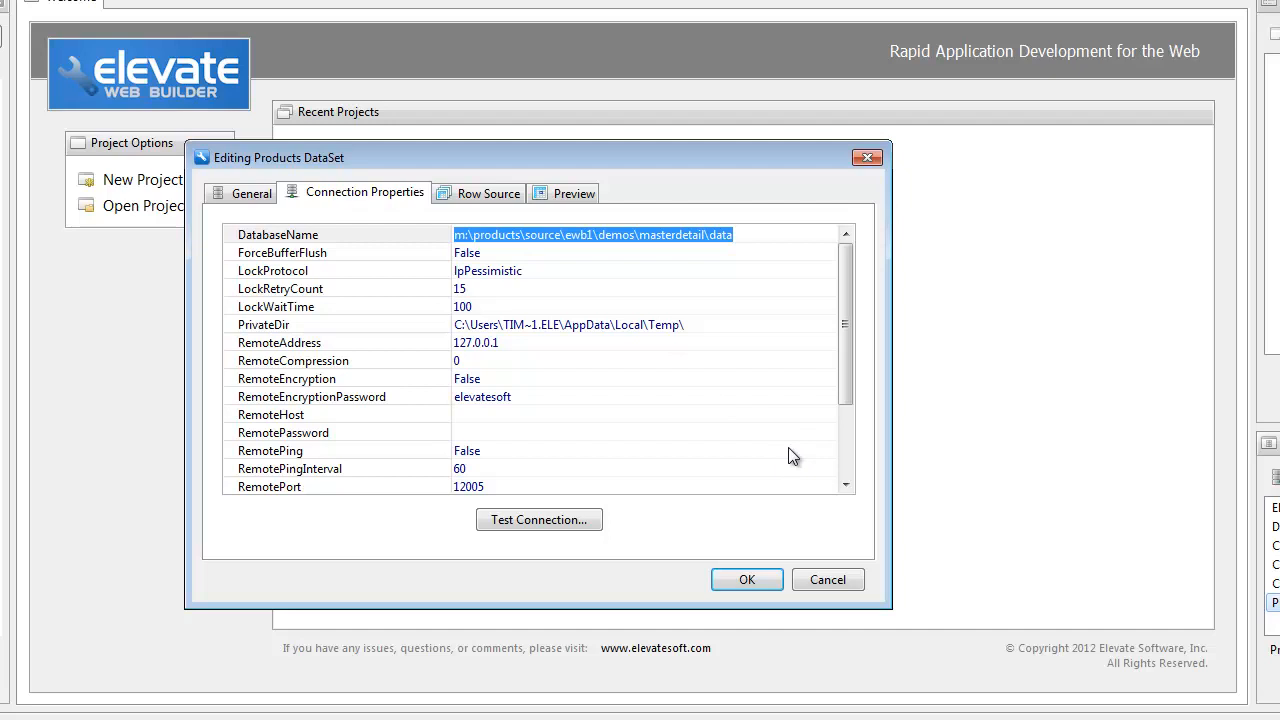
mouse_move(908, 412)
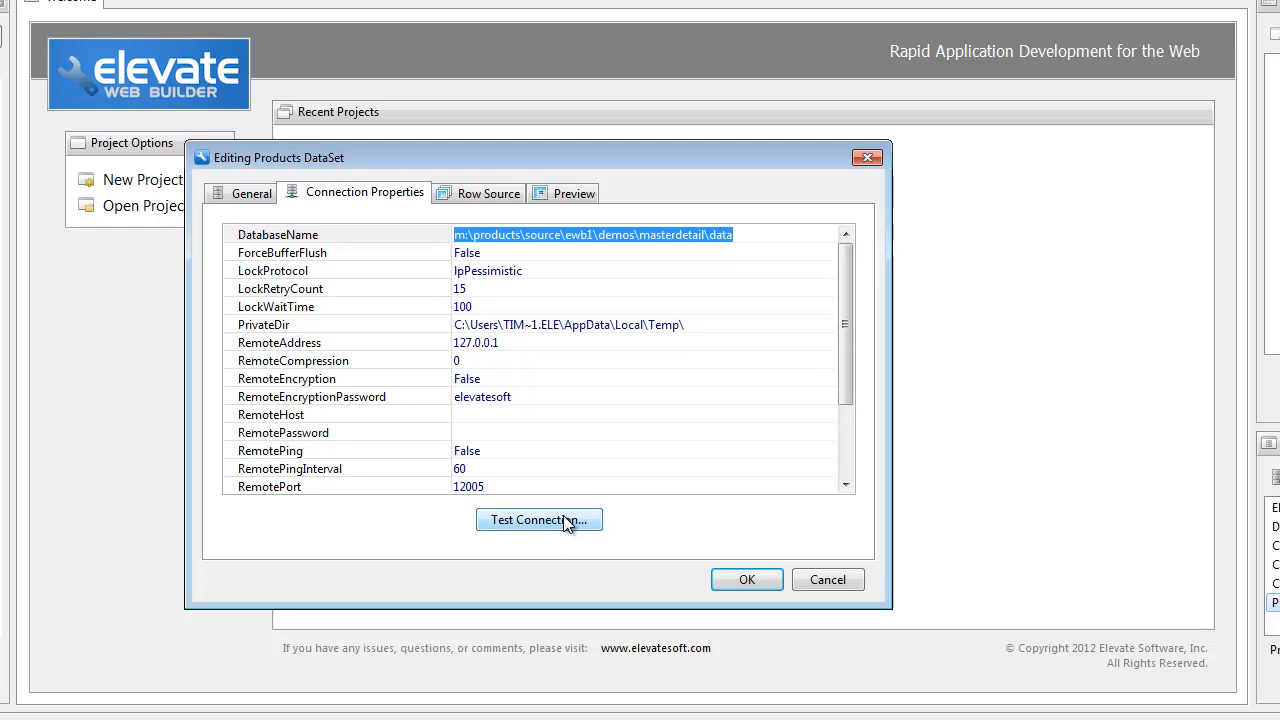
mouse_move(488, 192)
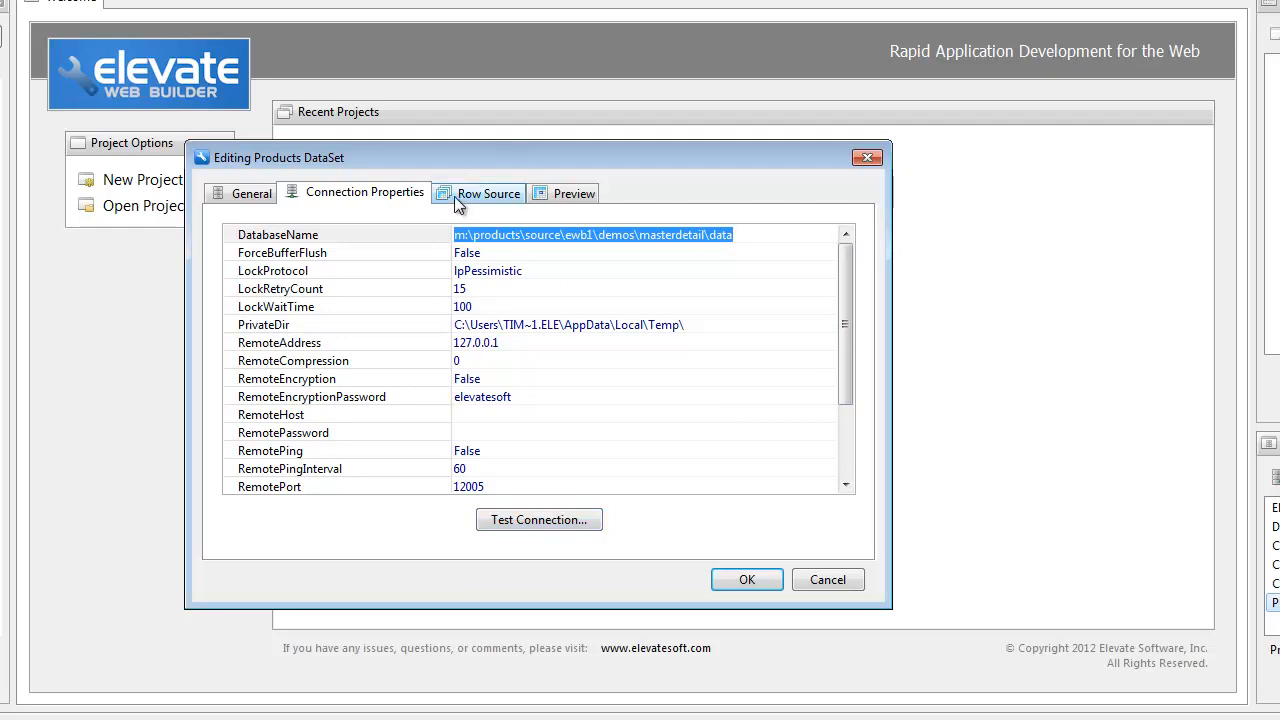
- Show the Products dataset's row source, the product table
left_click(488, 192)
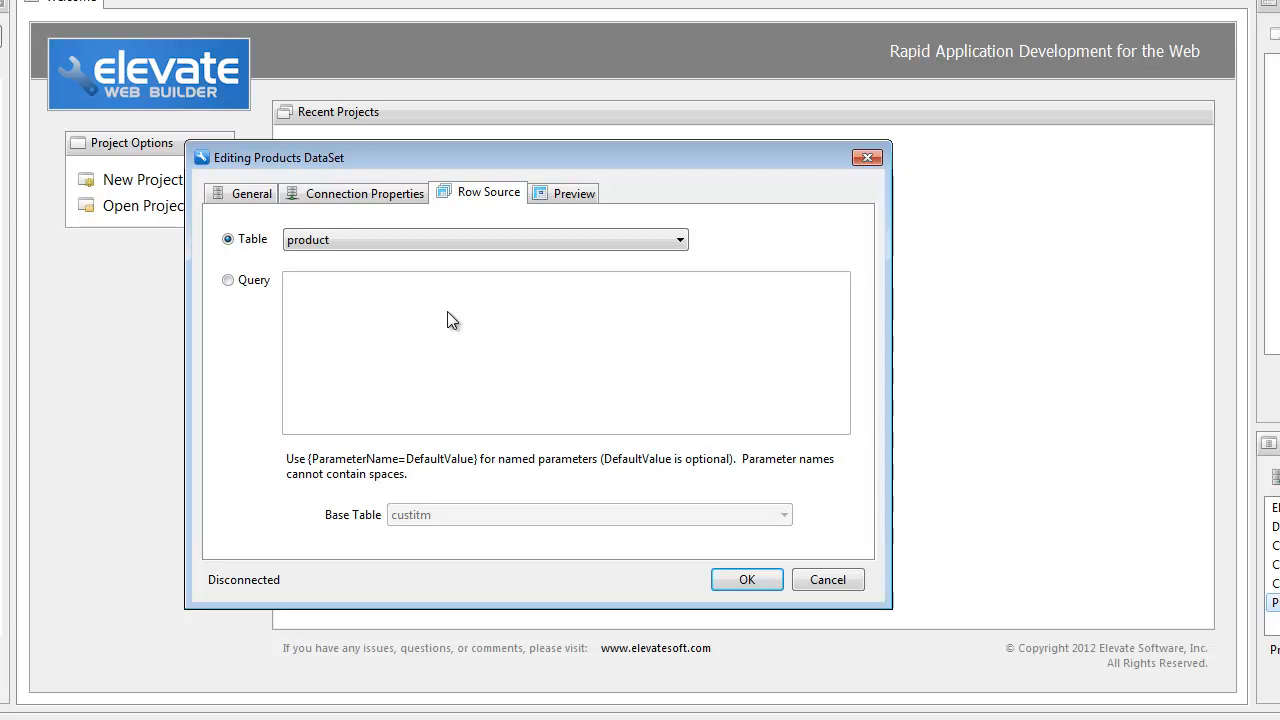
mouse_move(410, 452)
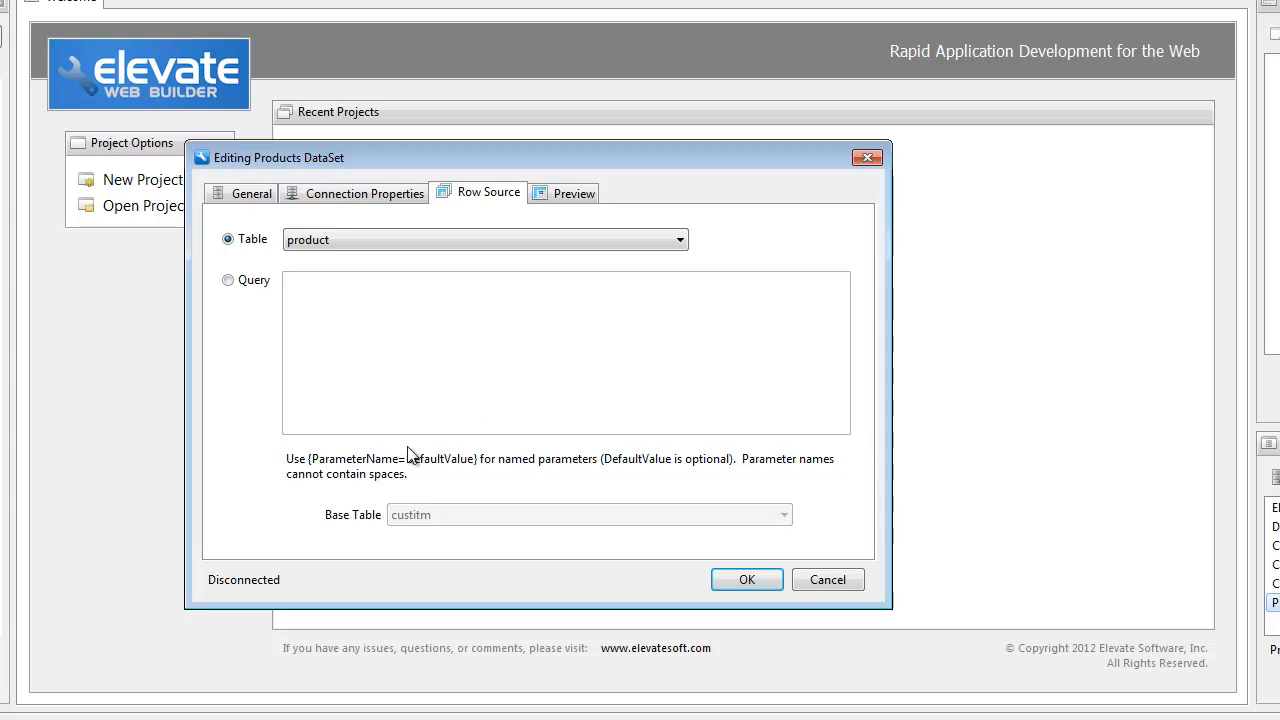
mouse_move(530, 476)
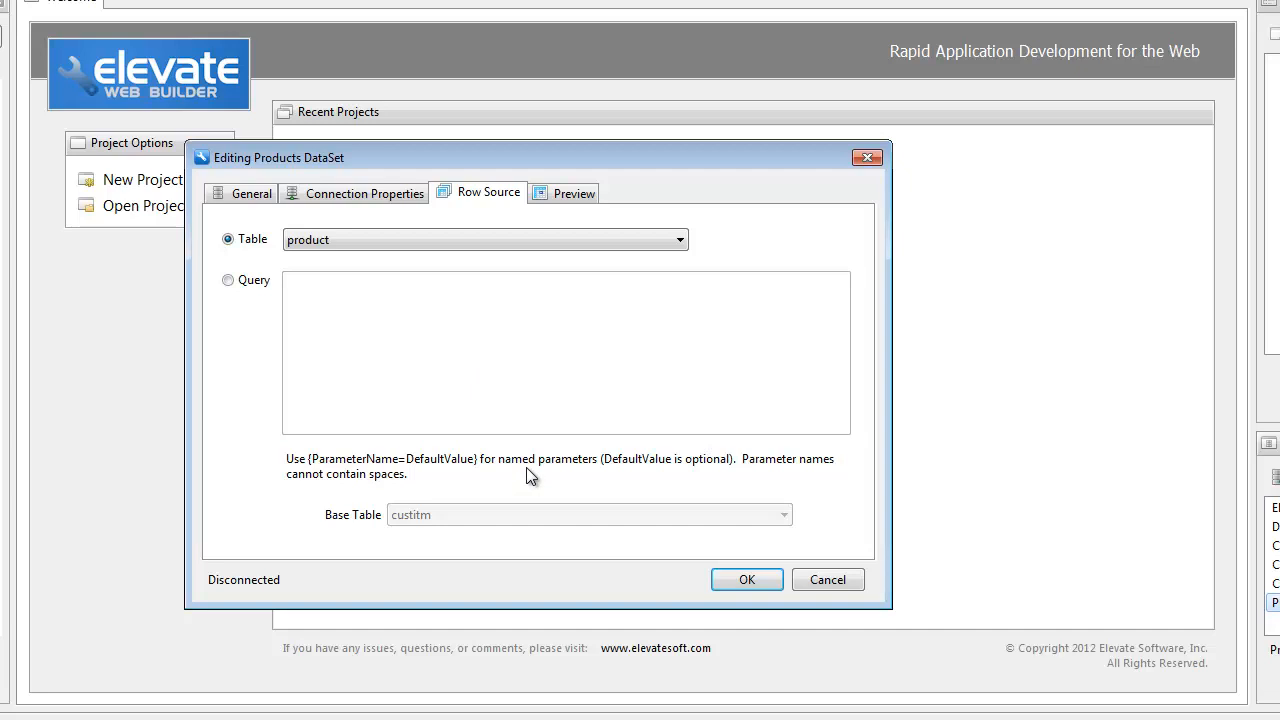
mouse_move(660, 486)
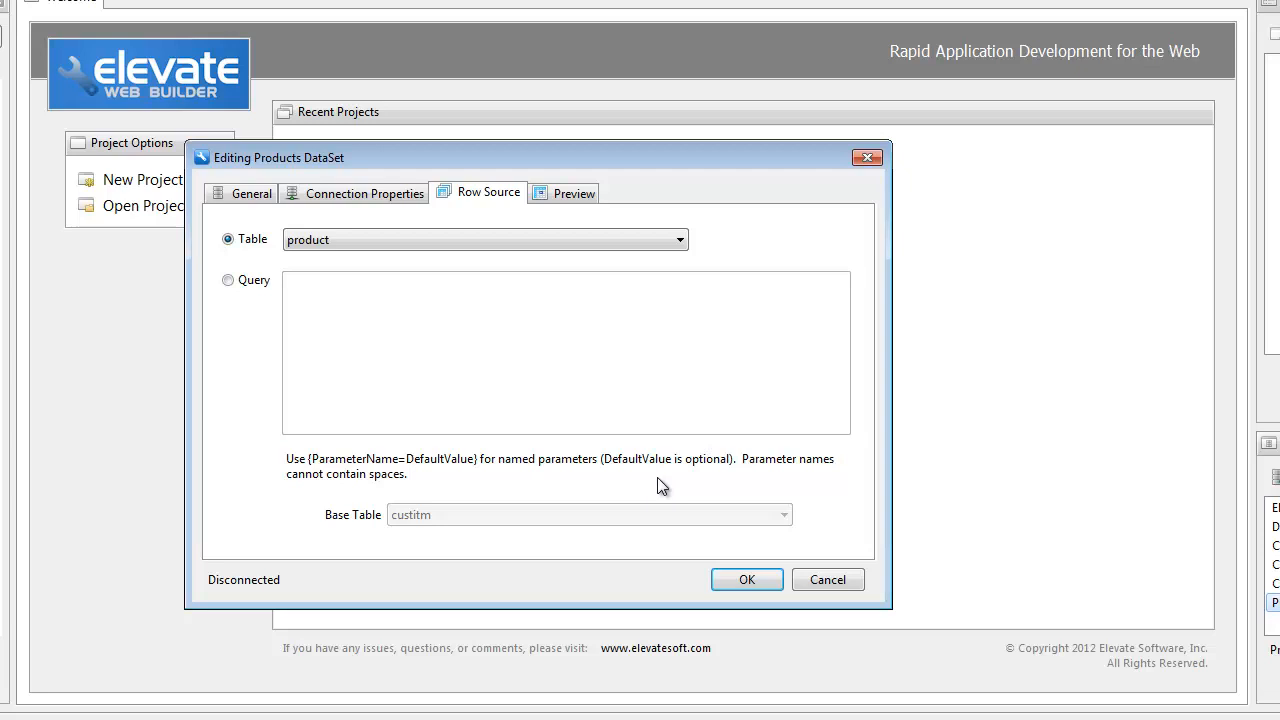
mouse_move(472, 524)
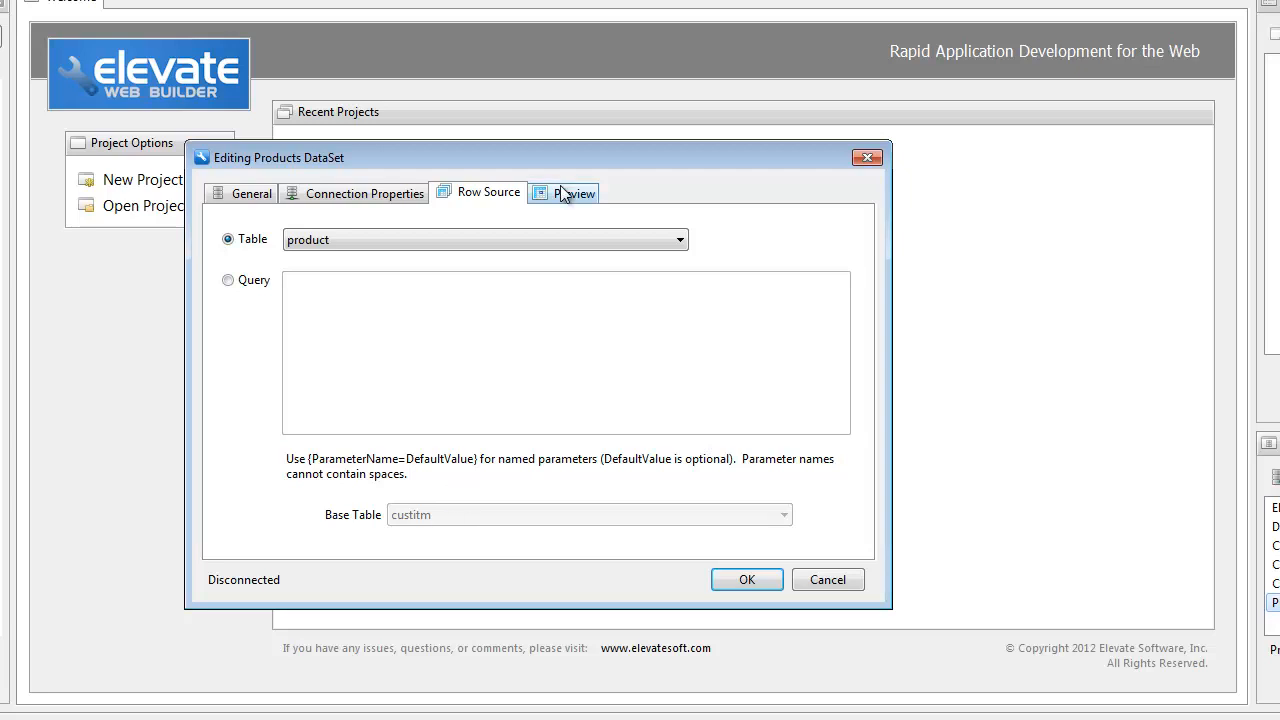
- Preview the 15 product rows and select one product row
left_click(572, 192)
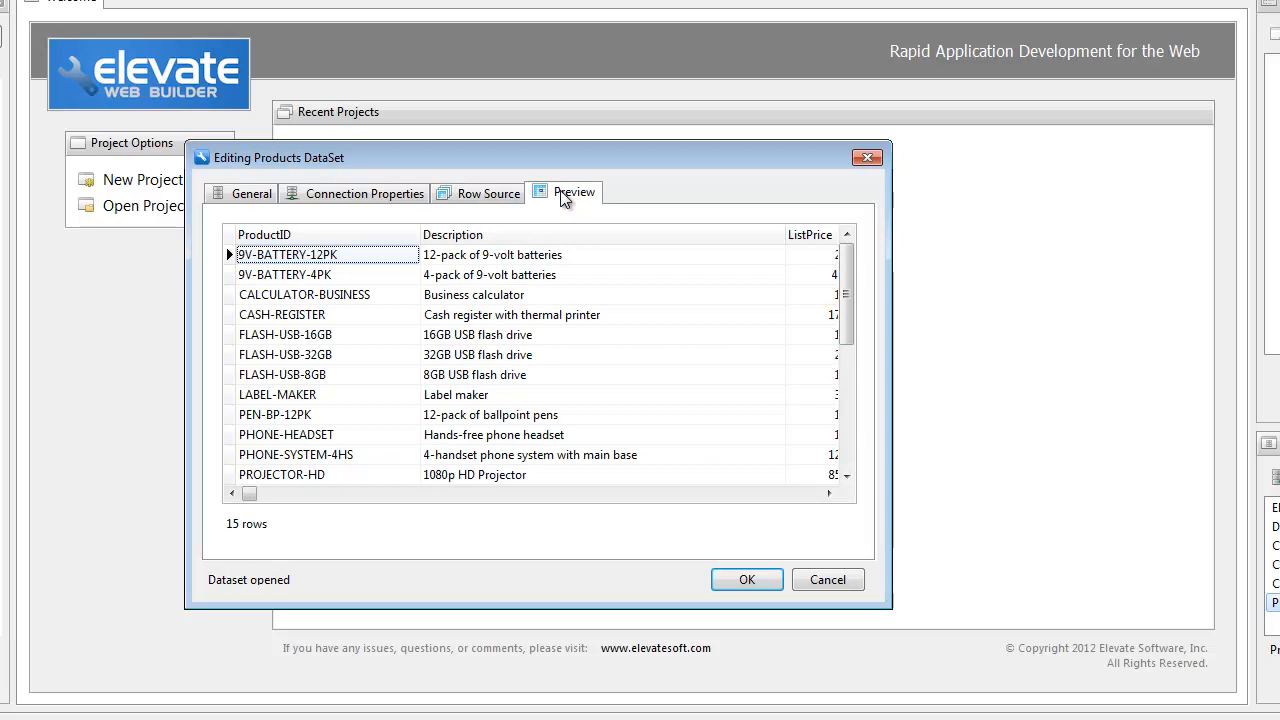
left_click(284, 354)
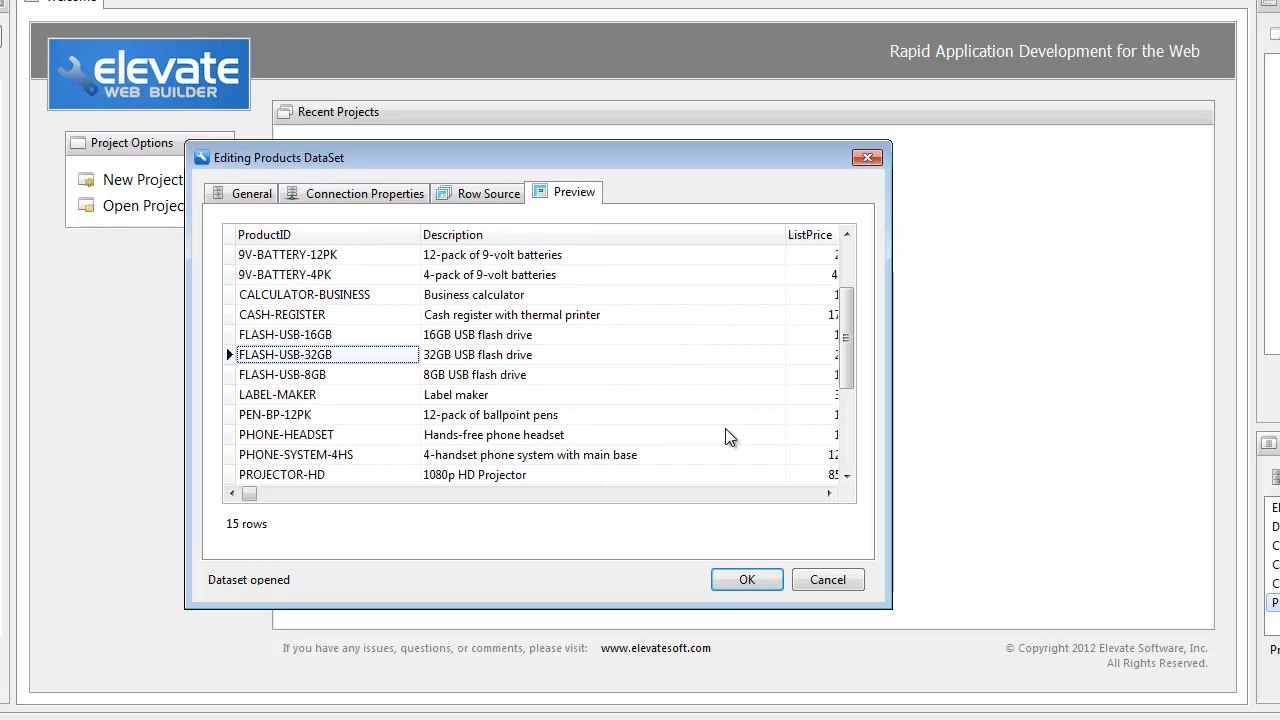
mouse_move(688, 412)
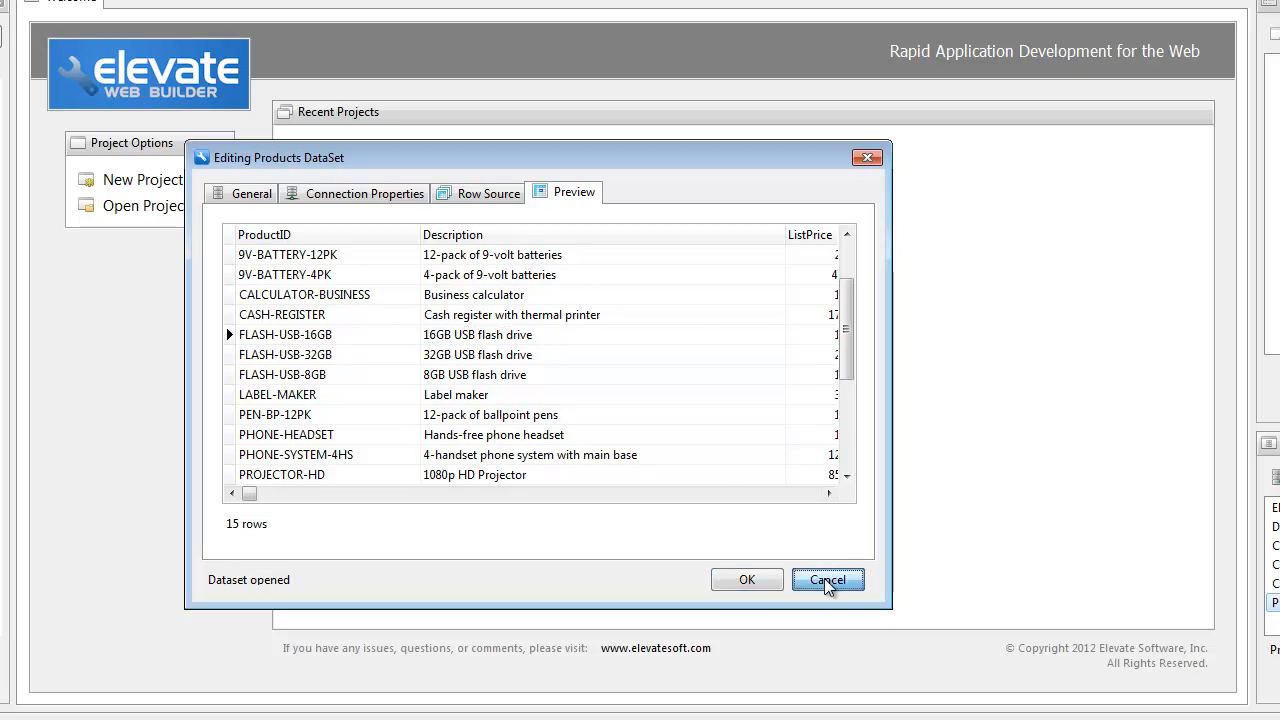
- Cancel the dataset editor and create a new Visual Project with Form Support
left_click(828, 580)
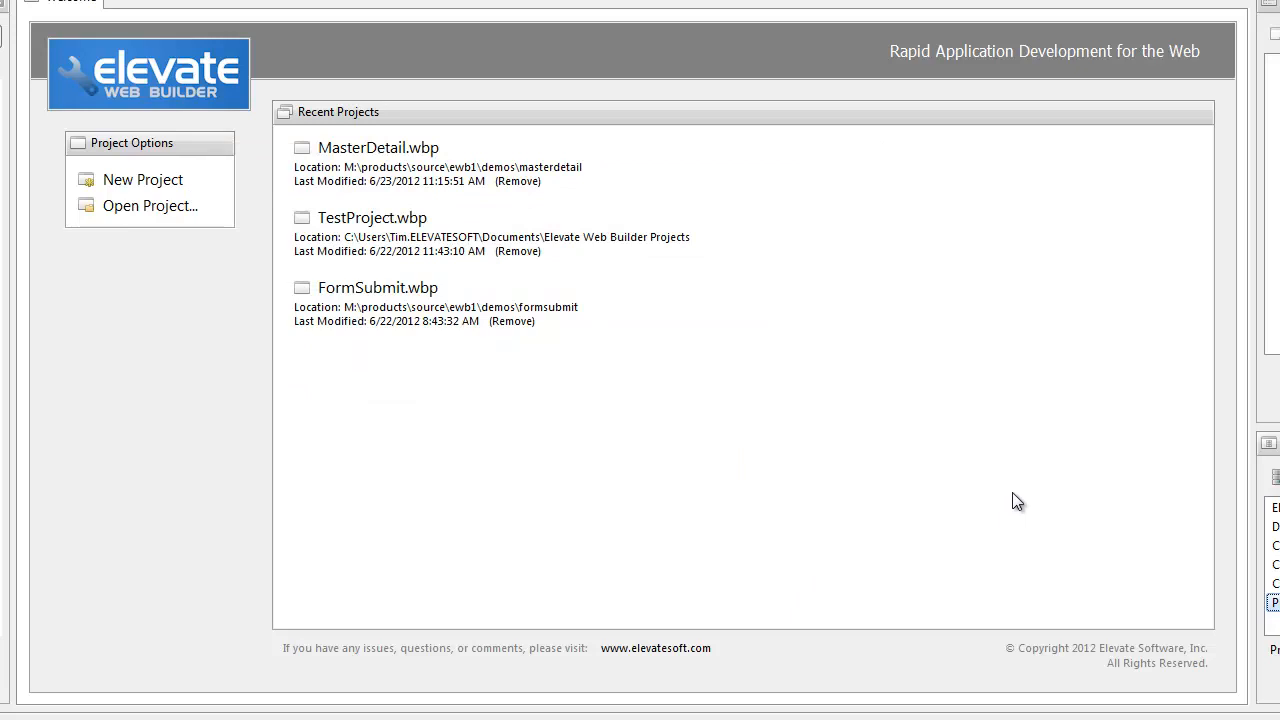
mouse_move(996, 504)
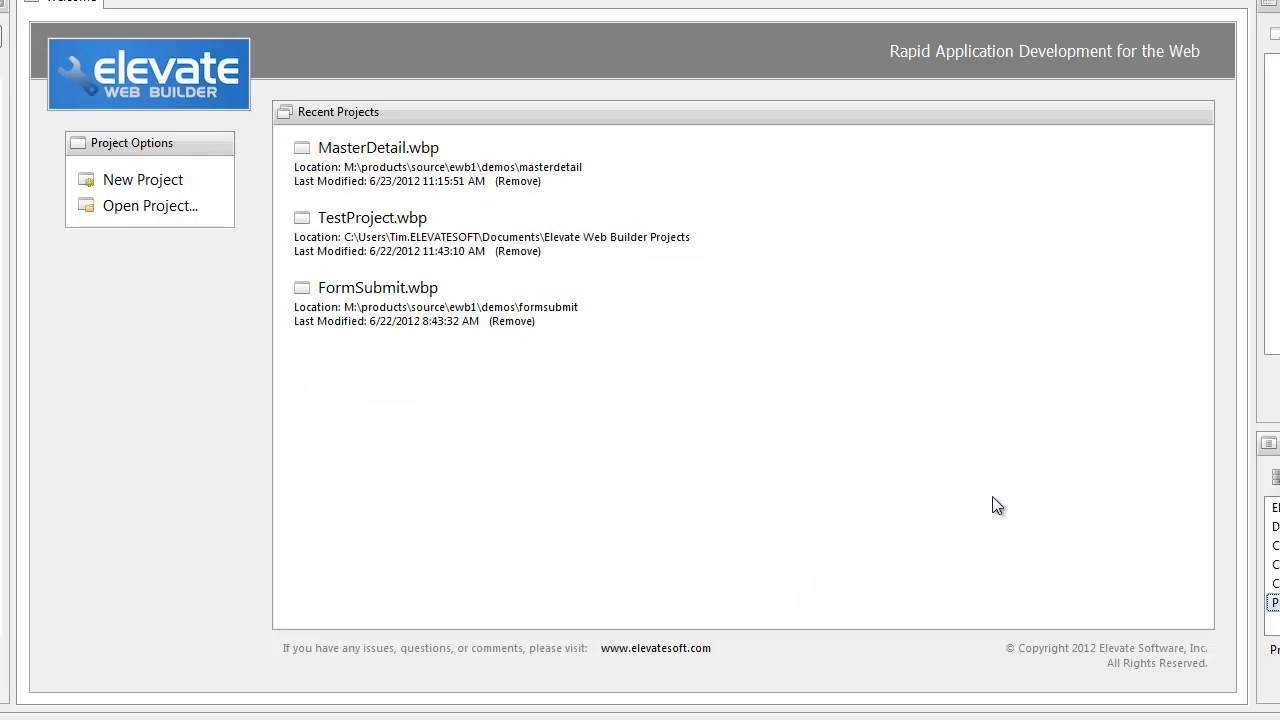
mouse_move(142, 180)
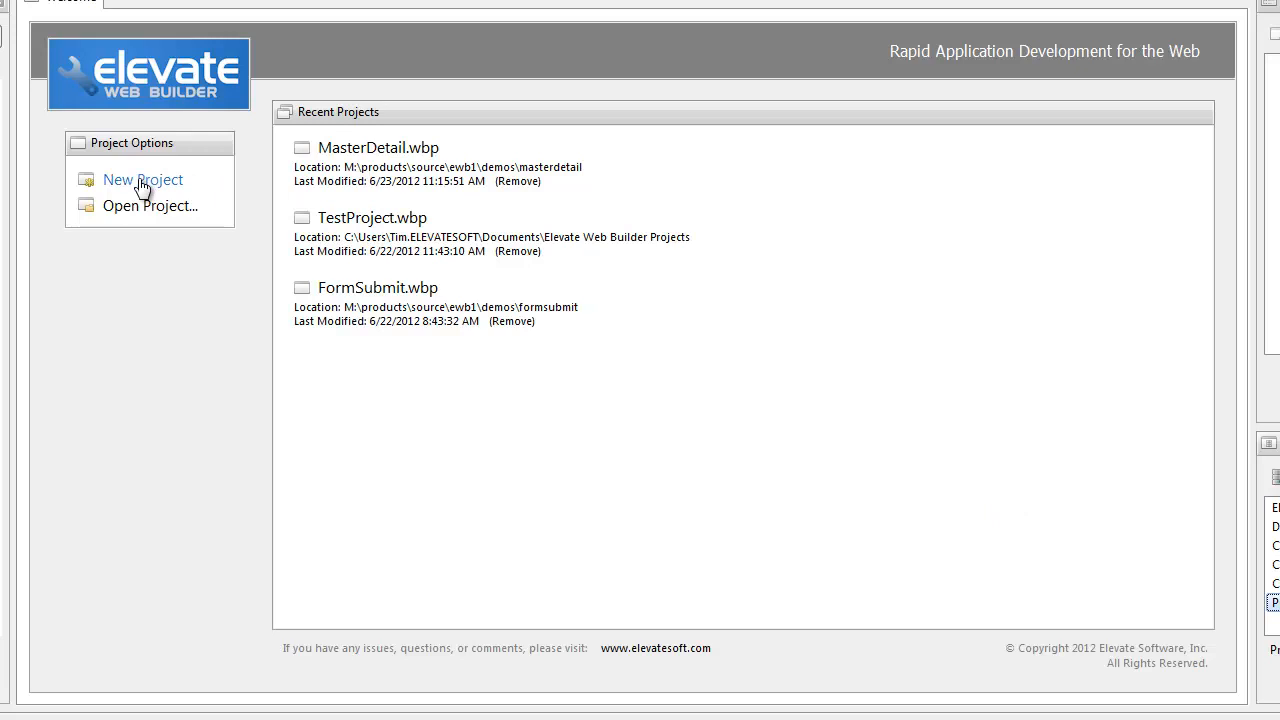
left_click(142, 180)
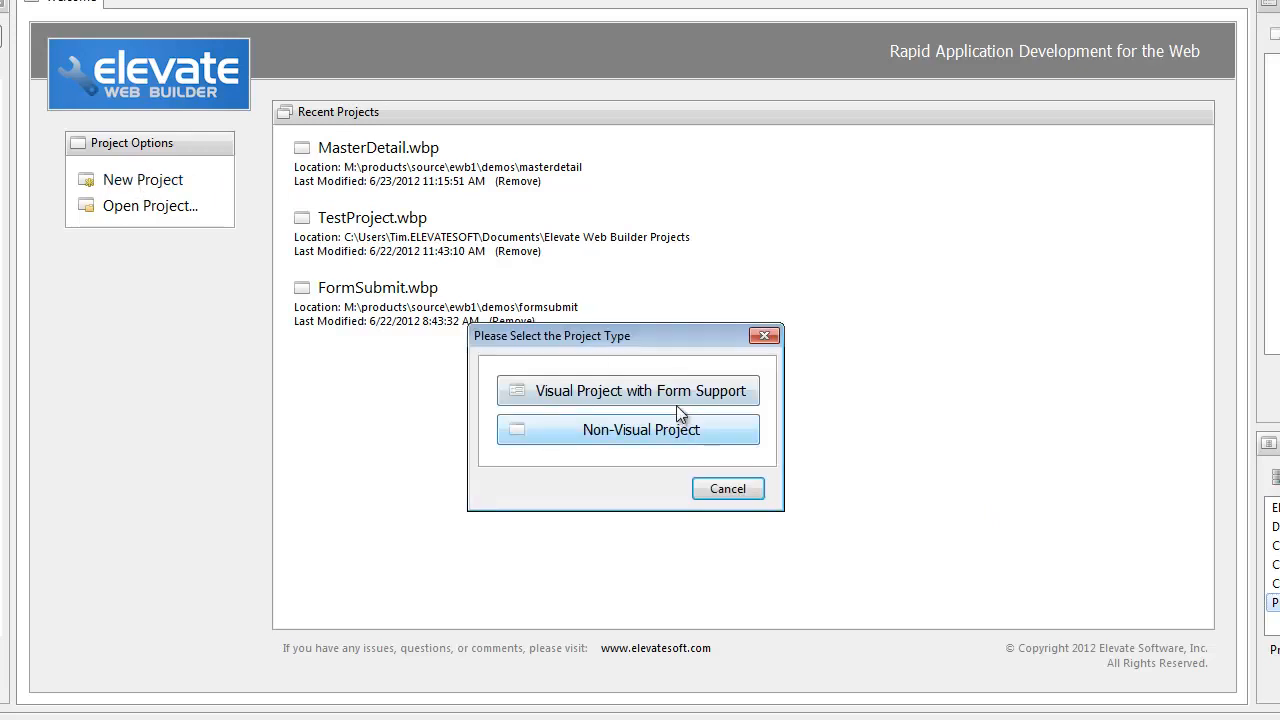
left_click(628, 390)
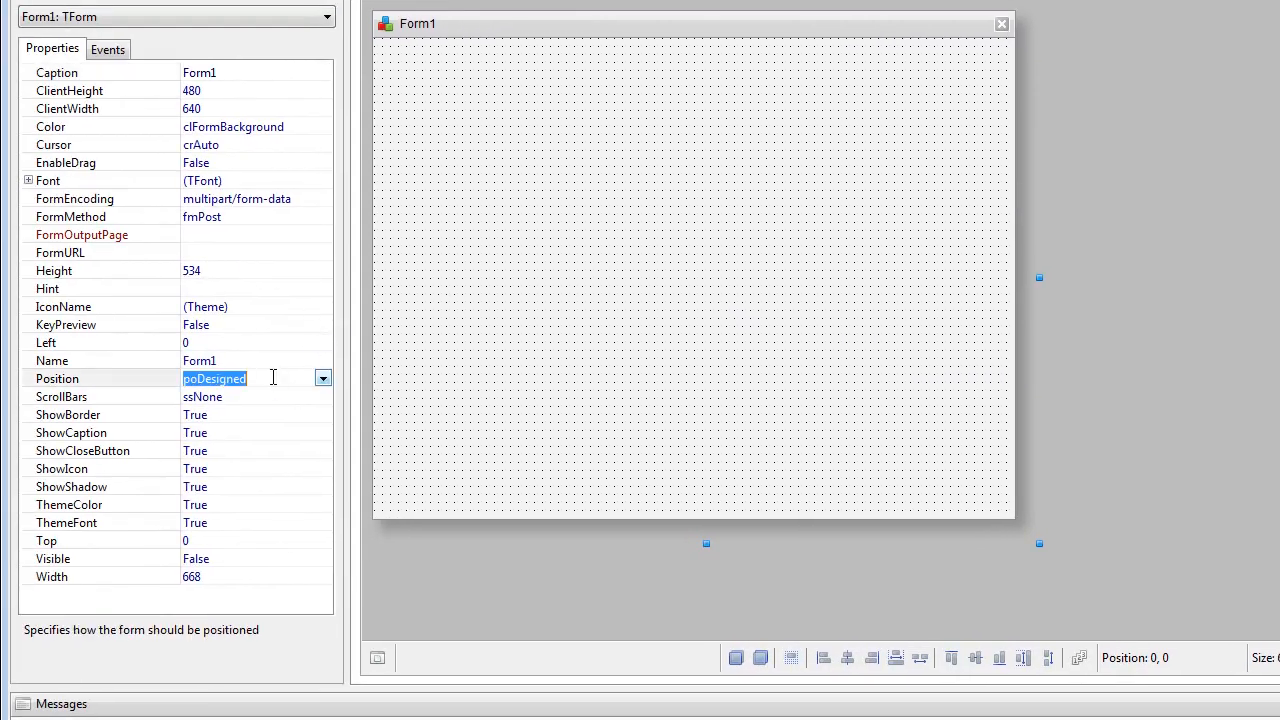
- Set Form1's Position to poDesktopCenter
left_click(322, 378)
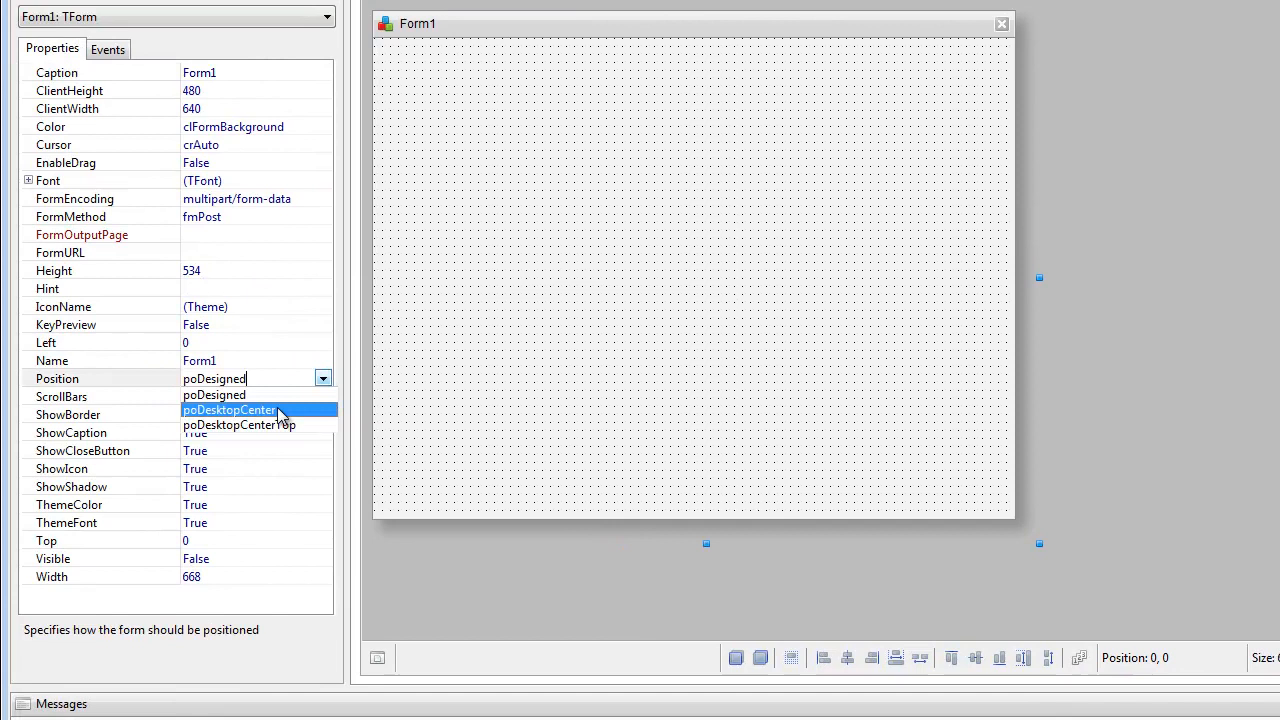
left_click(228, 410)
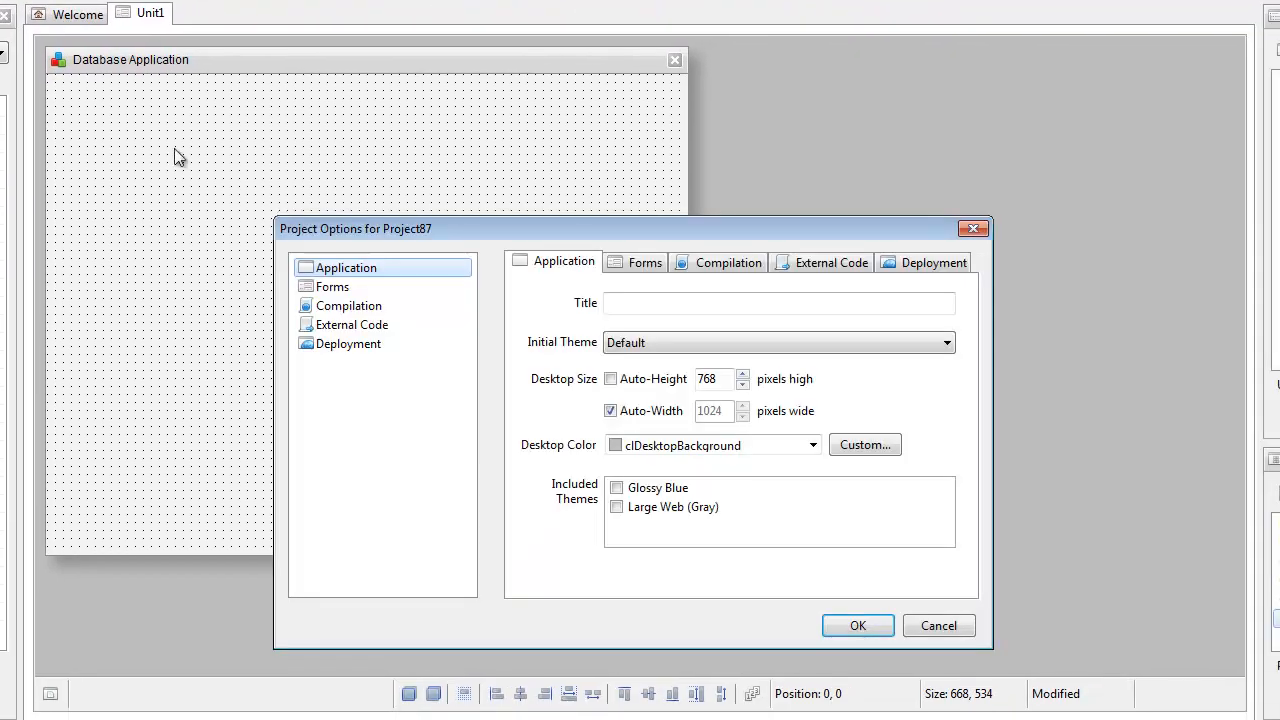
- Set the application Title to 'Database Application', enable Auto-Height, and confirm the options
left_click(778, 304)
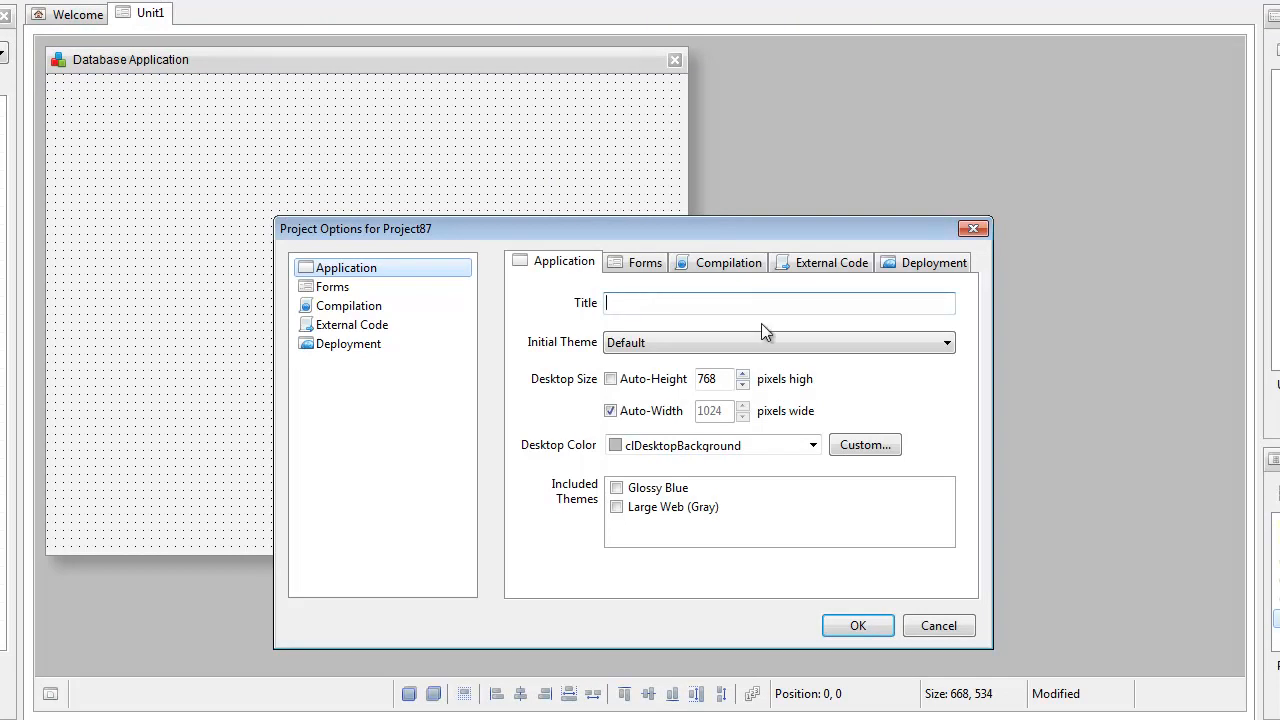
type("Database")
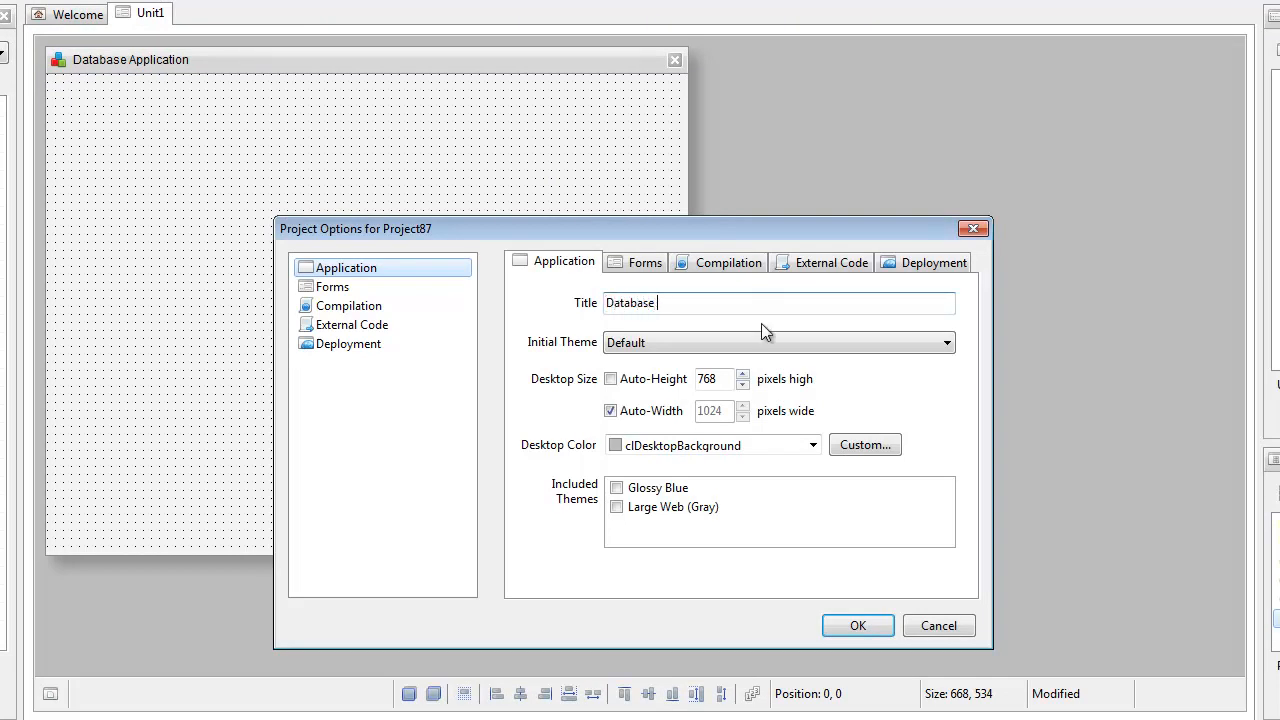
type("Application")
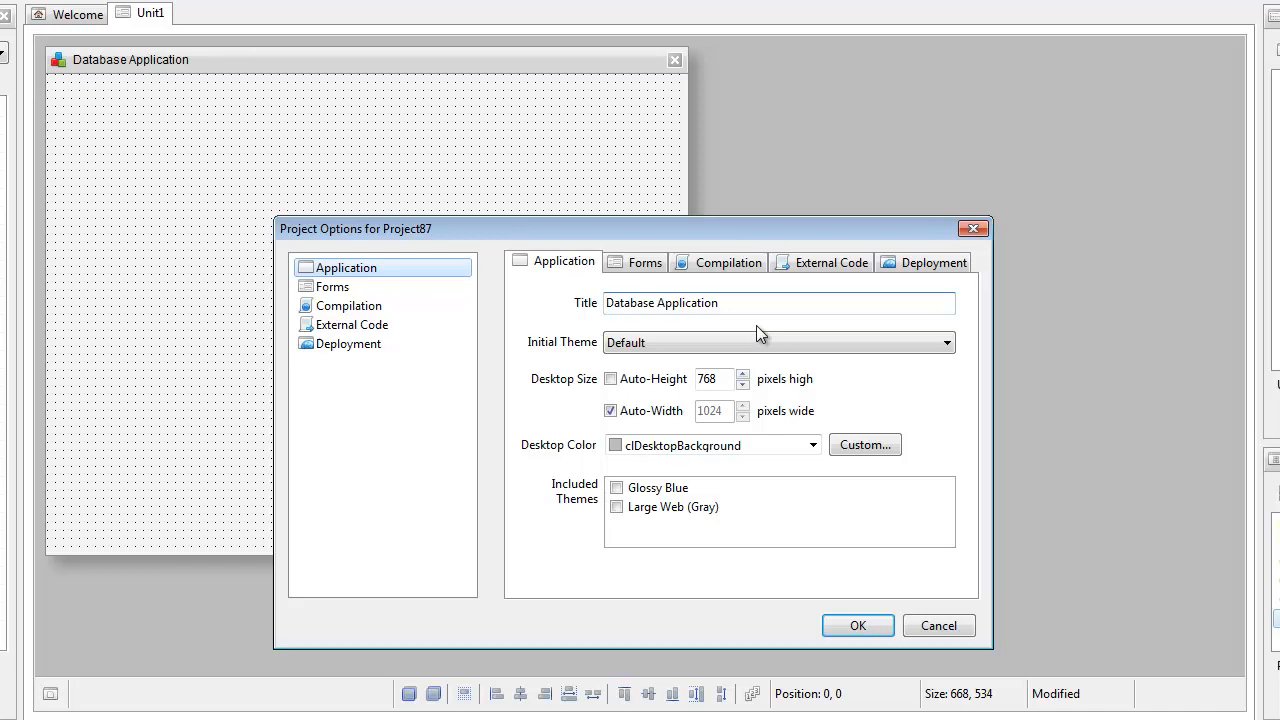
left_click(612, 380)
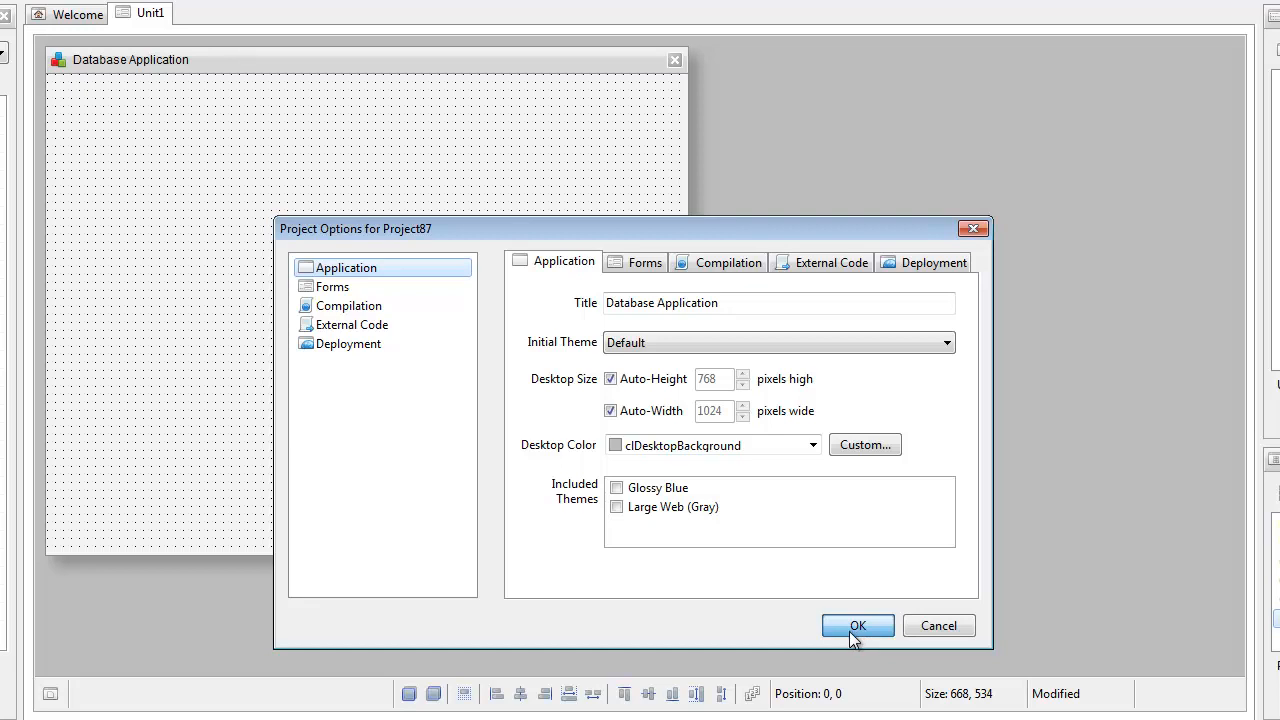
left_click(856, 624)
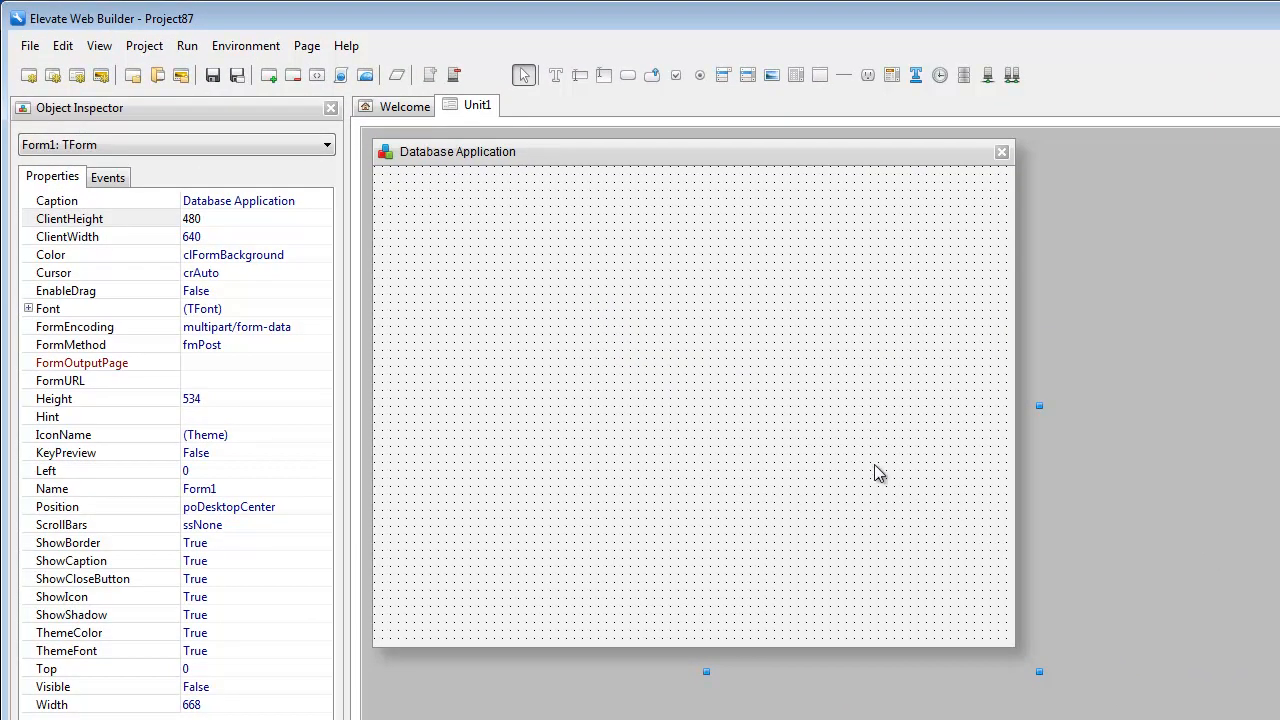
mouse_move(976, 502)
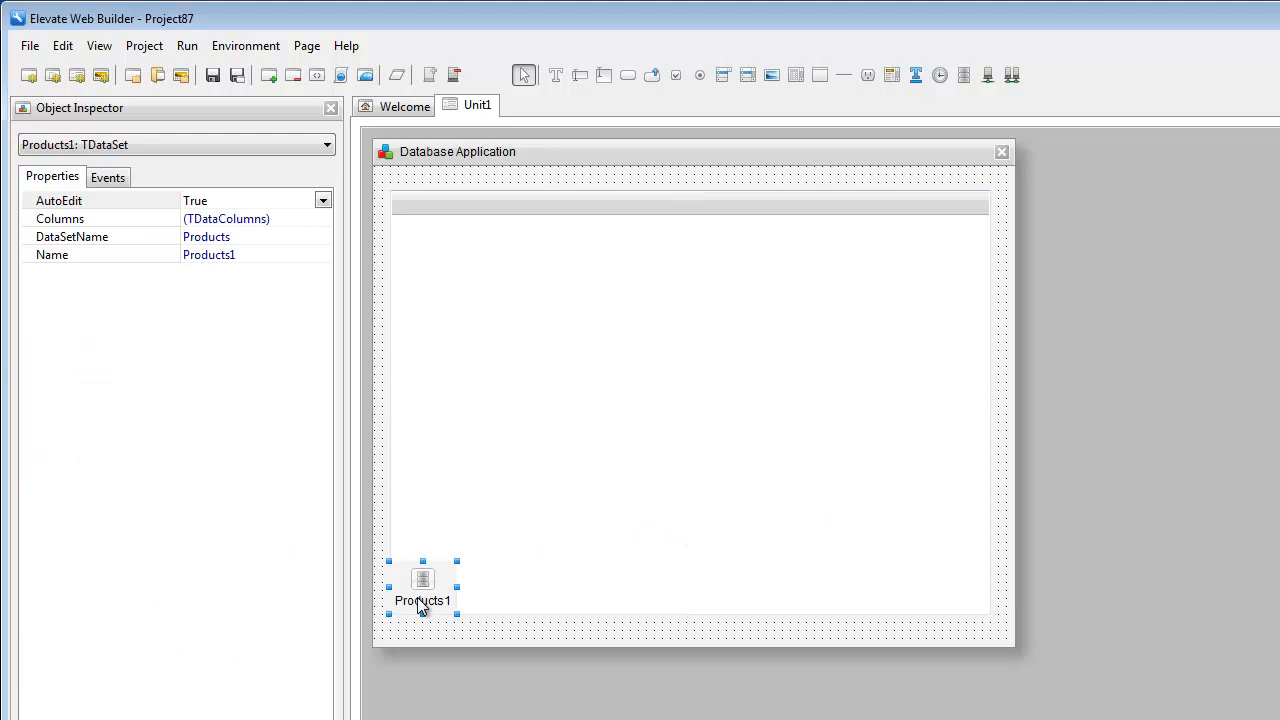
- Review the Description and ProductID columns of Products1 in the DataSet Columns Editor
left_click_drag(424, 584, 438, 592)
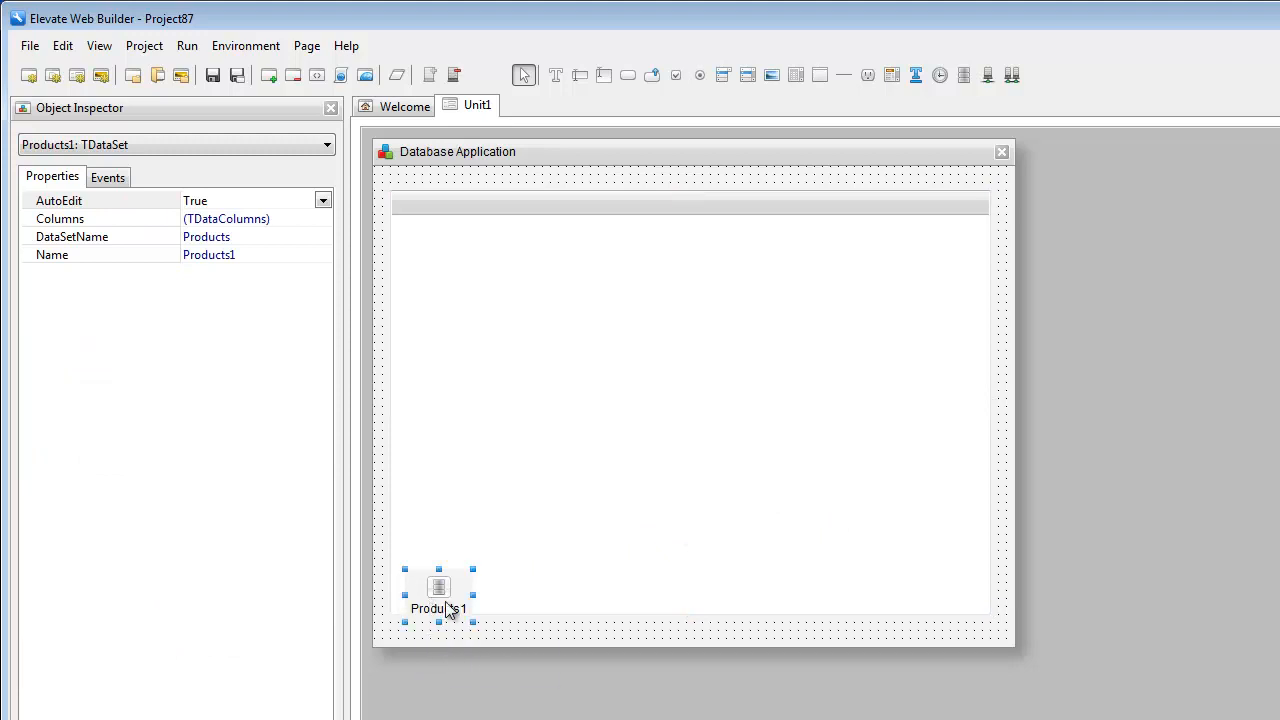
mouse_move(288, 228)
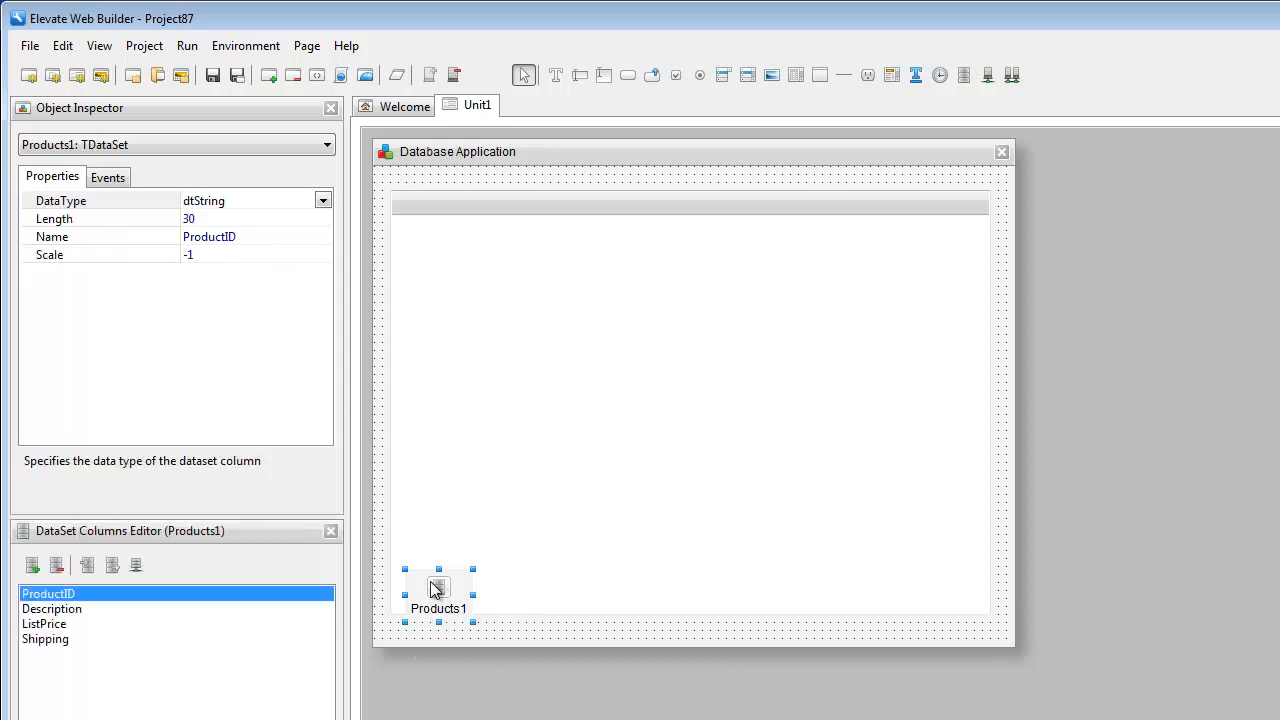
left_click(52, 608)
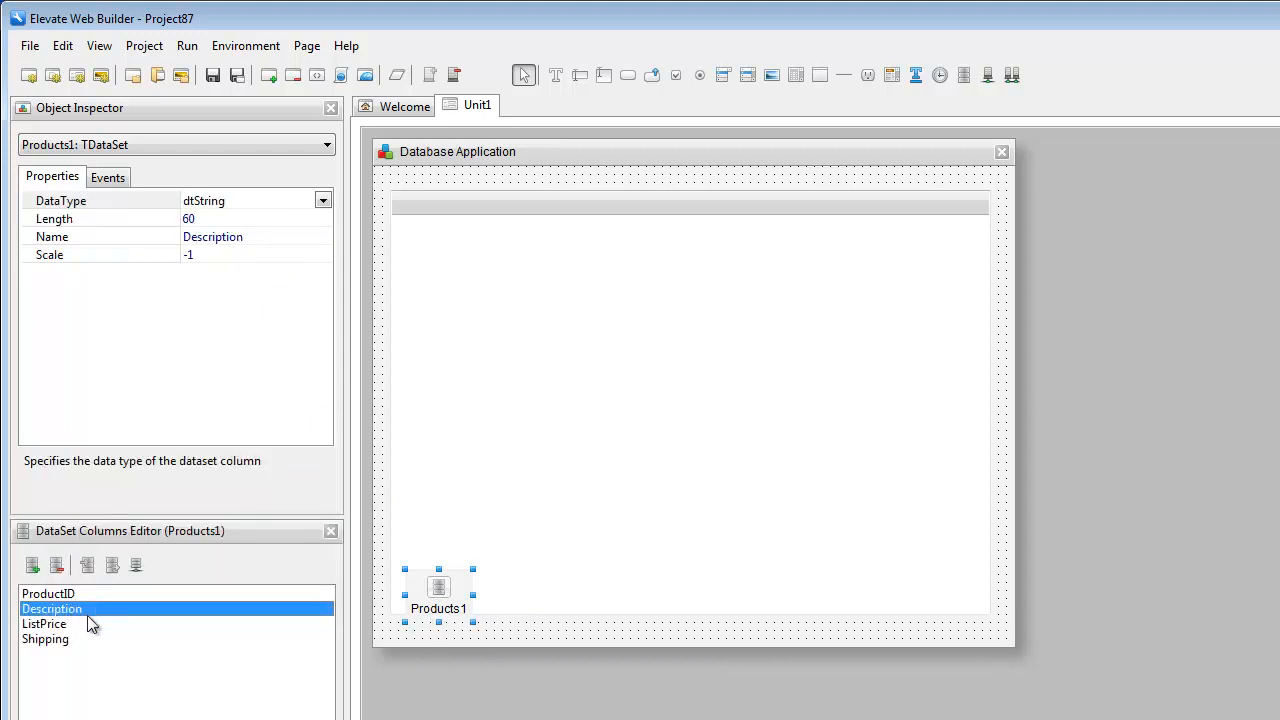
left_click(48, 592)
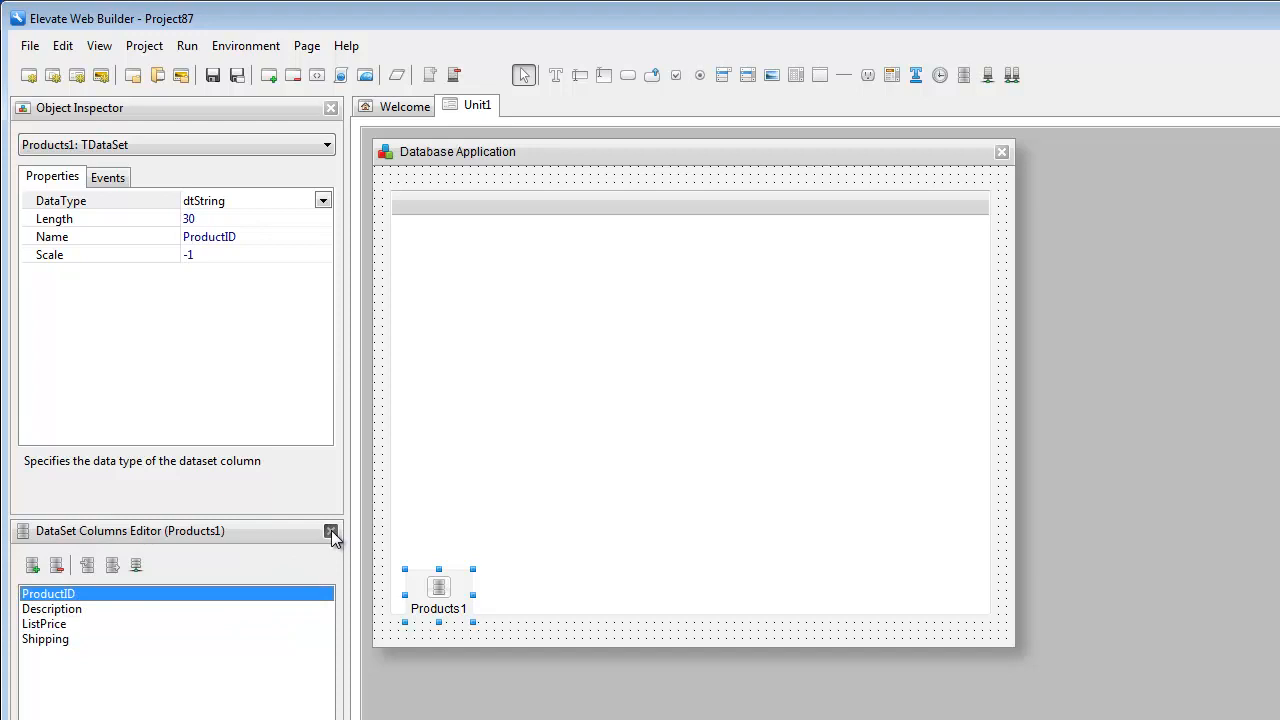
- Close the Columns Editor and check Products1's DataSetName (Products) and Name properties
left_click(332, 532)
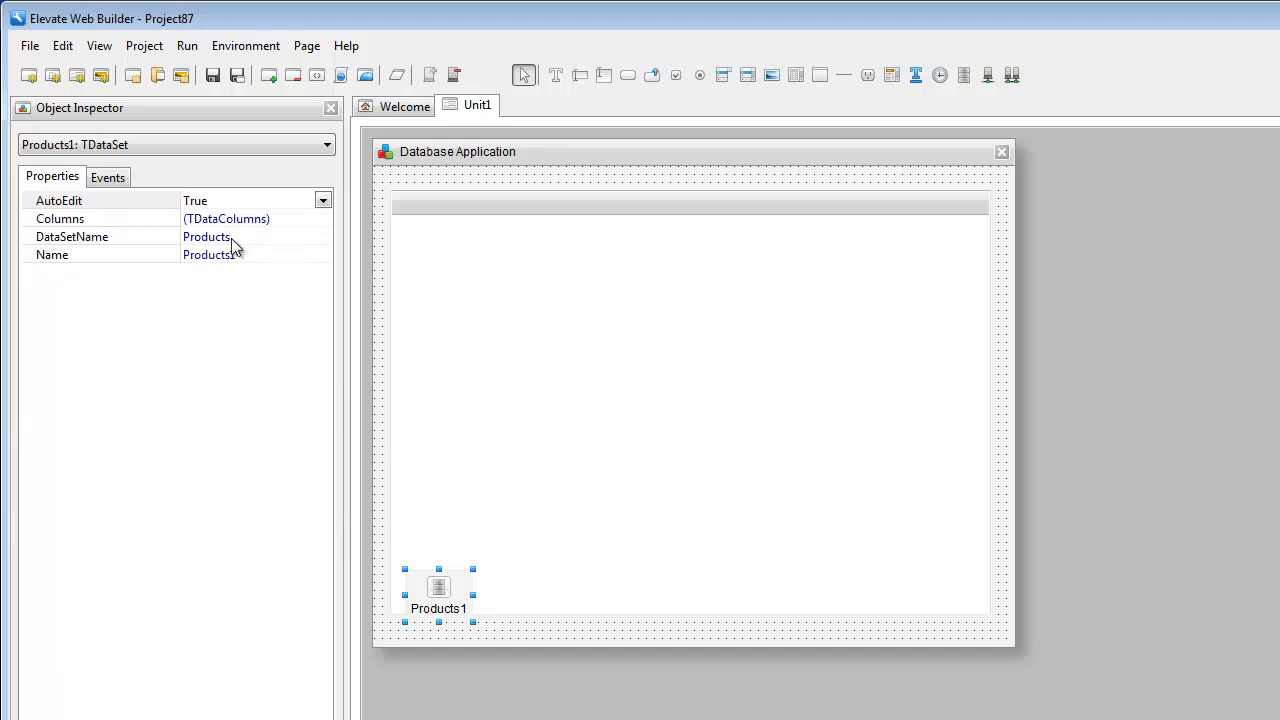
left_click(208, 236)
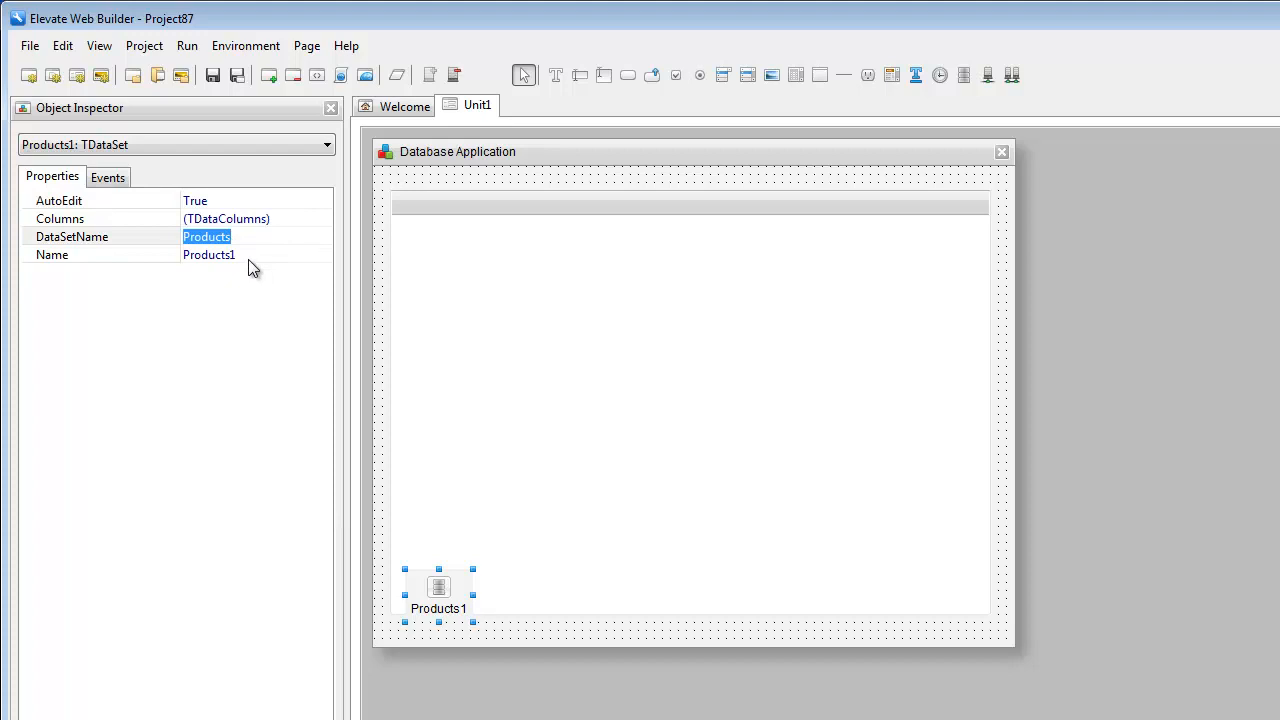
mouse_move(256, 268)
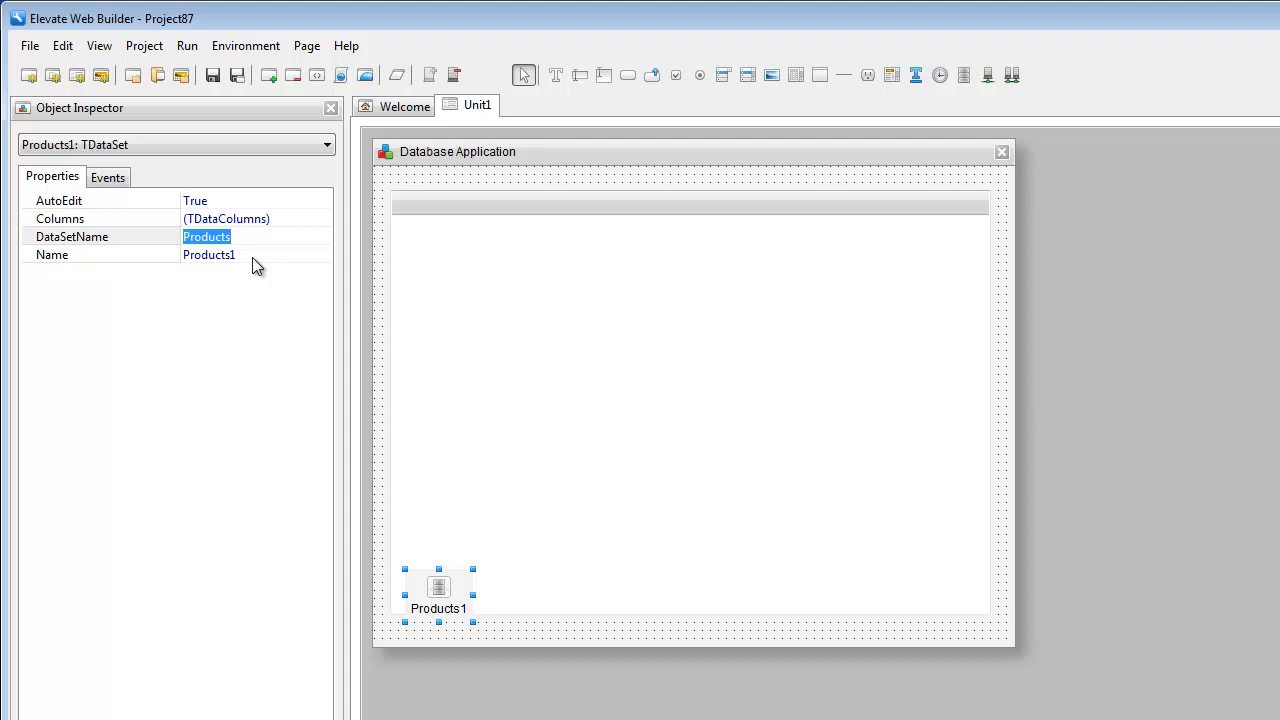
mouse_move(260, 268)
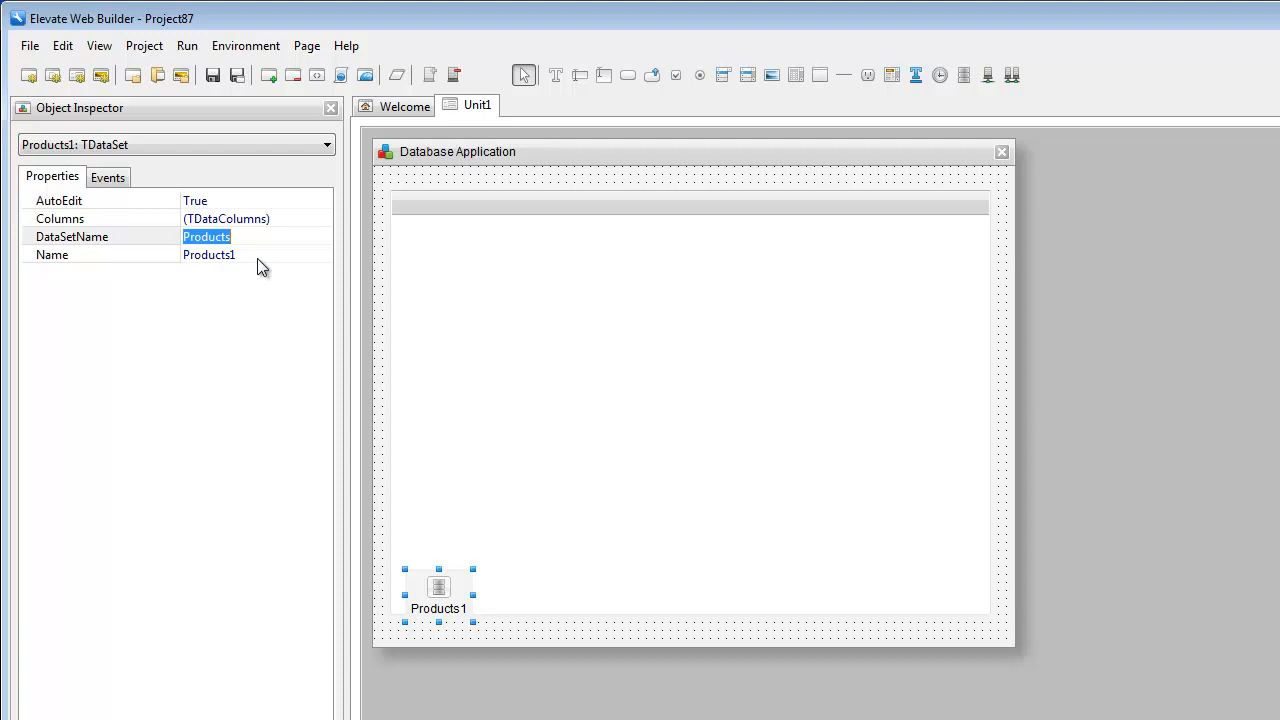
left_click(208, 254)
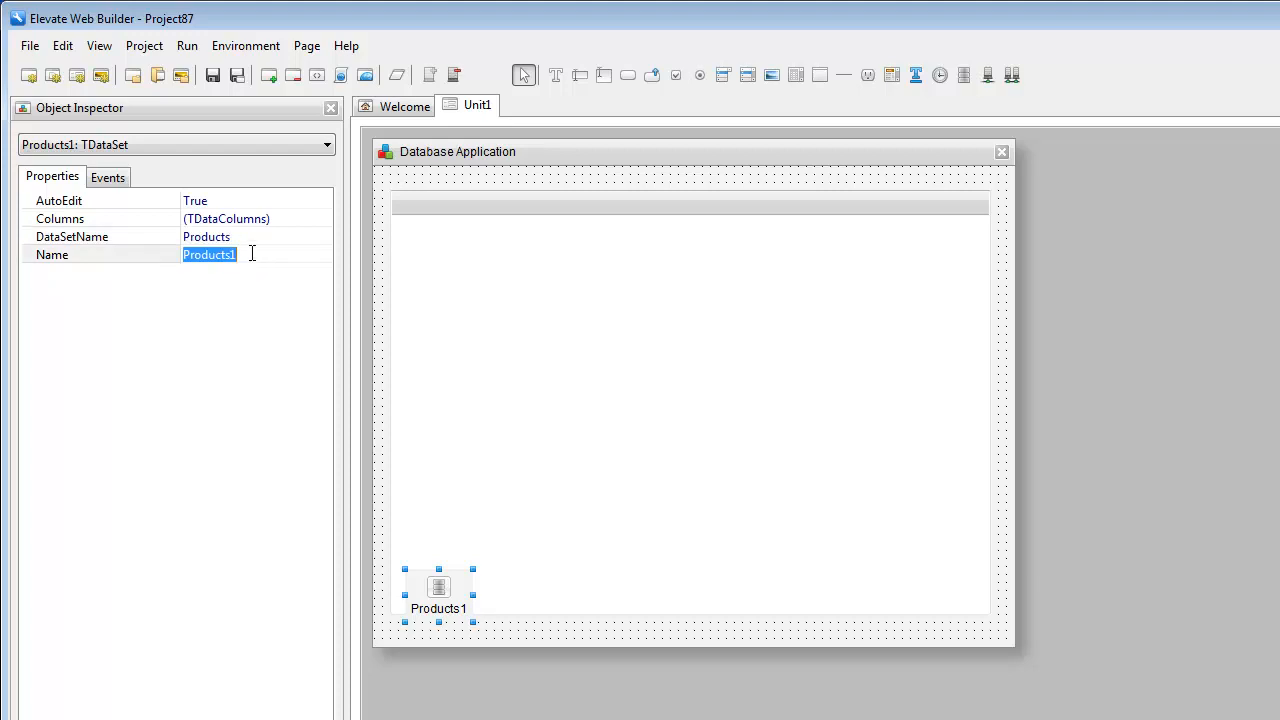
mouse_move(770, 418)
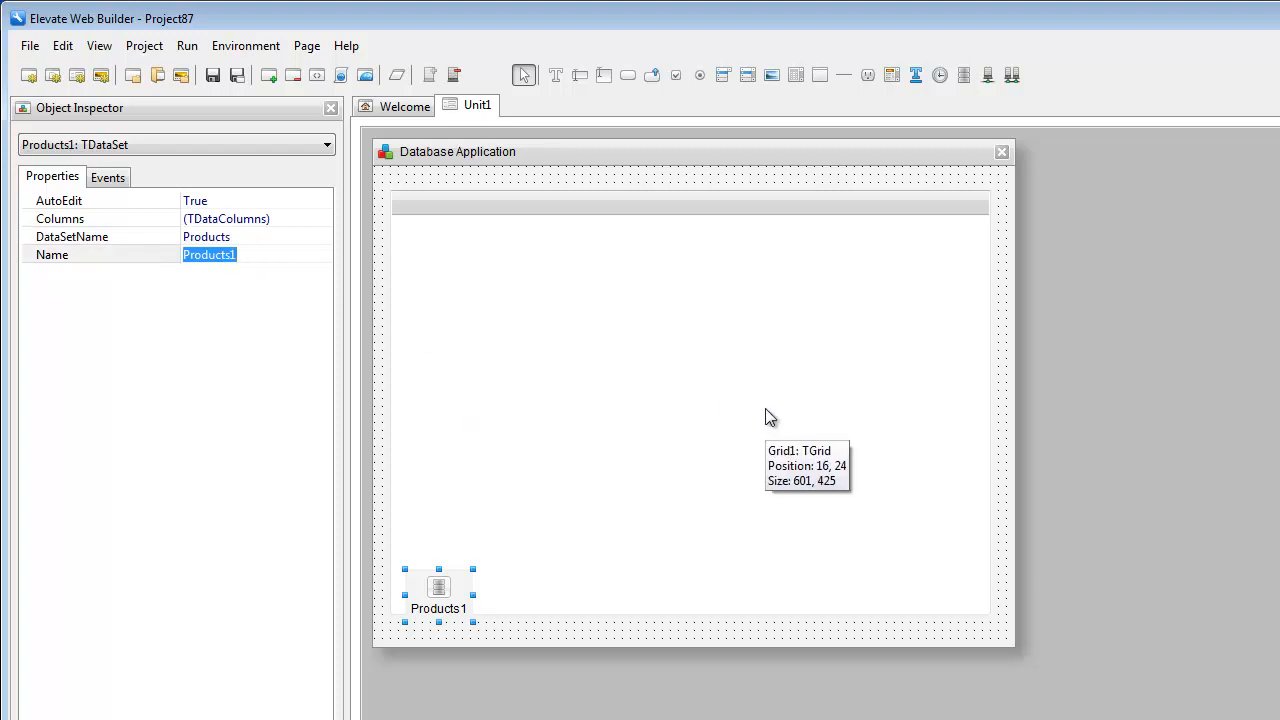
mouse_move(864, 408)
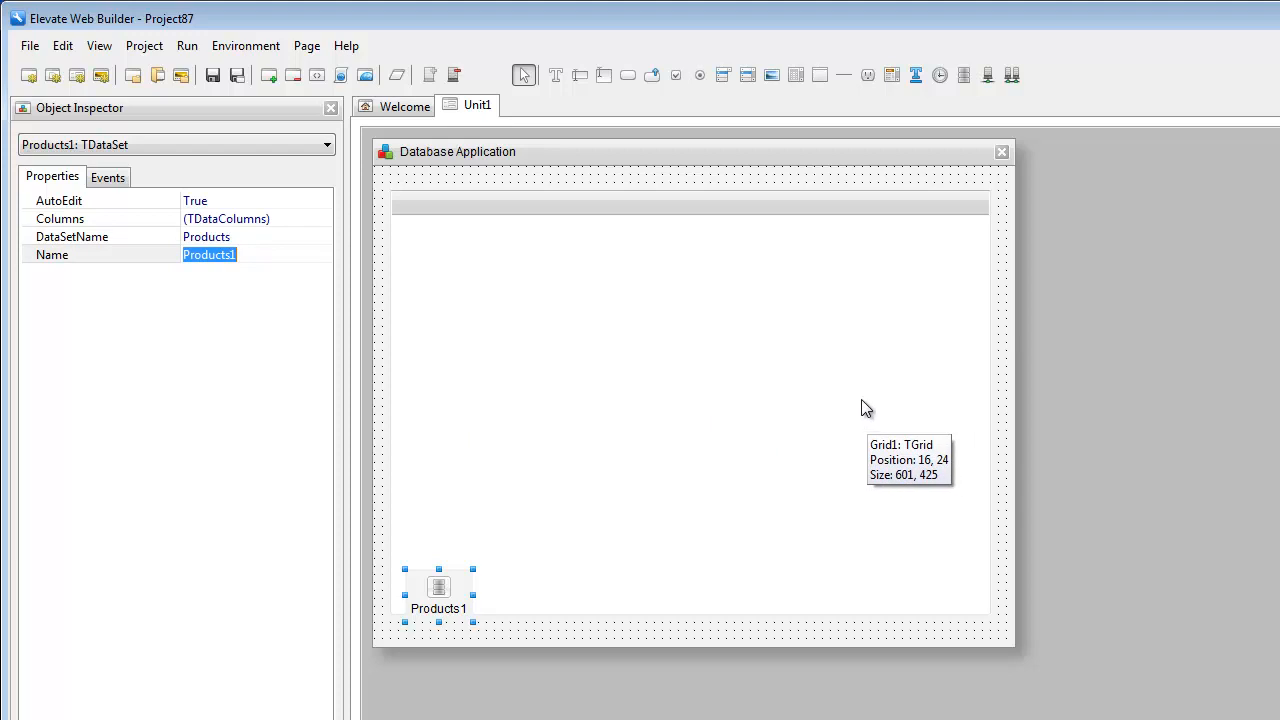
mouse_move(664, 362)
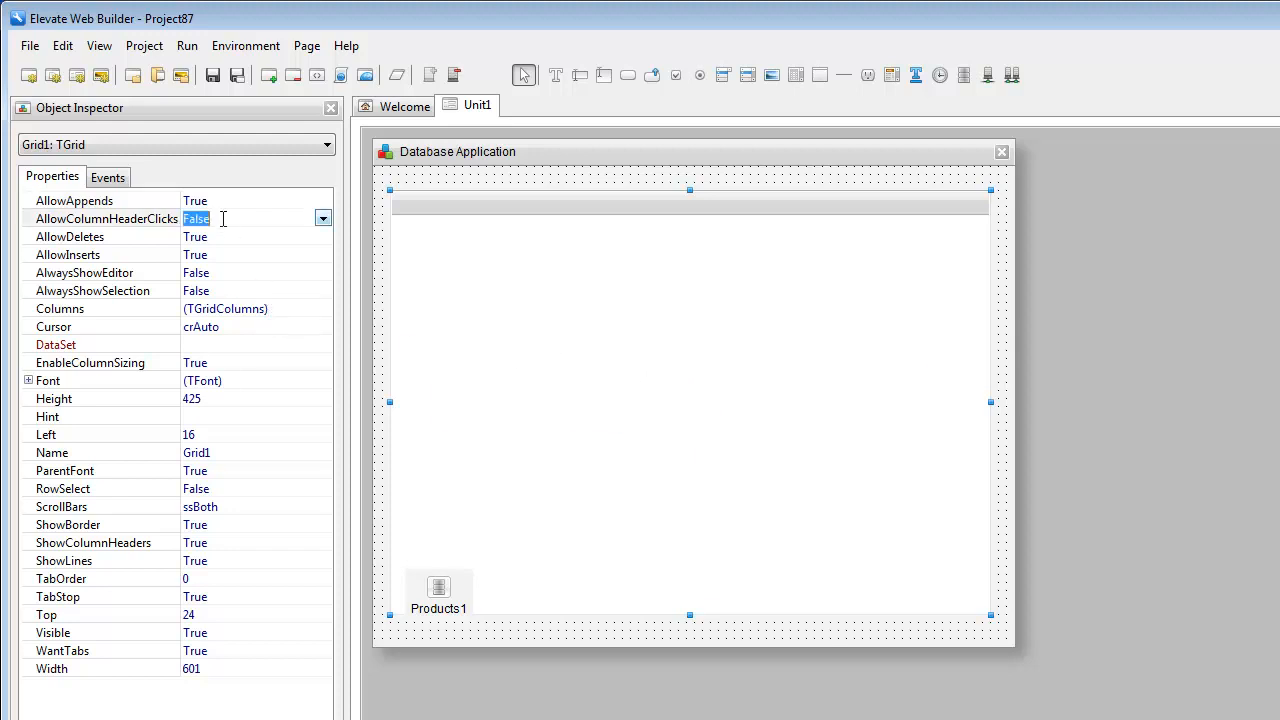
- Set Grid1's AllowColumnHeaderClicks to True and bind its DataSet to Products1
left_click(196, 218)
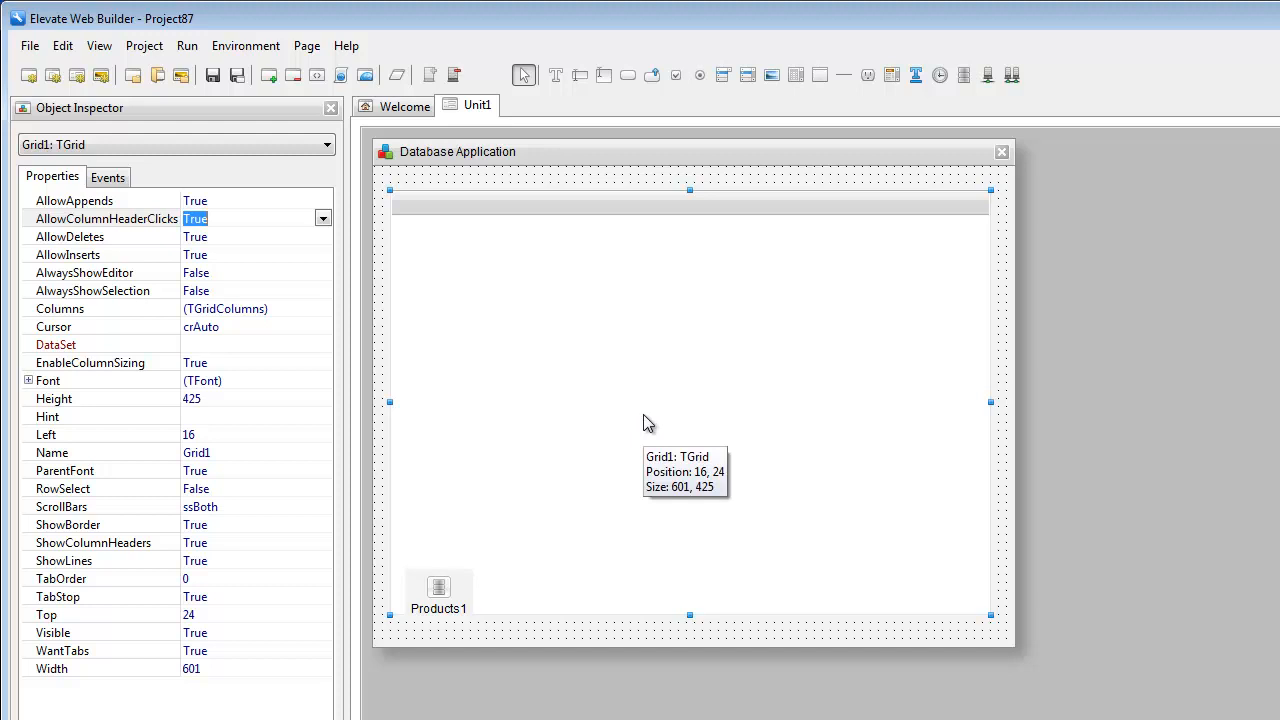
mouse_move(744, 448)
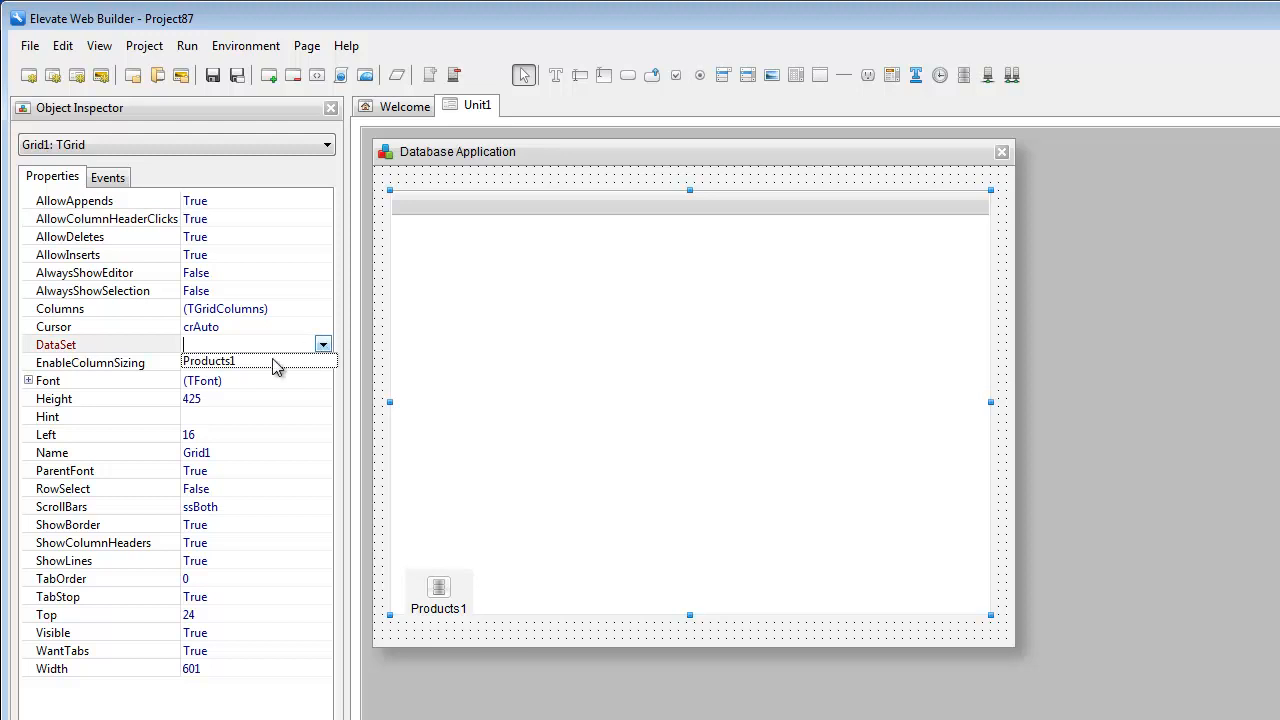
left_click(208, 360)
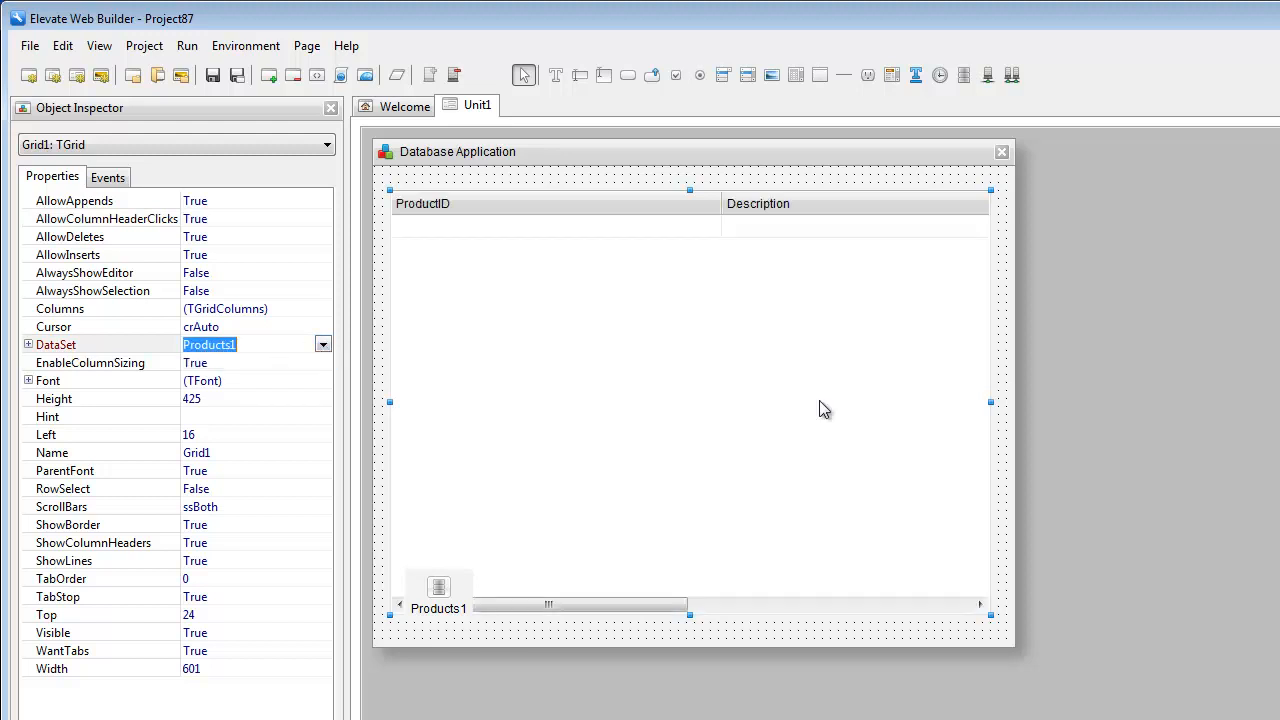
mouse_move(880, 456)
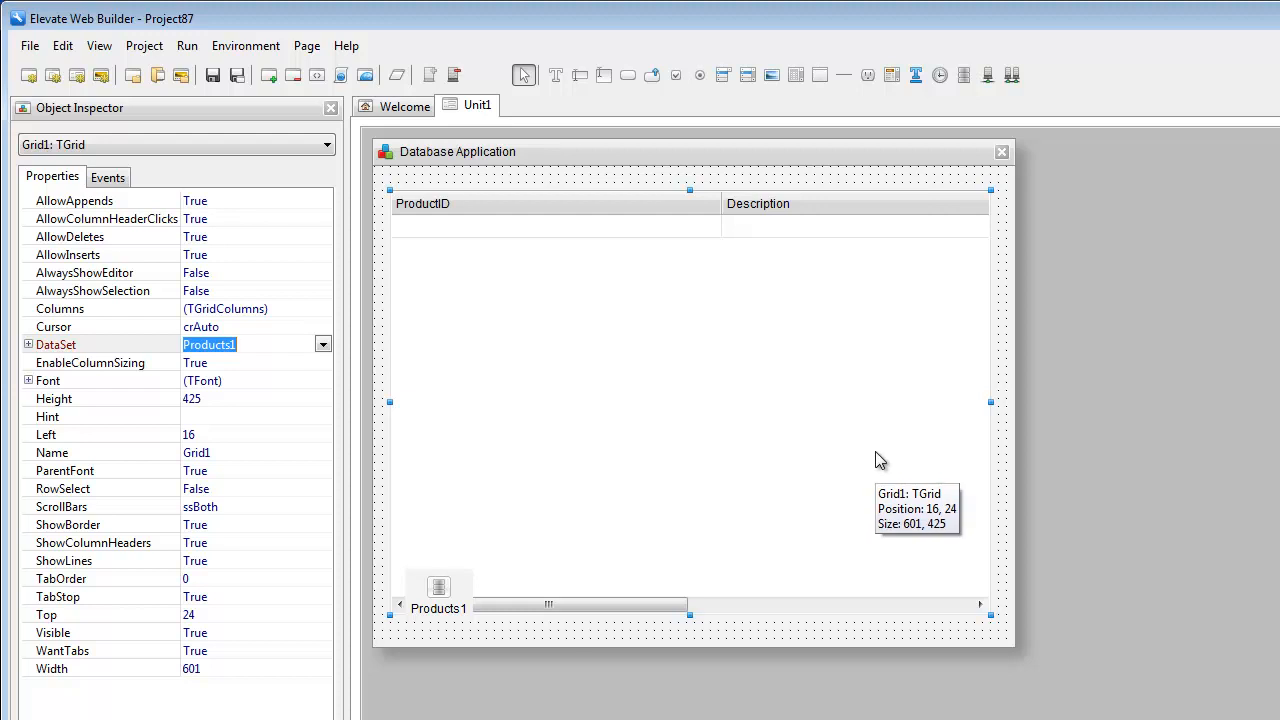
mouse_move(770, 564)
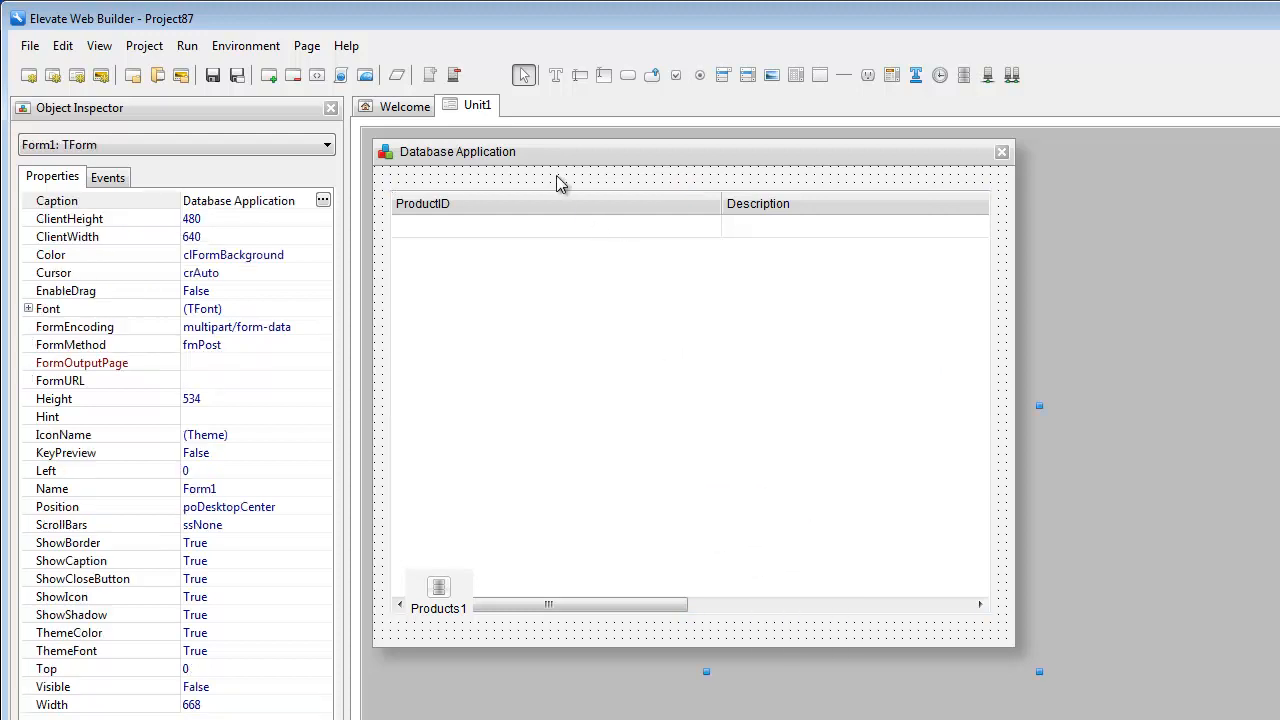
mouse_move(410, 224)
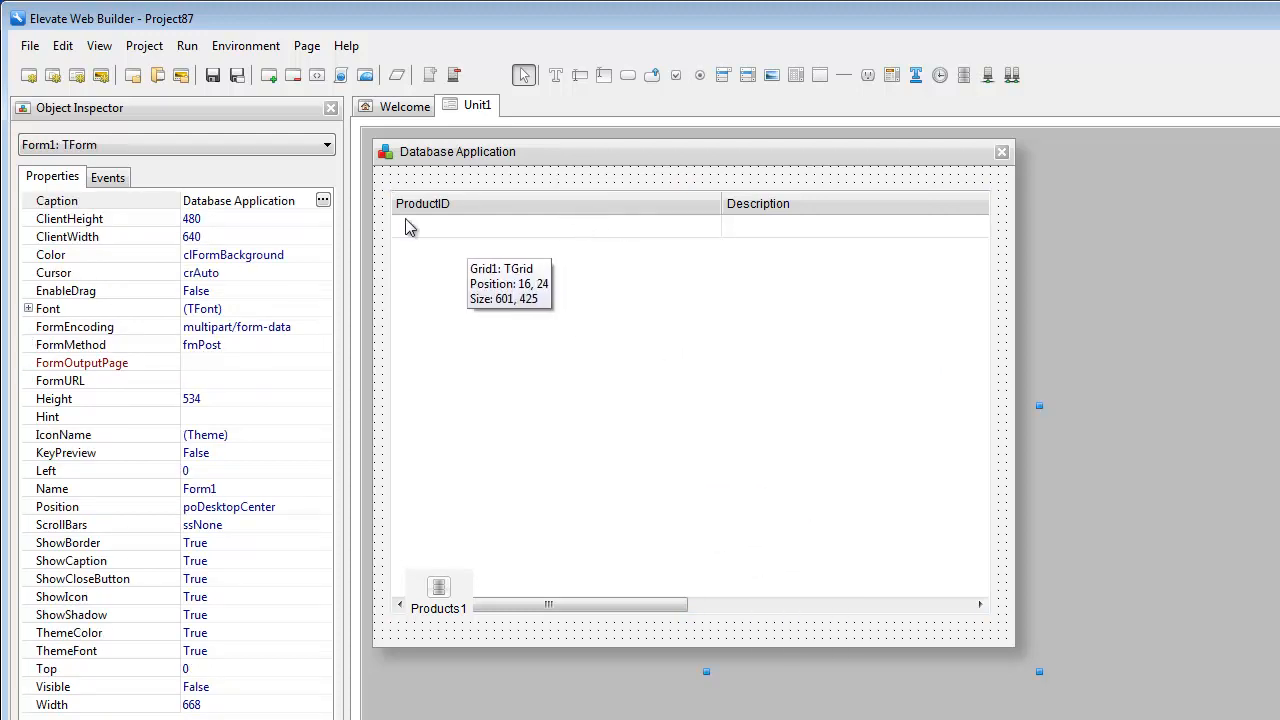
- Create a Form1Show handler containing Database.Load(Products1); to load the dataset
left_click(108, 176)
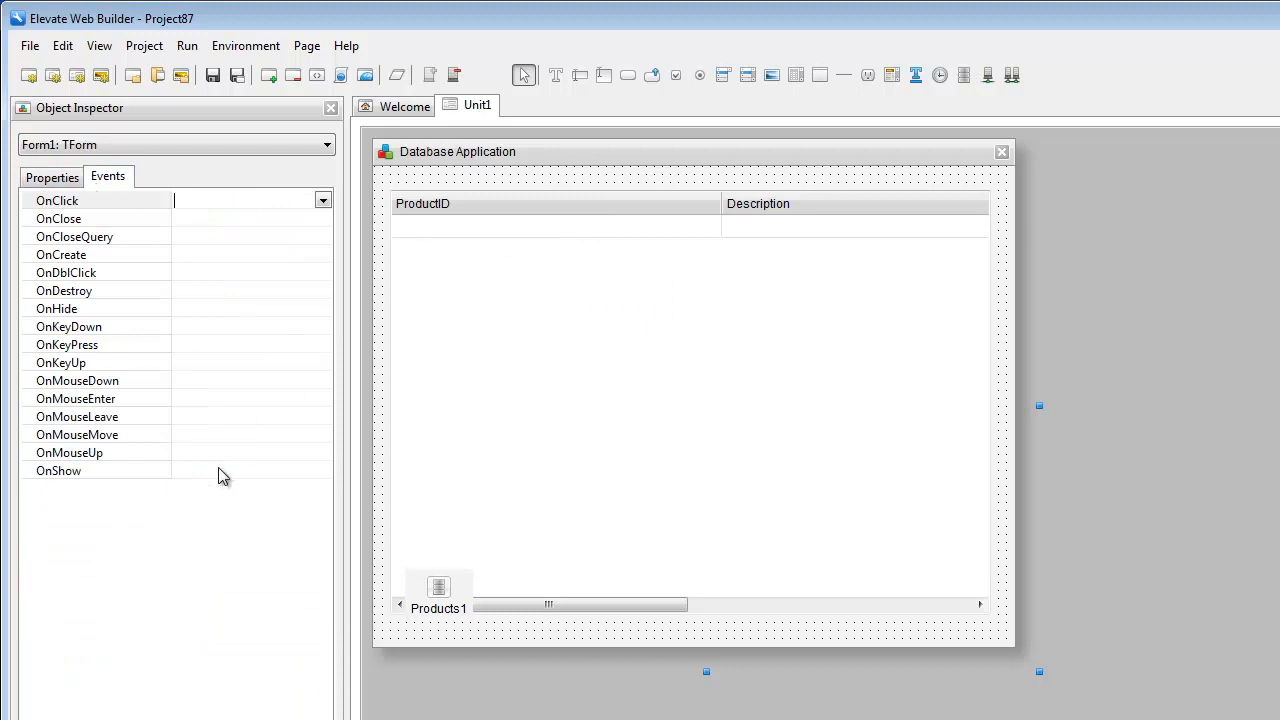
double_click(244, 470)
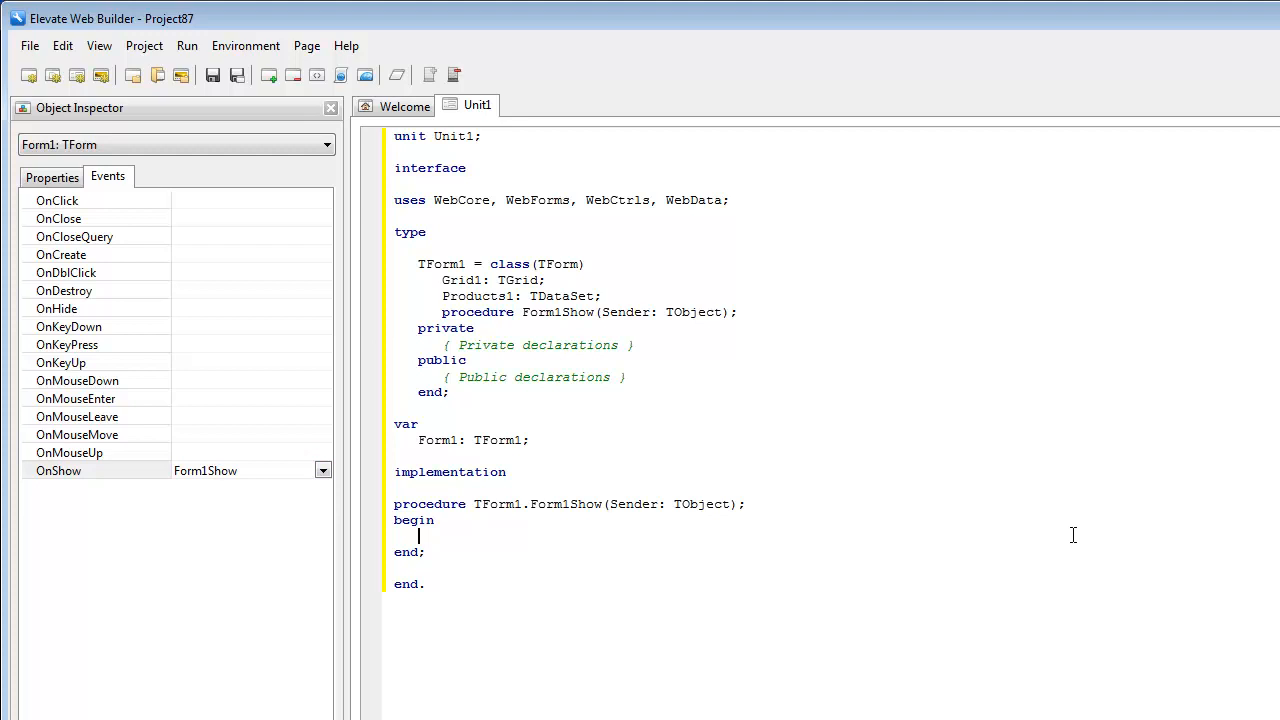
type("Dat")
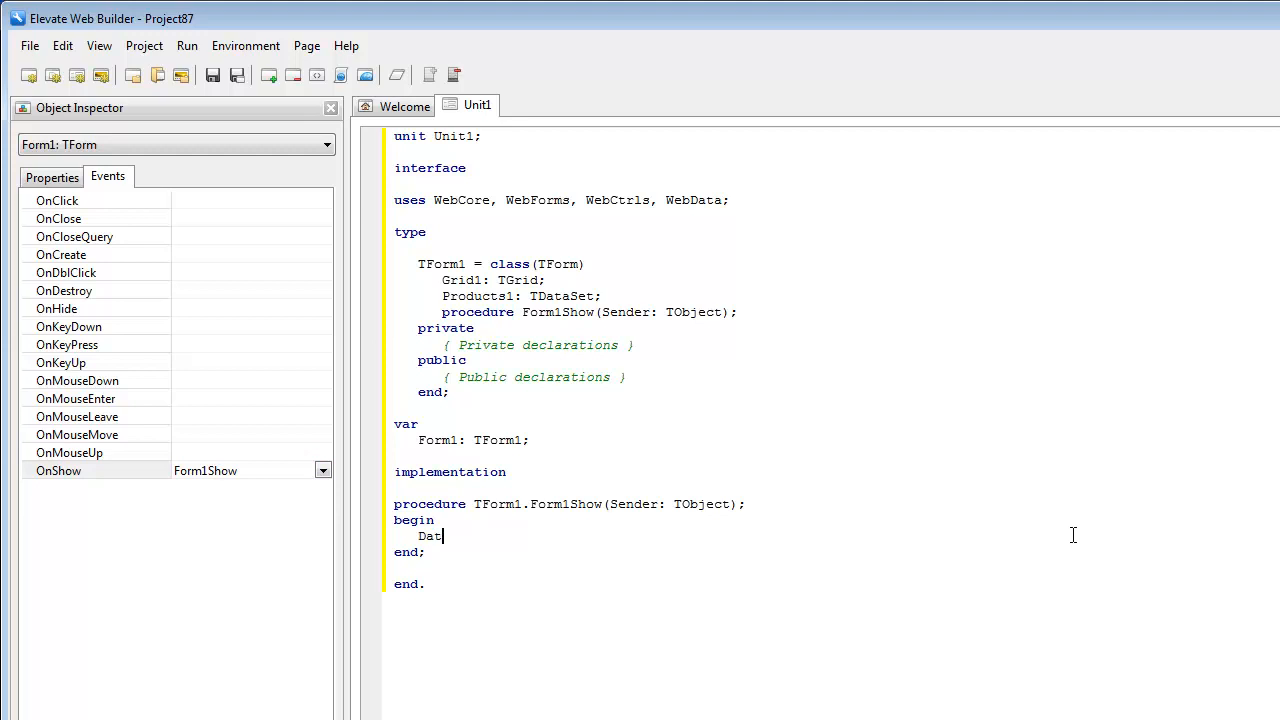
type("abase.")
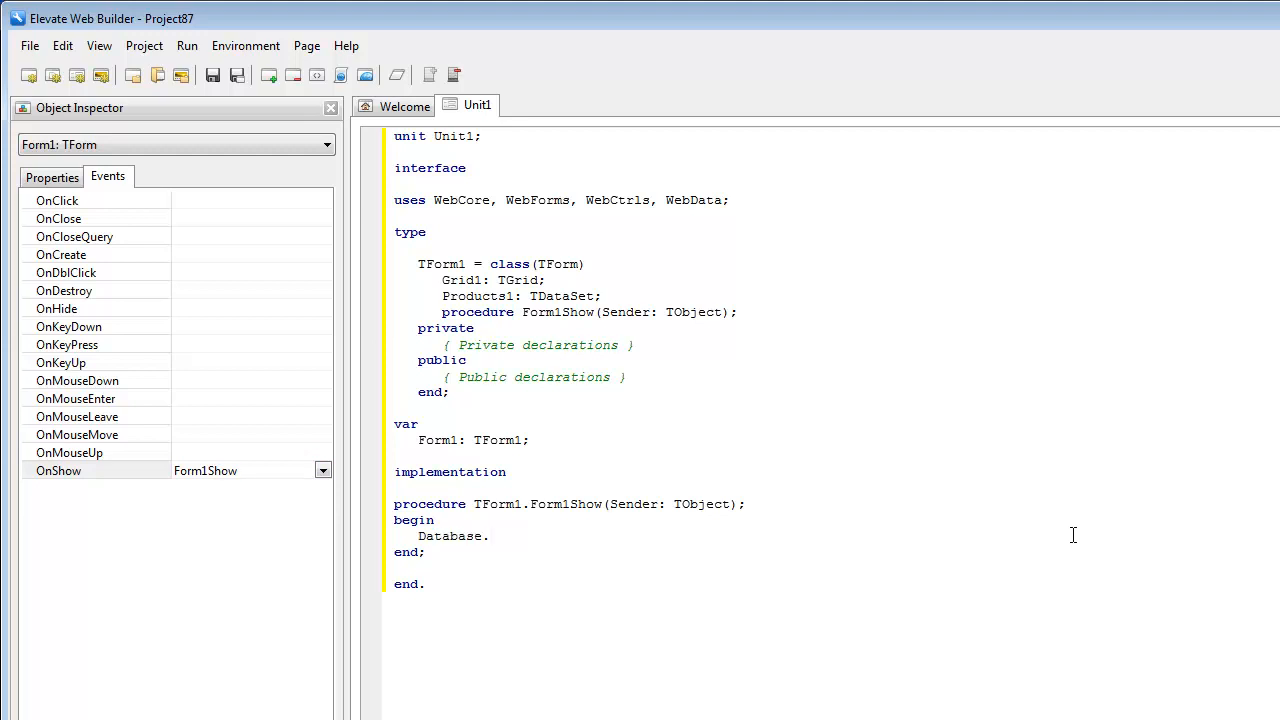
type("Lo")
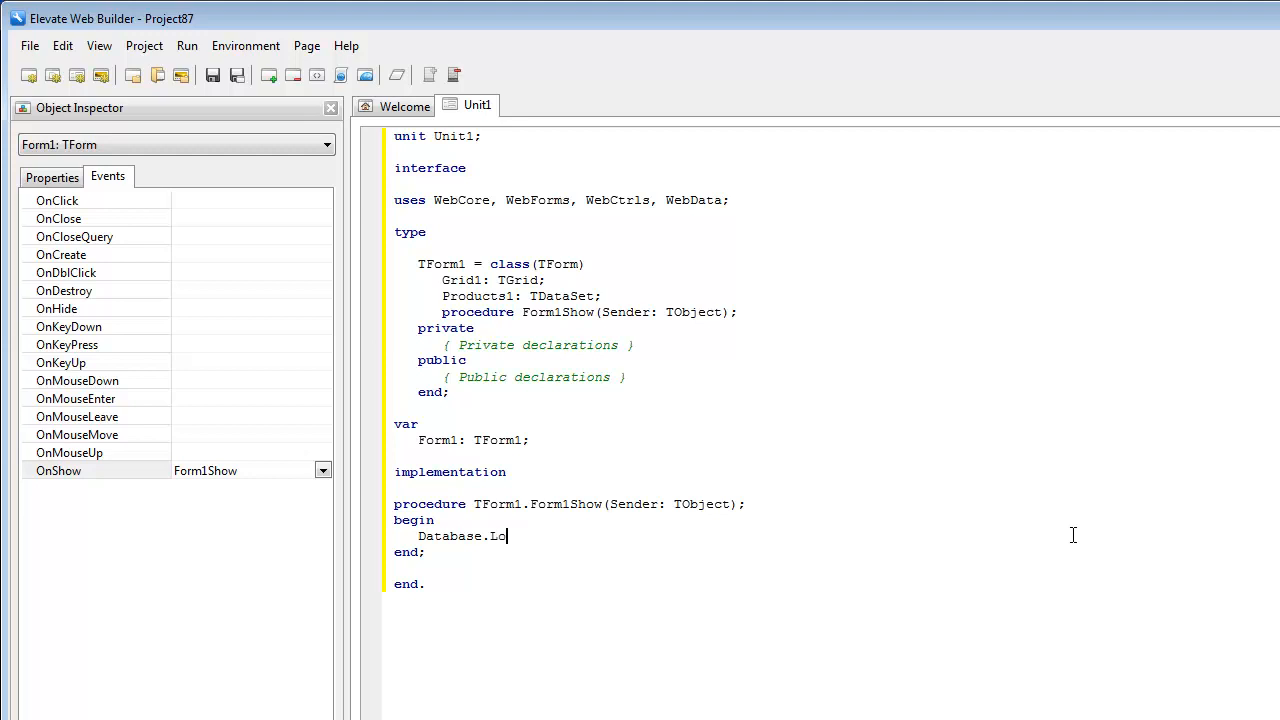
type("ad(Product")
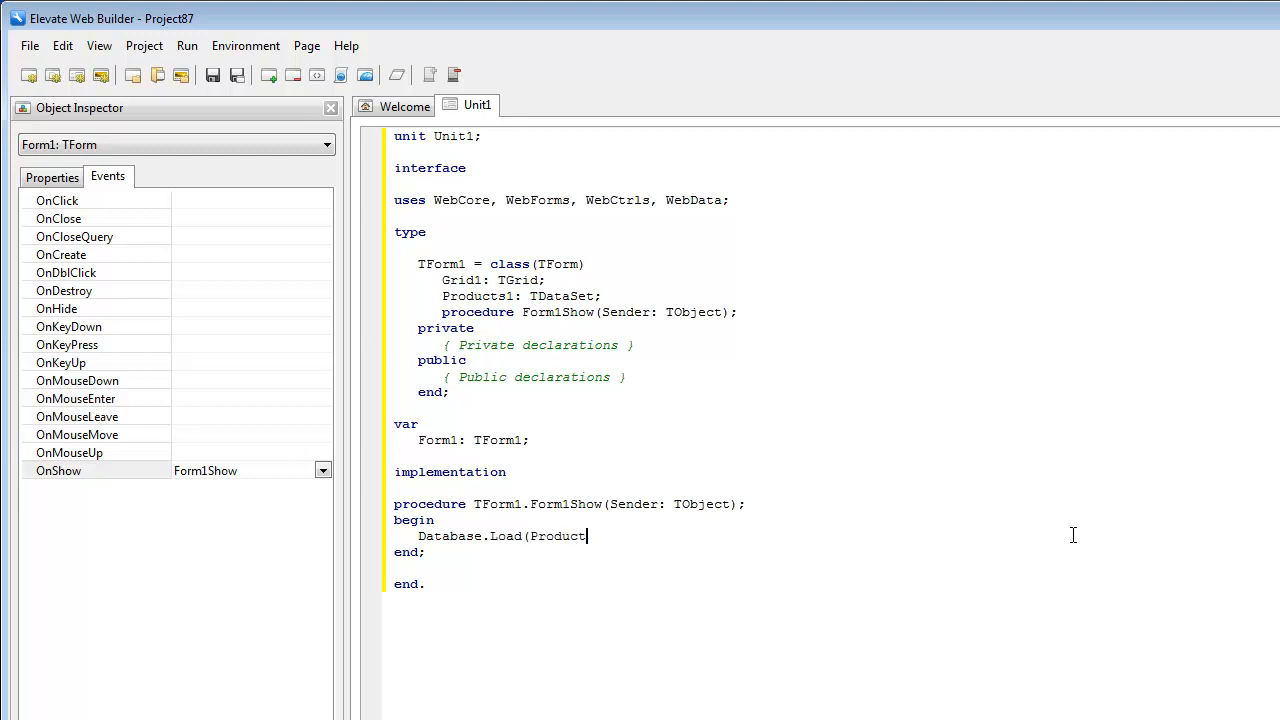
type("s")
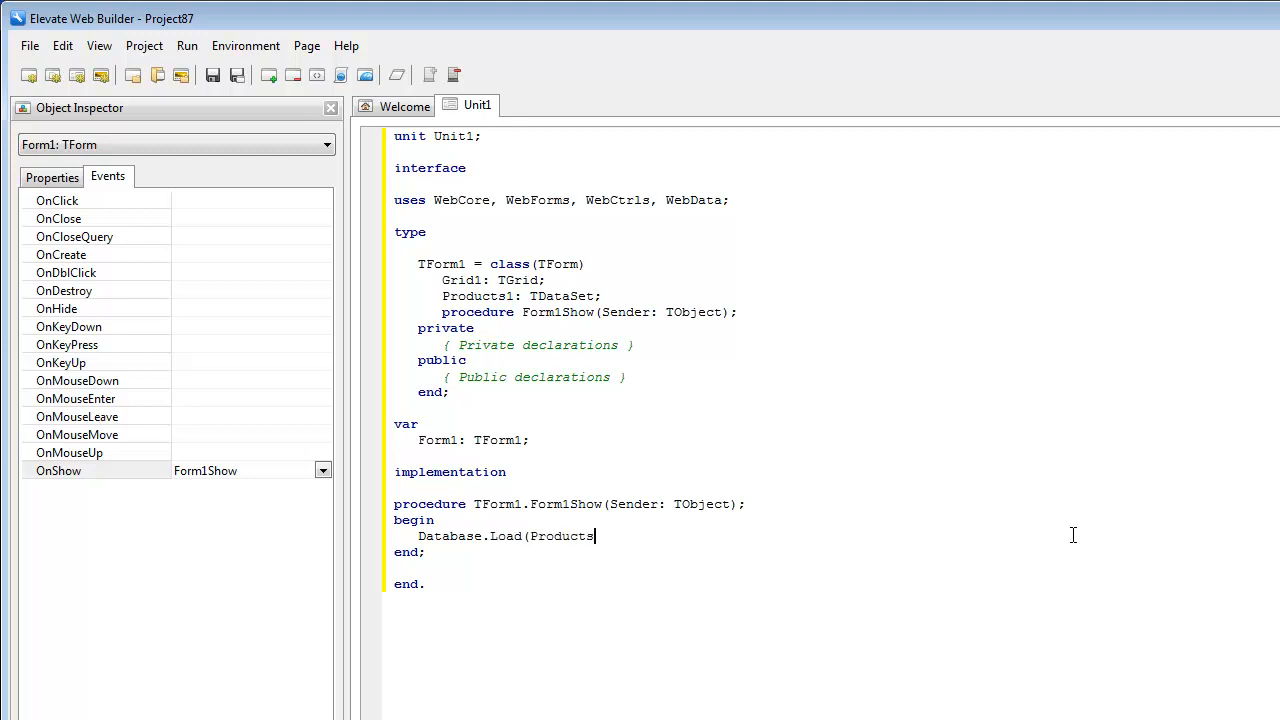
type("1);")
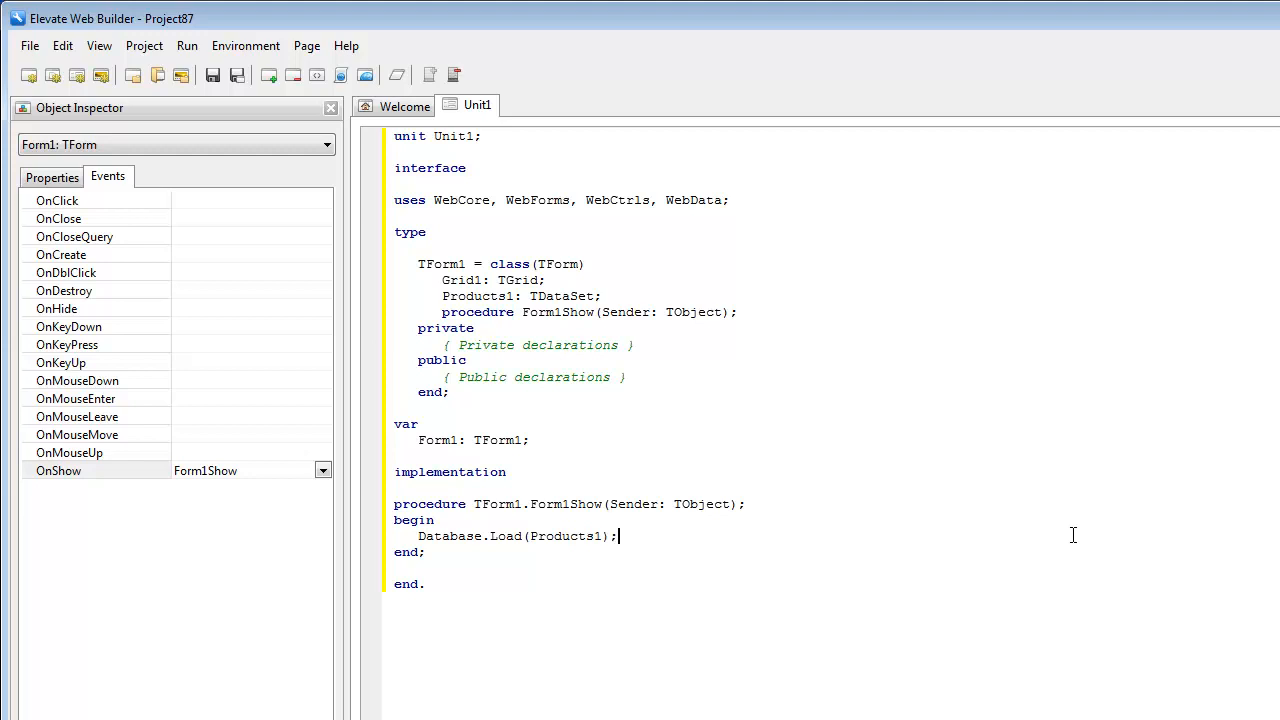
mouse_move(460, 480)
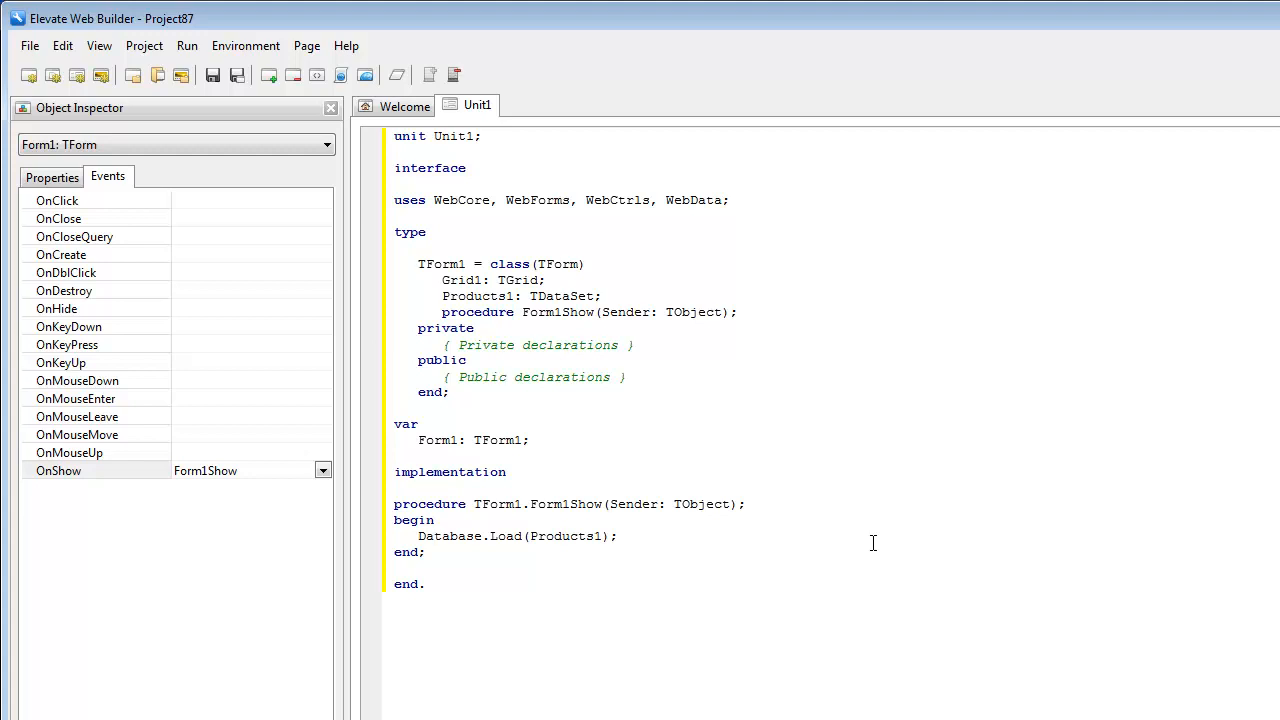
- Save All, naming the unit DBAppMain and confirming replacement of the existing file
left_click(52, 176)
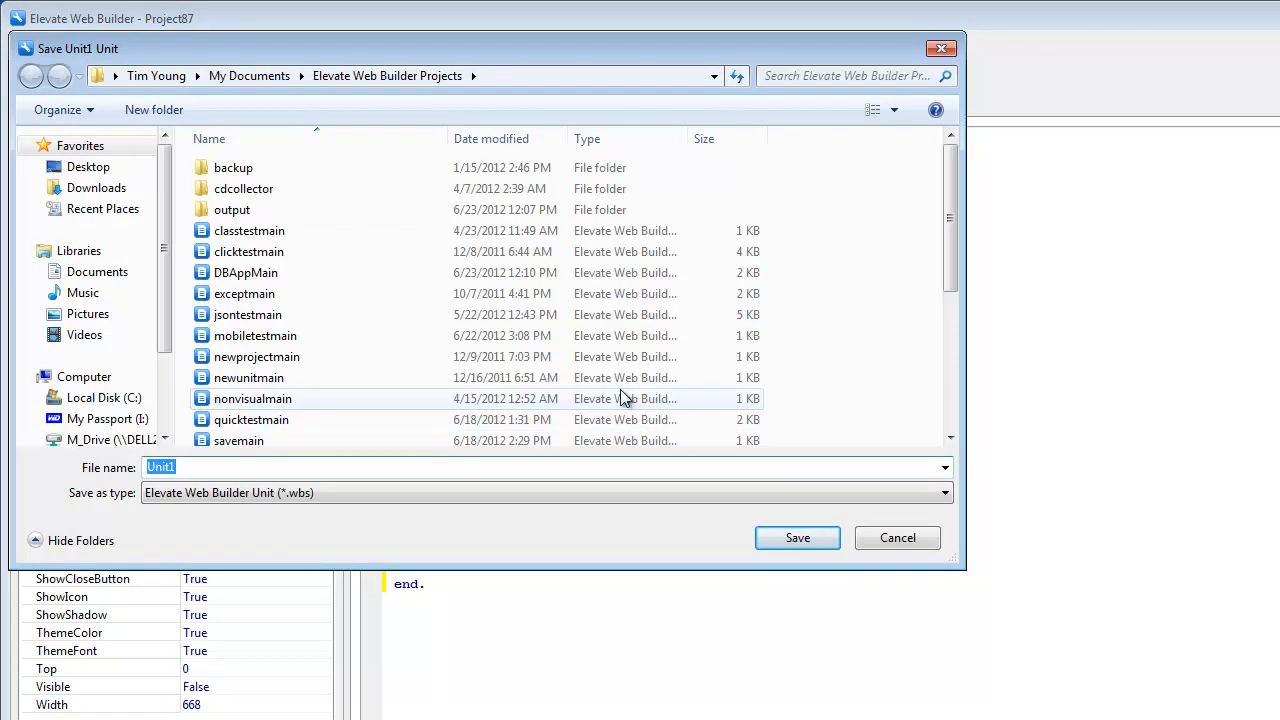
type("DBAppMain")
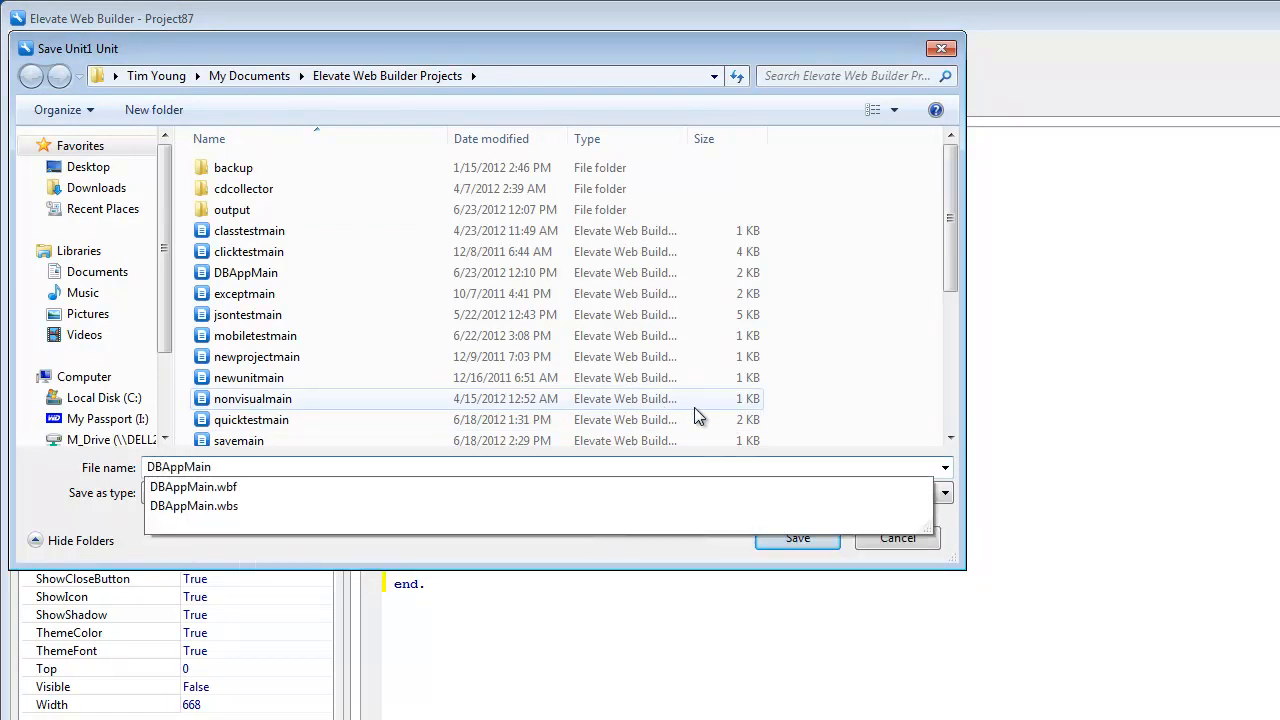
left_click(796, 538)
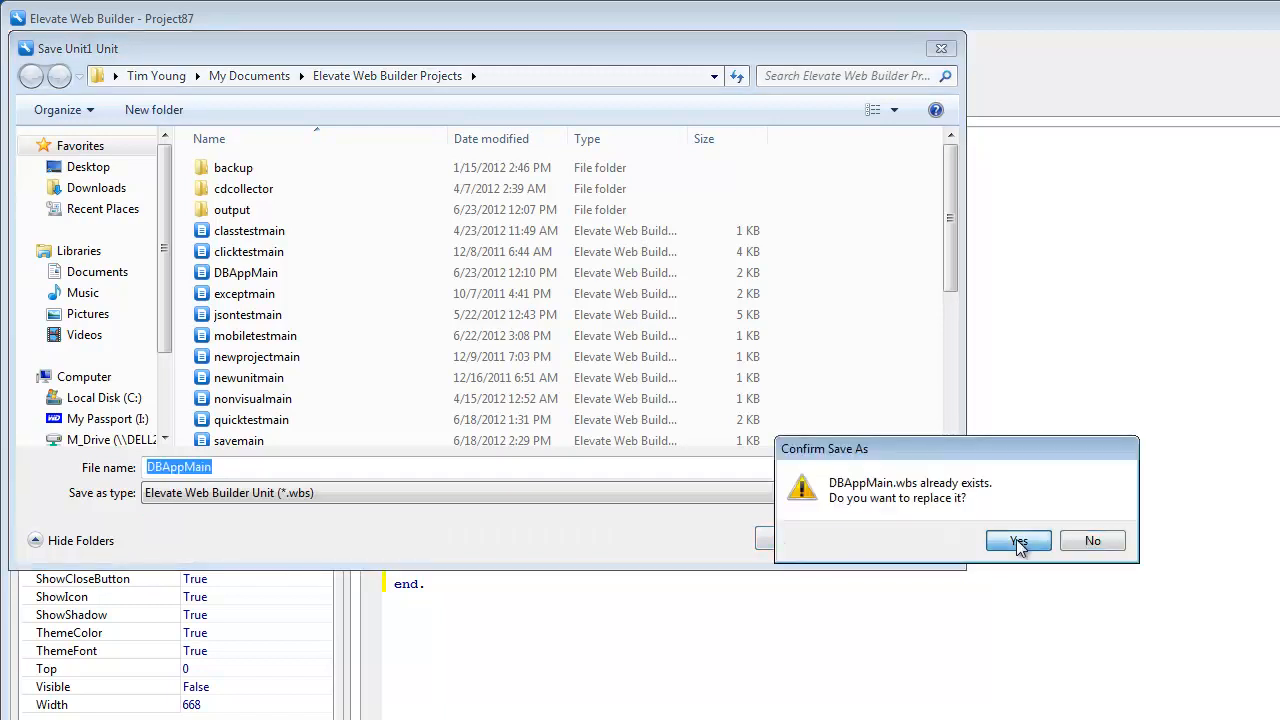
left_click(1018, 540)
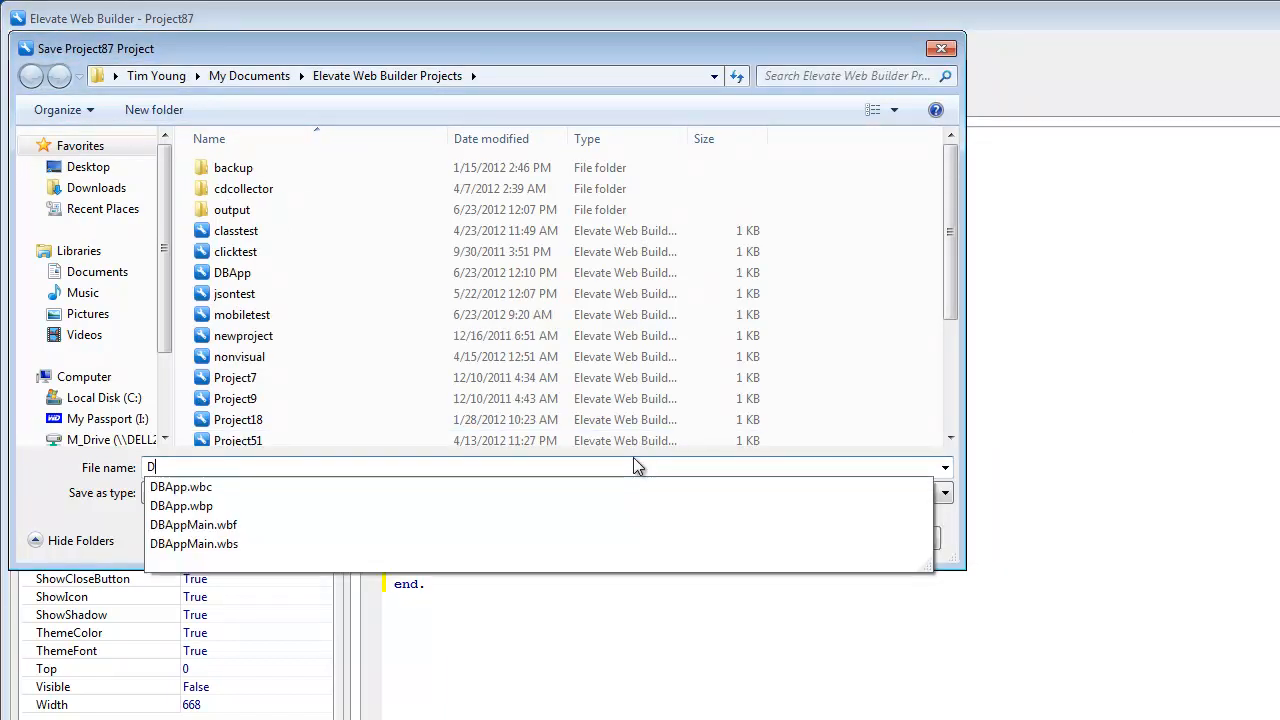
- Save the project as DBApp
type("BApp")
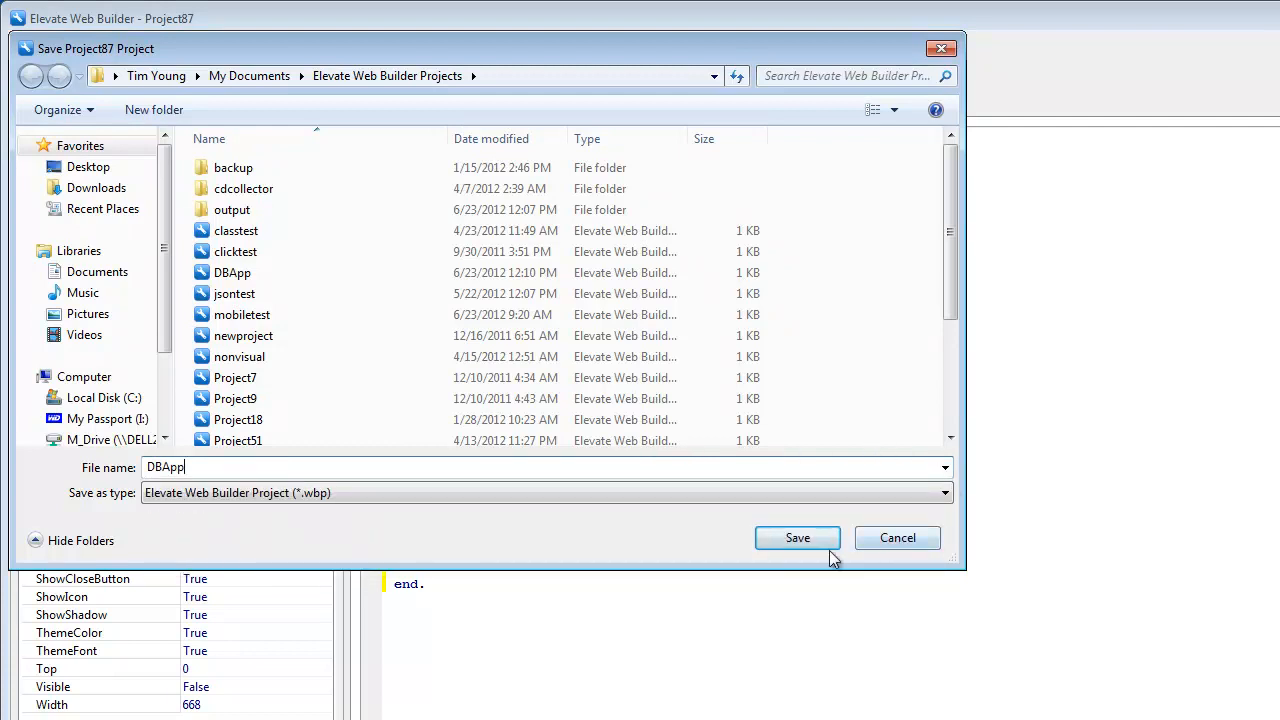
left_click(796, 538)
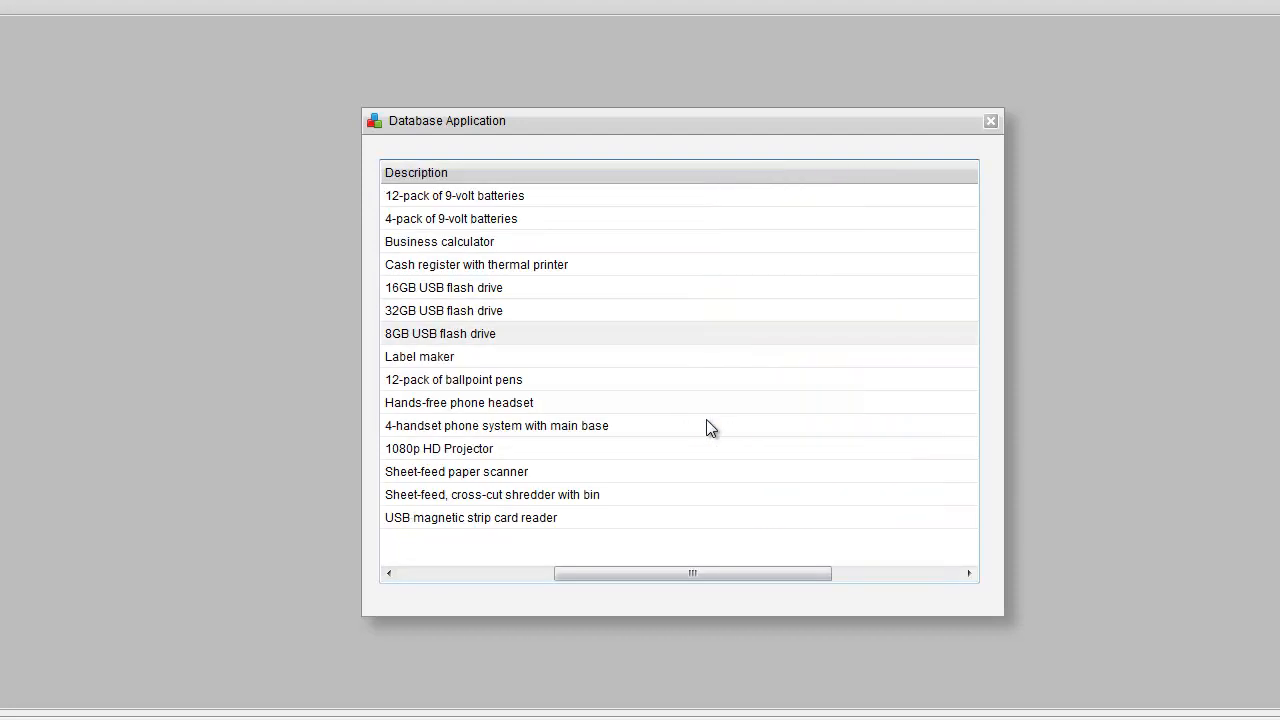
- Sort the running grid by ListPrice and Description headers, then close the application
scroll("right", 3)
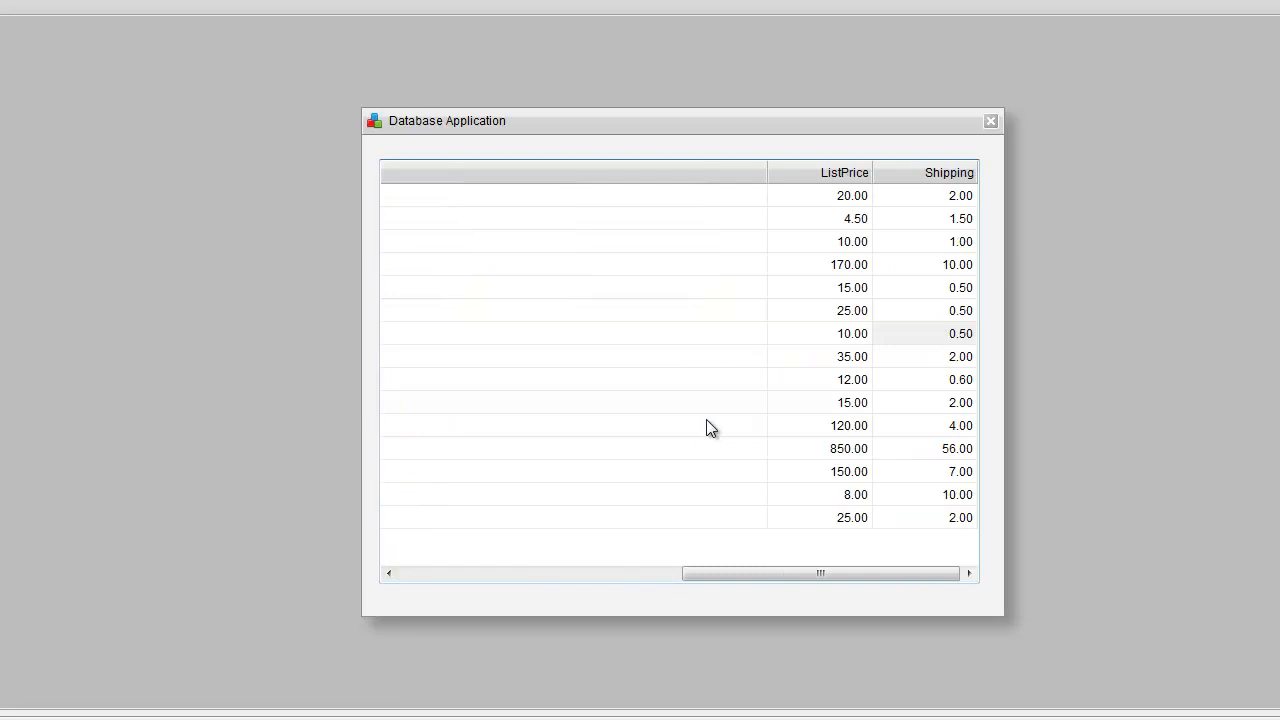
left_click(844, 172)
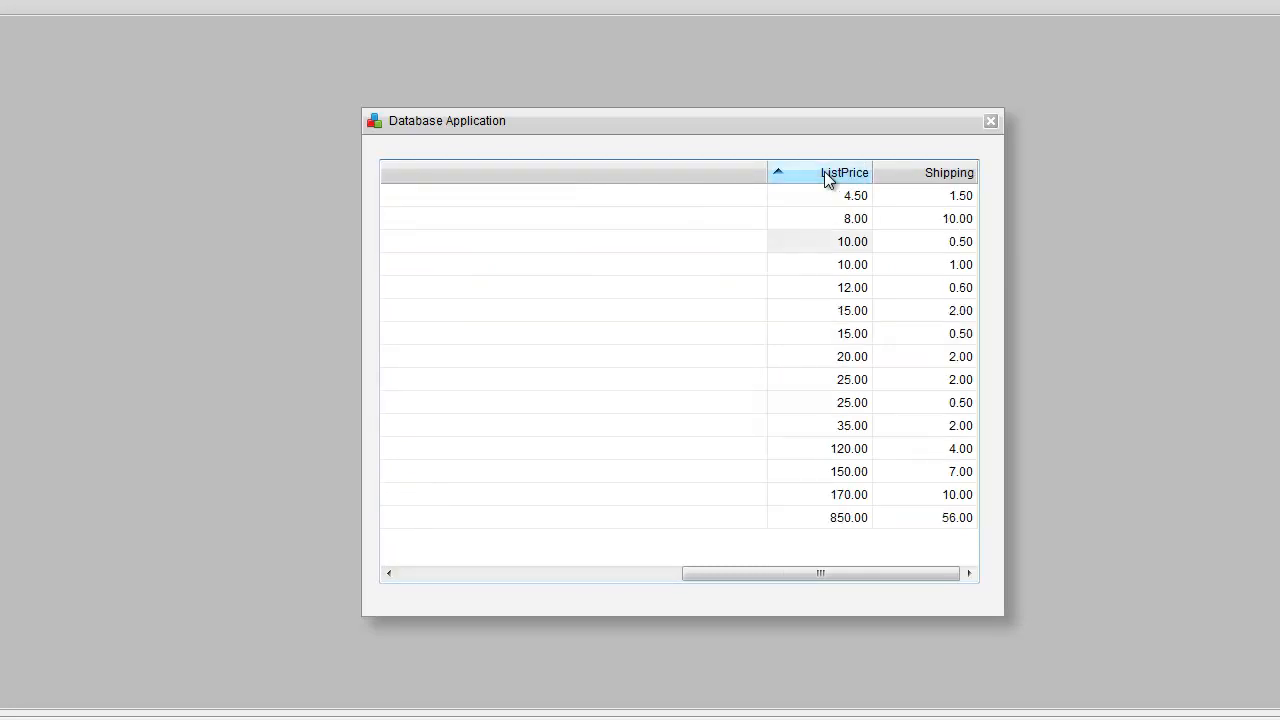
left_click(844, 172)
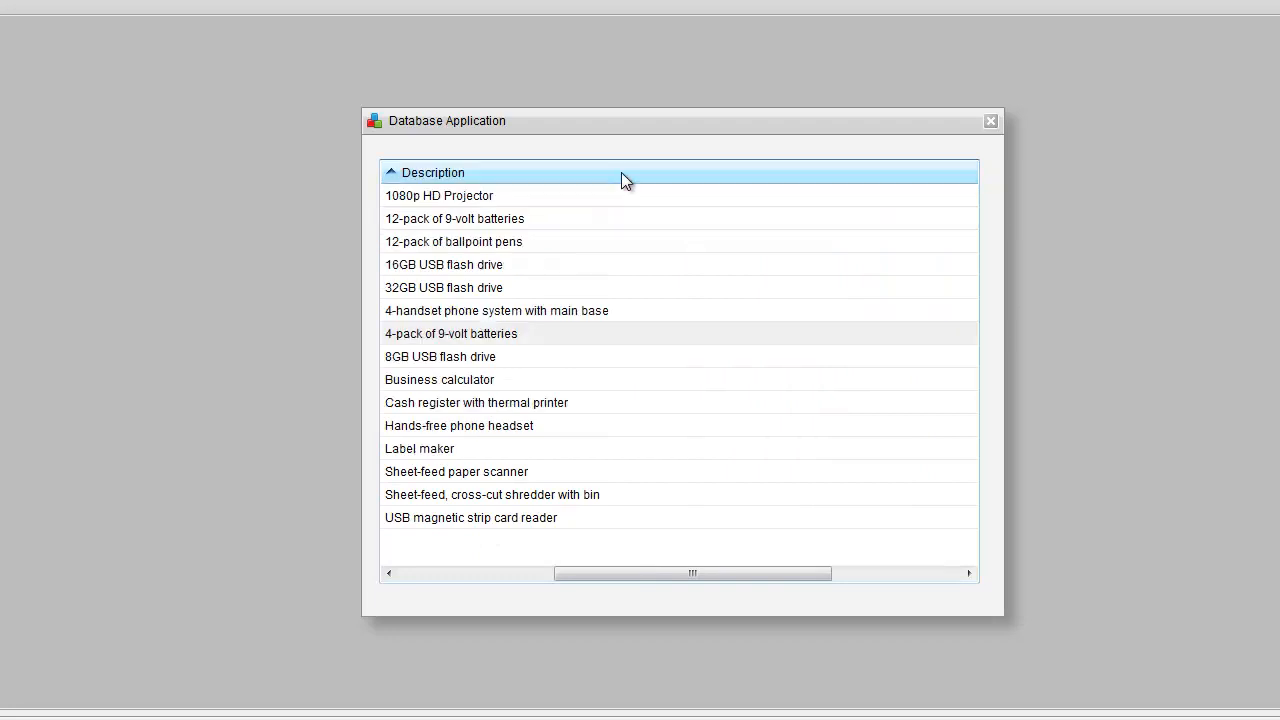
left_click(432, 172)
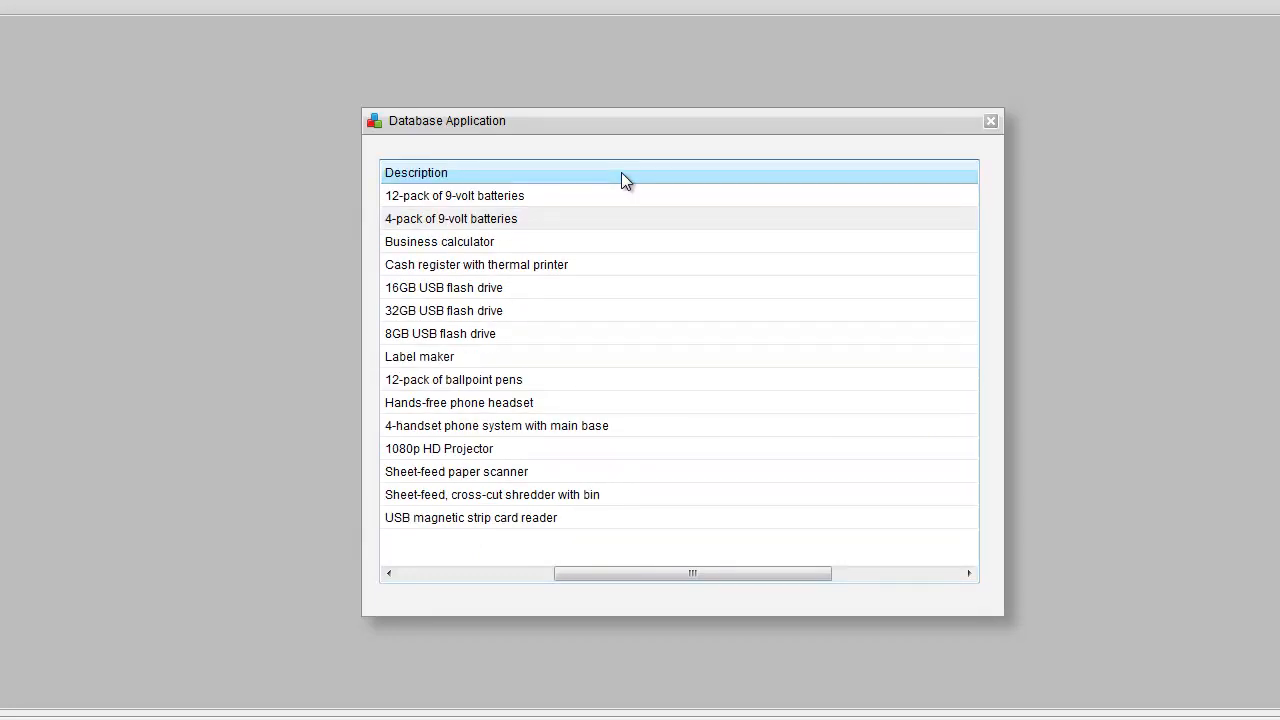
left_click(440, 332)
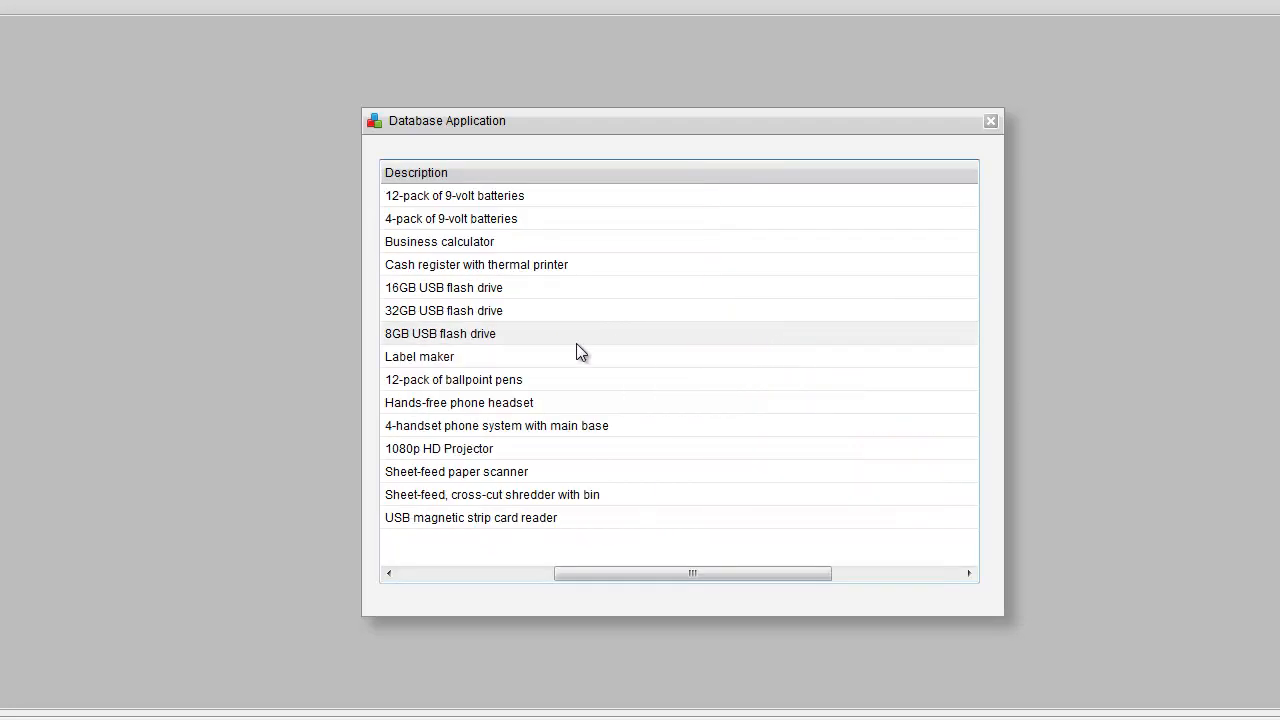
mouse_move(612, 448)
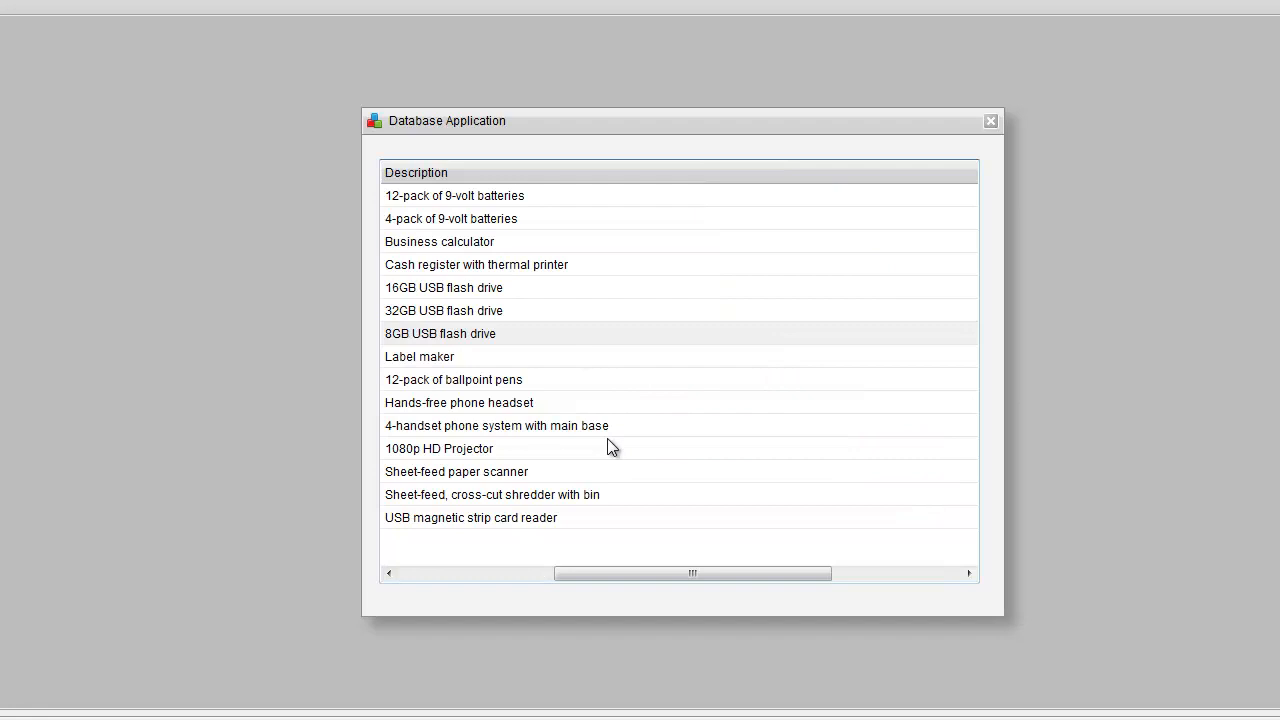
mouse_move(614, 448)
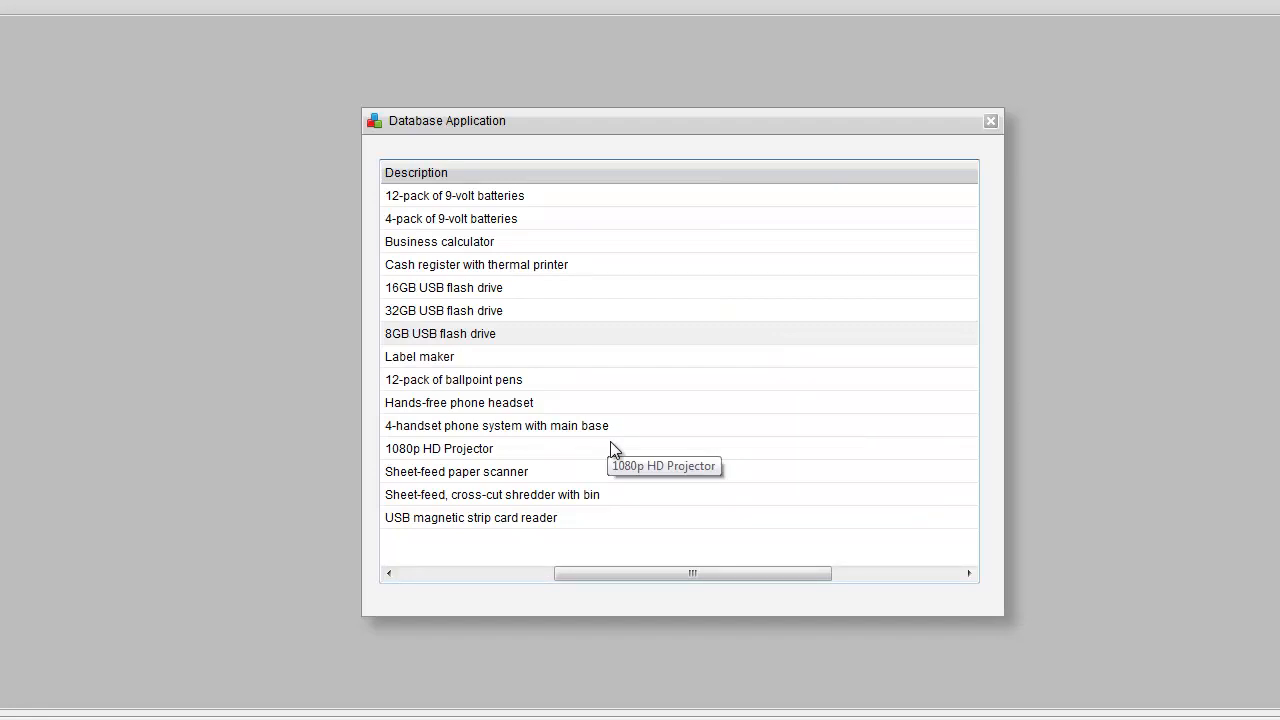
mouse_move(612, 448)
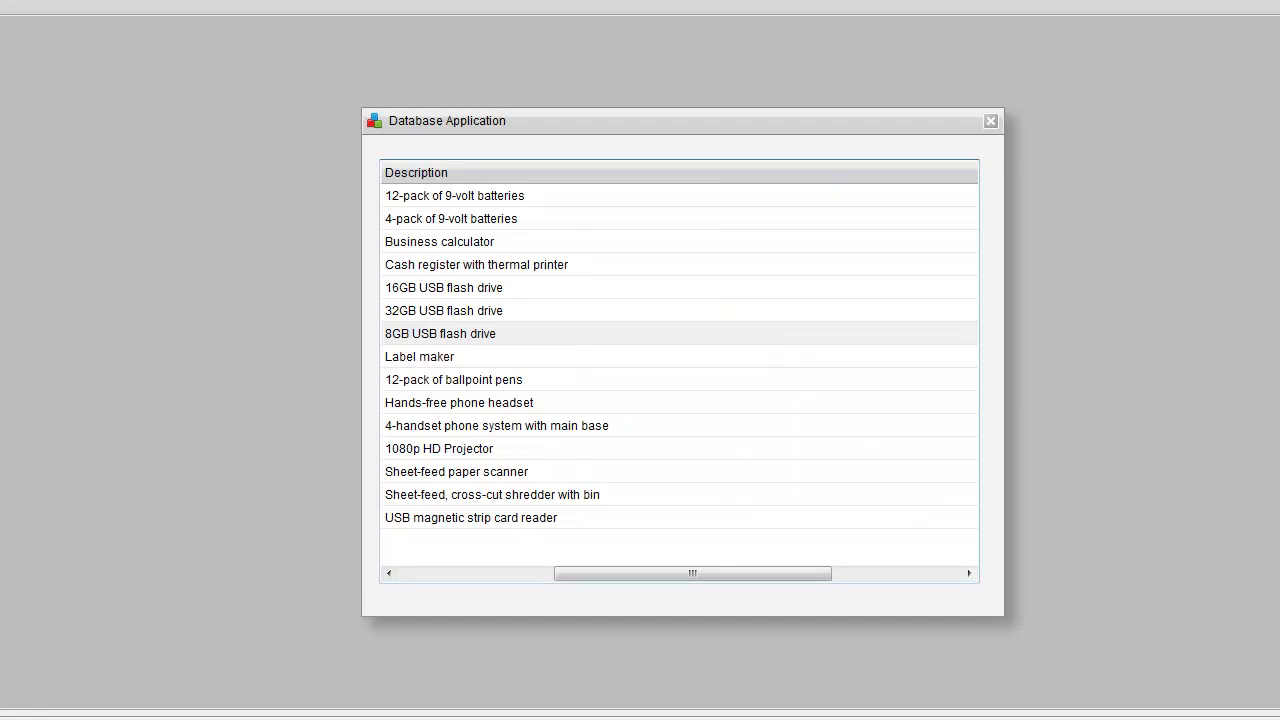
left_click(988, 120)
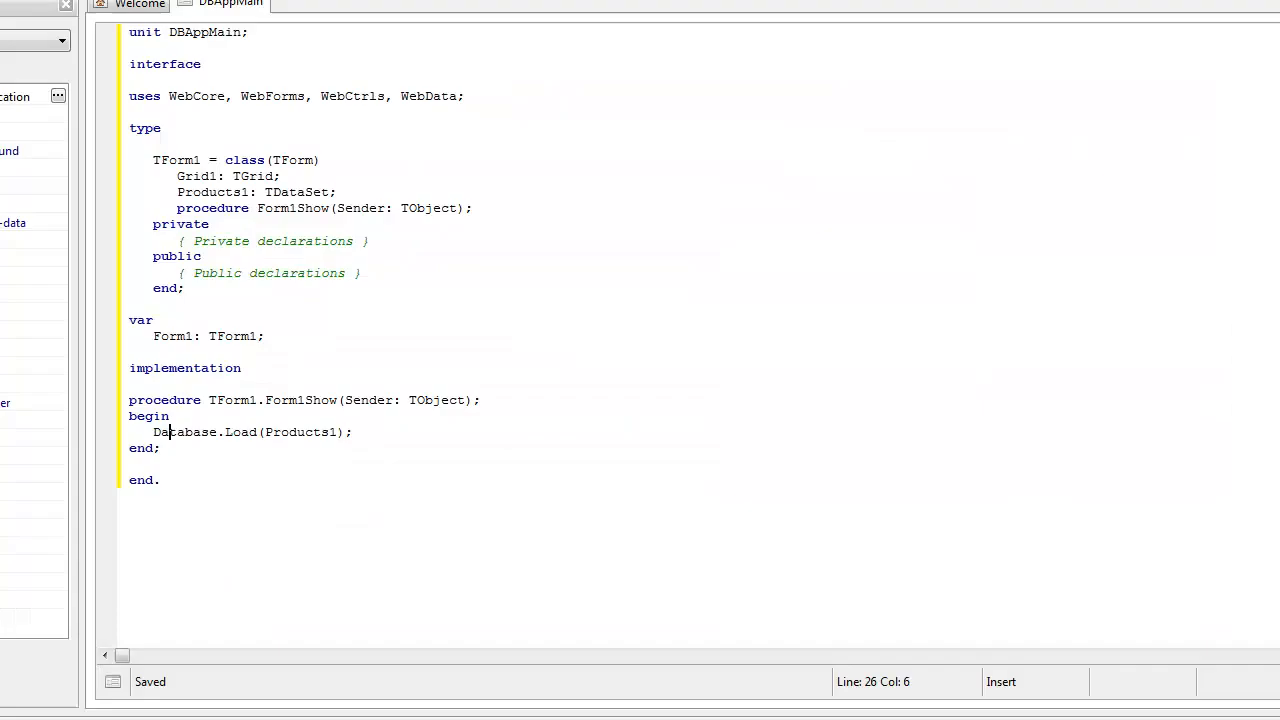
mouse_move(396, 316)
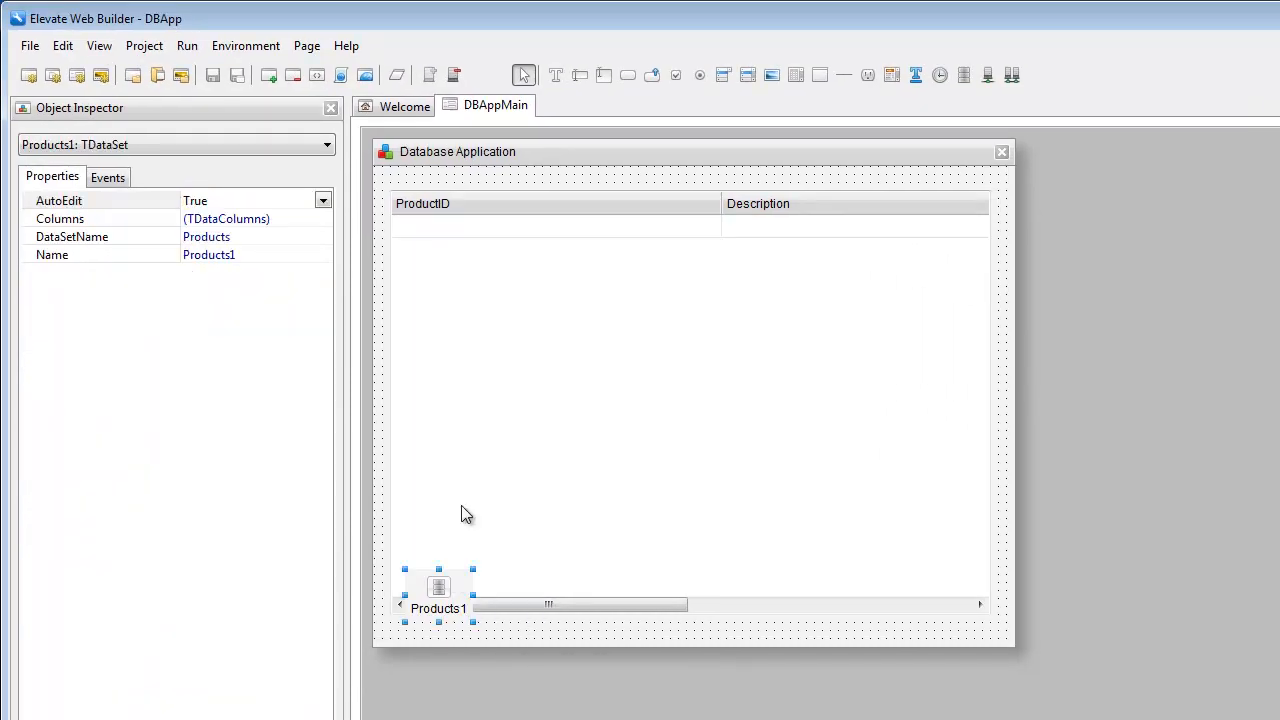
- Create an empty BeforeUpdate handler for the Products1 dataset from its Events list
left_click(108, 176)
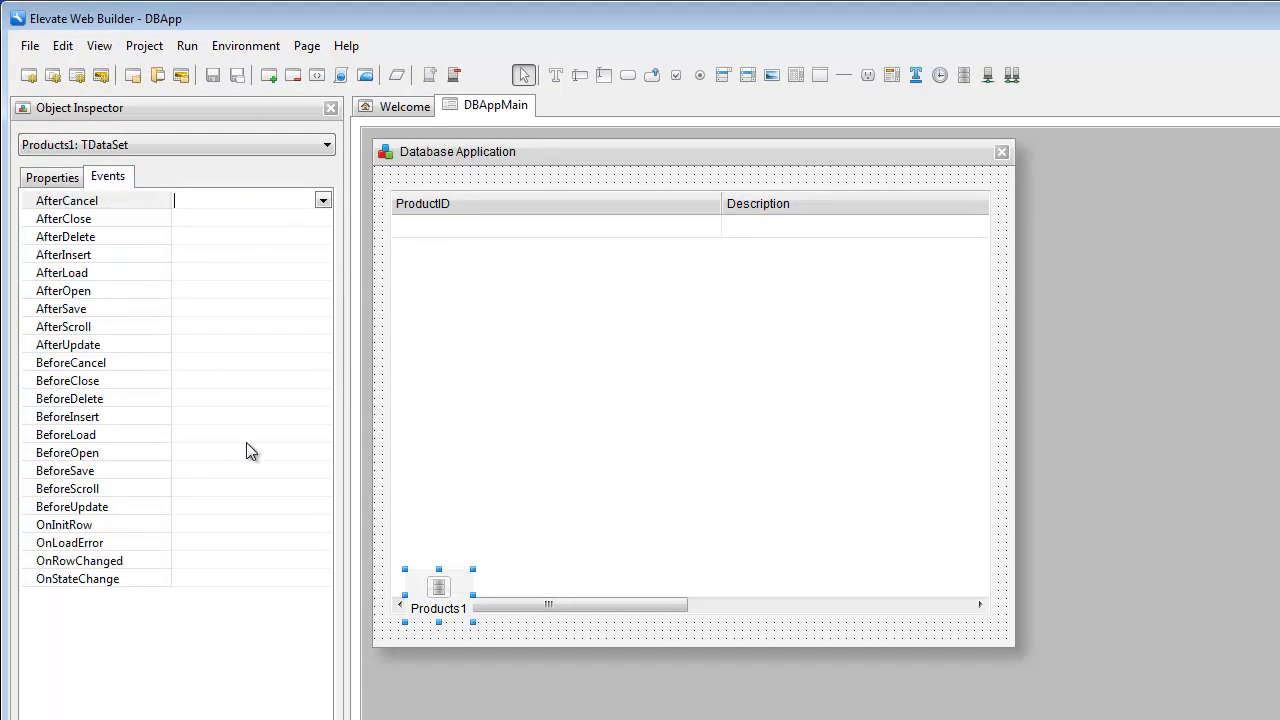
mouse_move(264, 476)
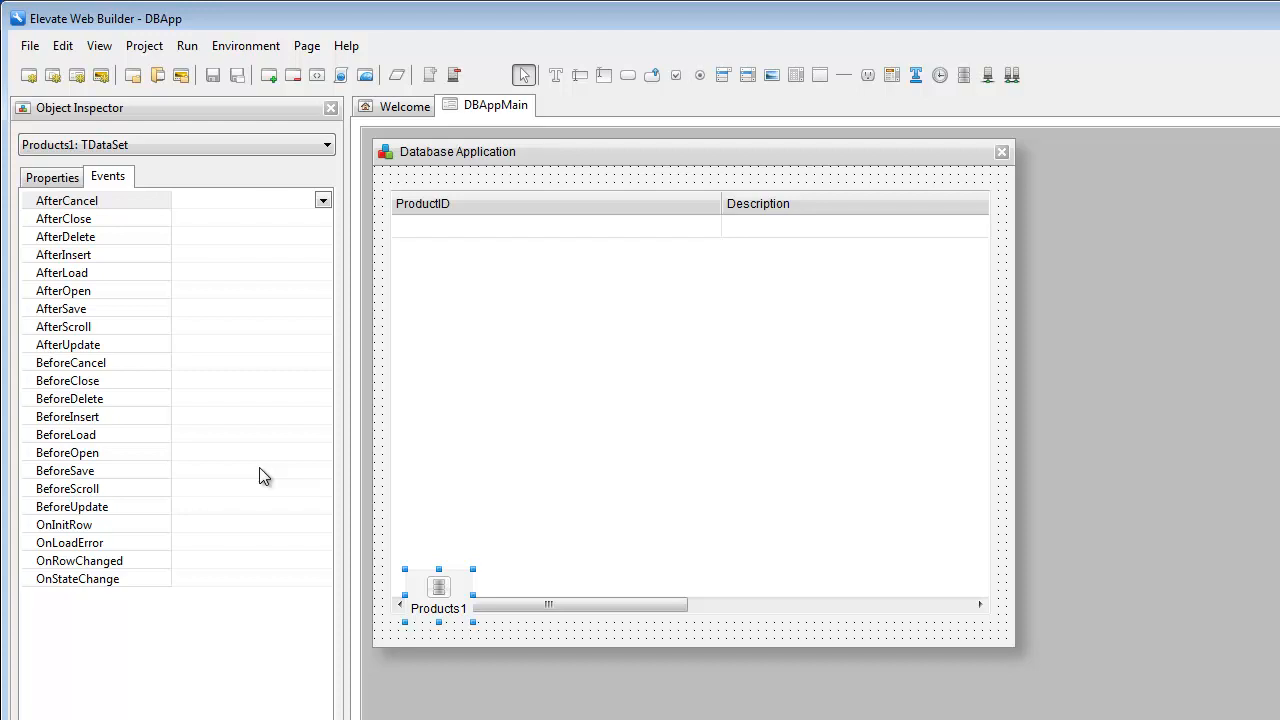
left_click(250, 200)
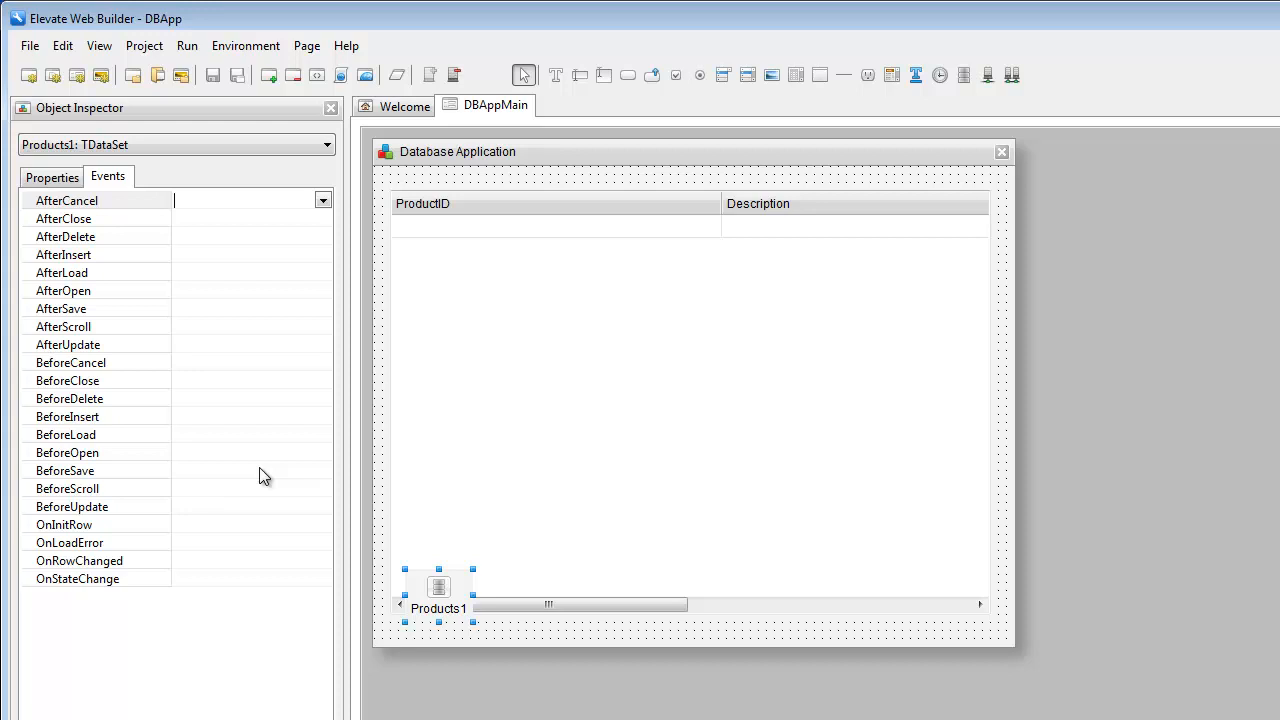
mouse_move(266, 490)
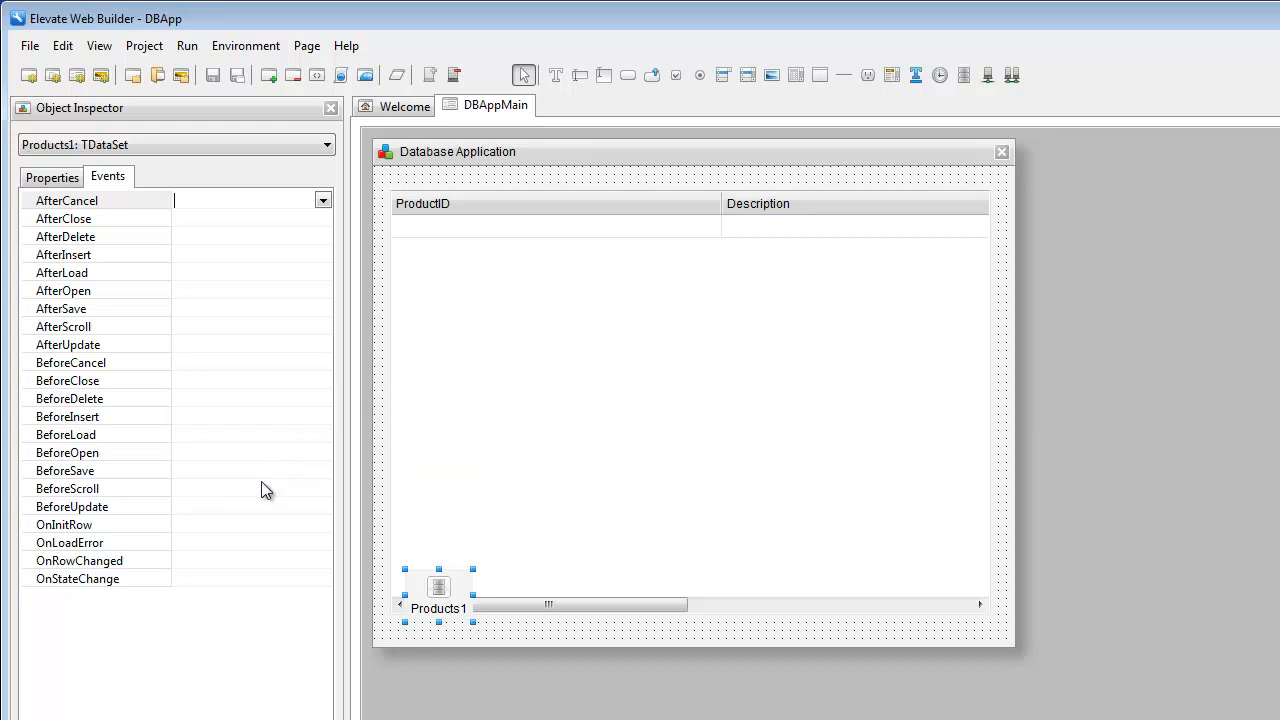
mouse_move(216, 516)
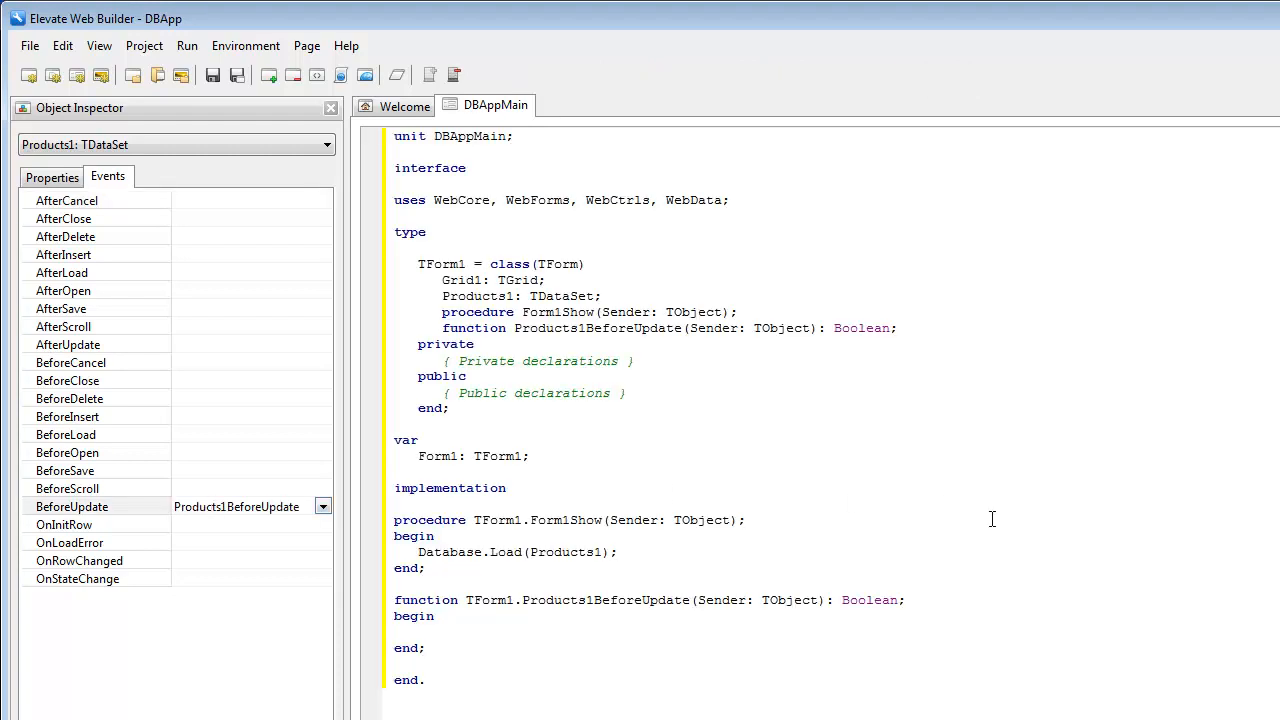
- Fill BeforeUpdate with Database.StartTransaction; and a Result assignment
type("Database.StartTran")
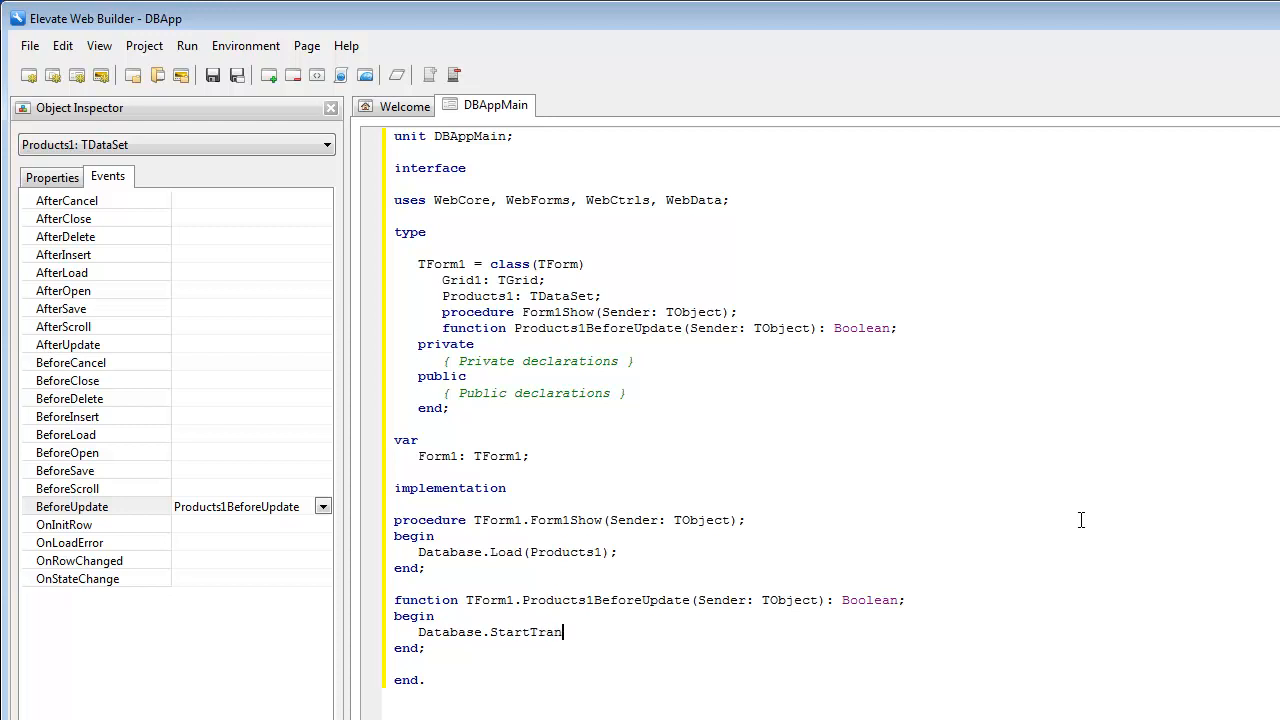
type("saction;")
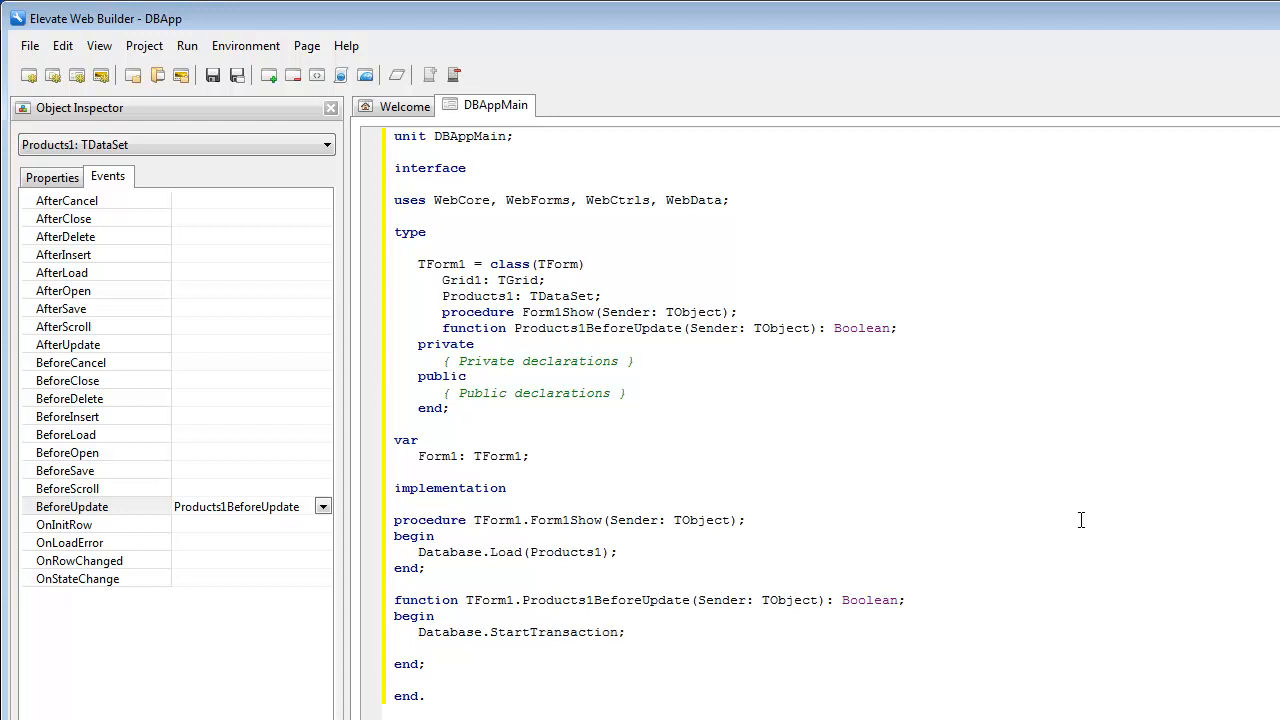
left_click(420, 648)
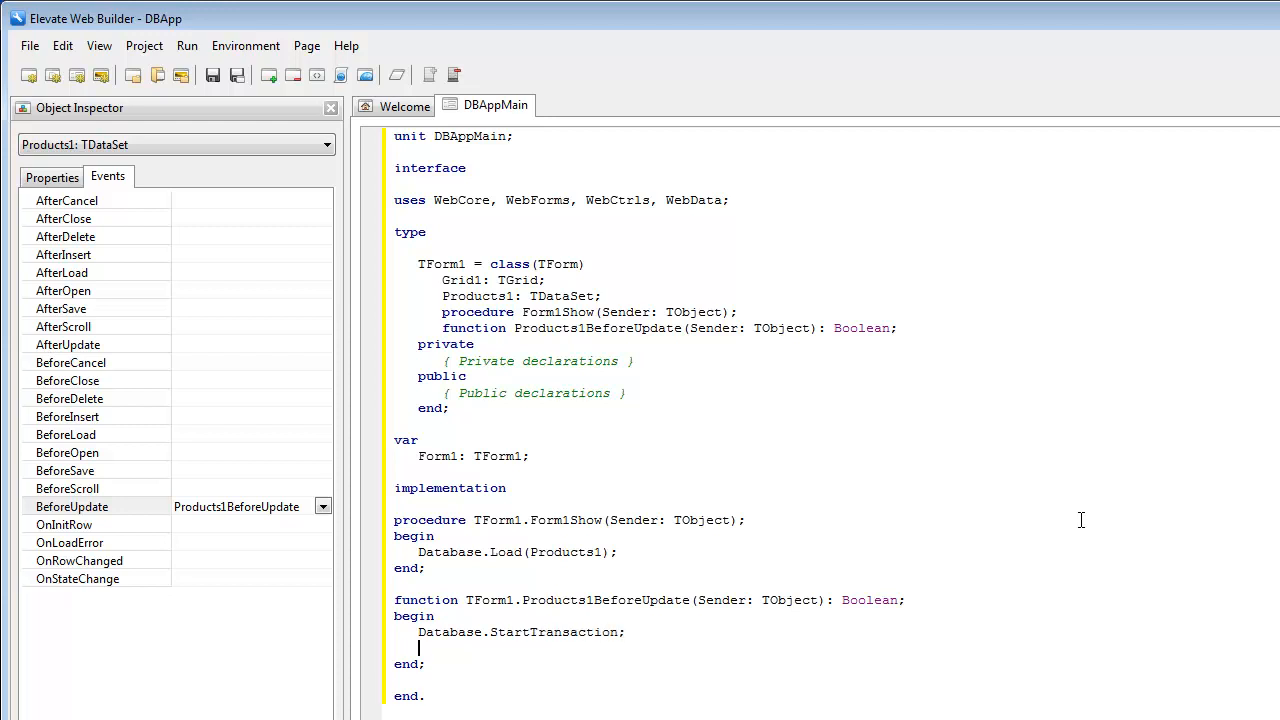
type("Result:=Fa")
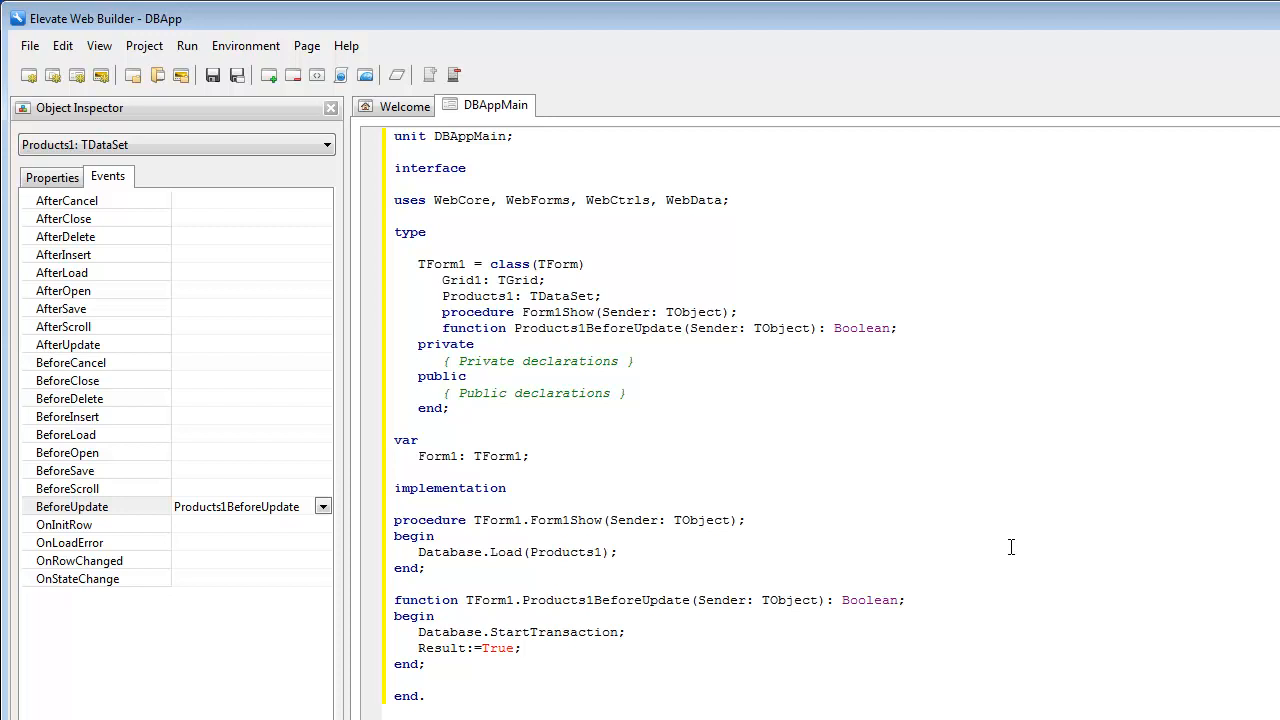
mouse_move(870, 430)
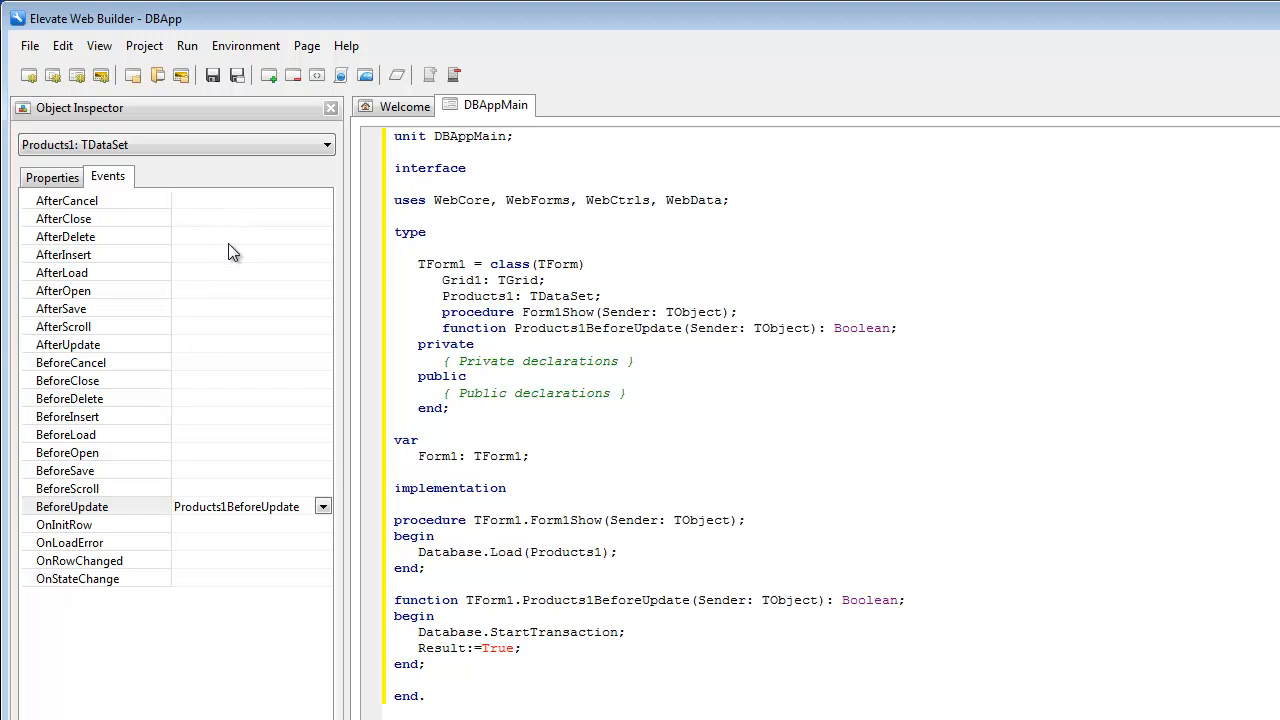
- Add AfterSave with Database.Commit and AfterCancel with Database.Rollback; for Products1
double_click(244, 308)
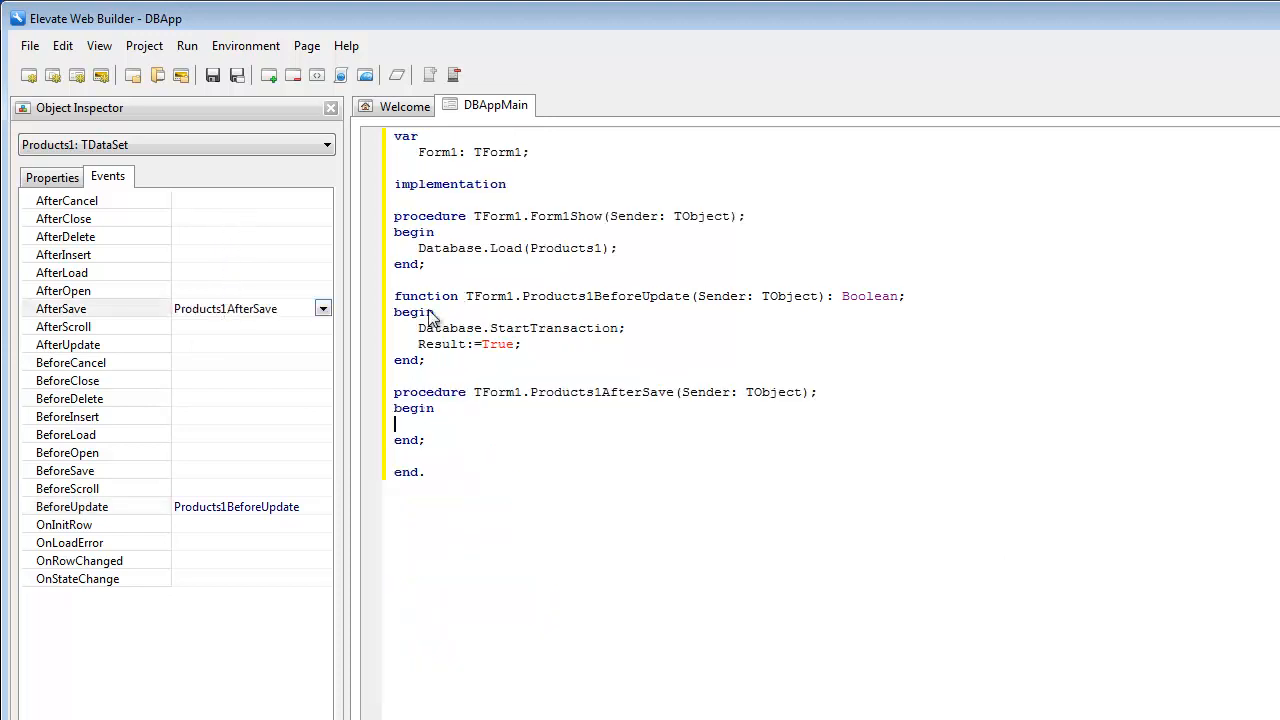
type("Datab")
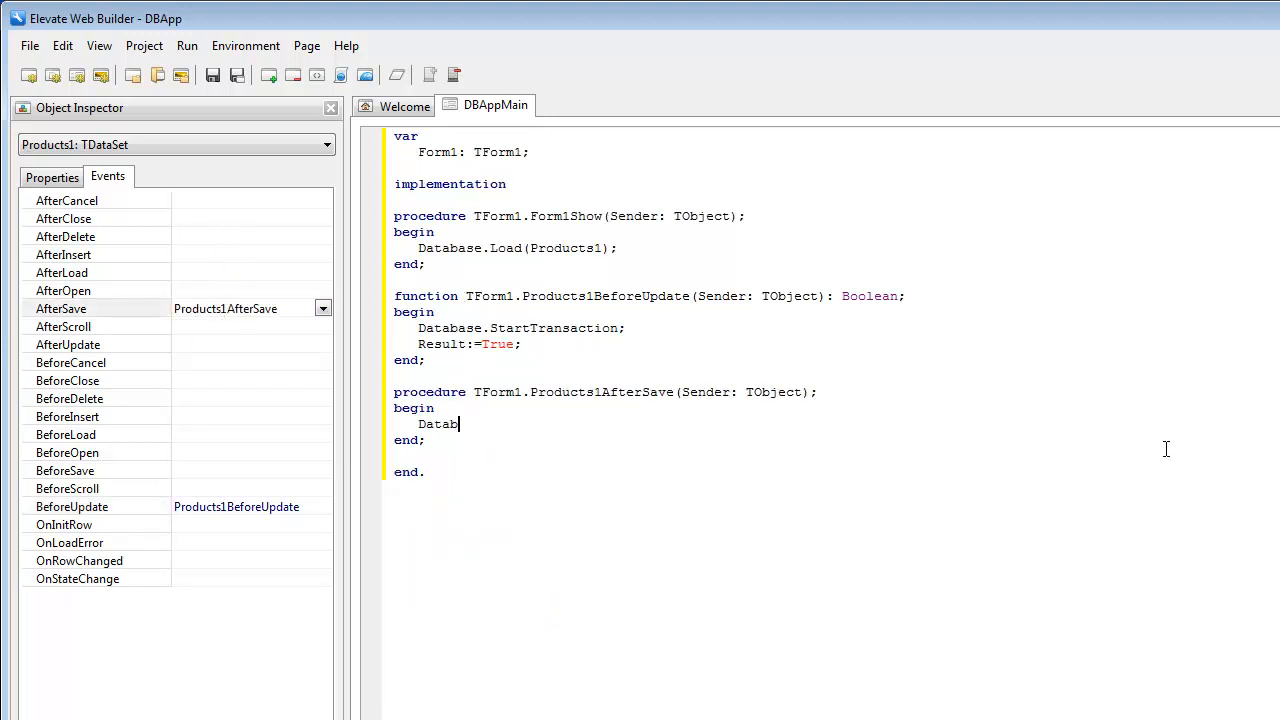
type("ase.Commit;")
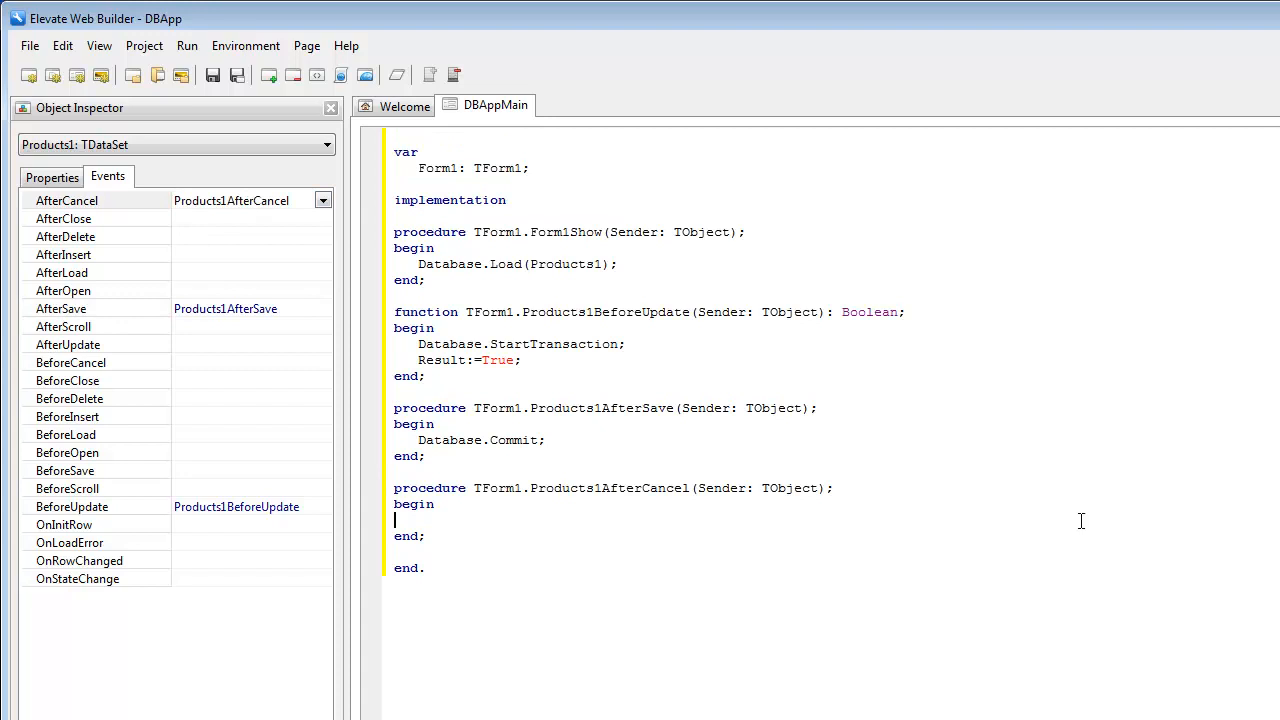
type("Dat")
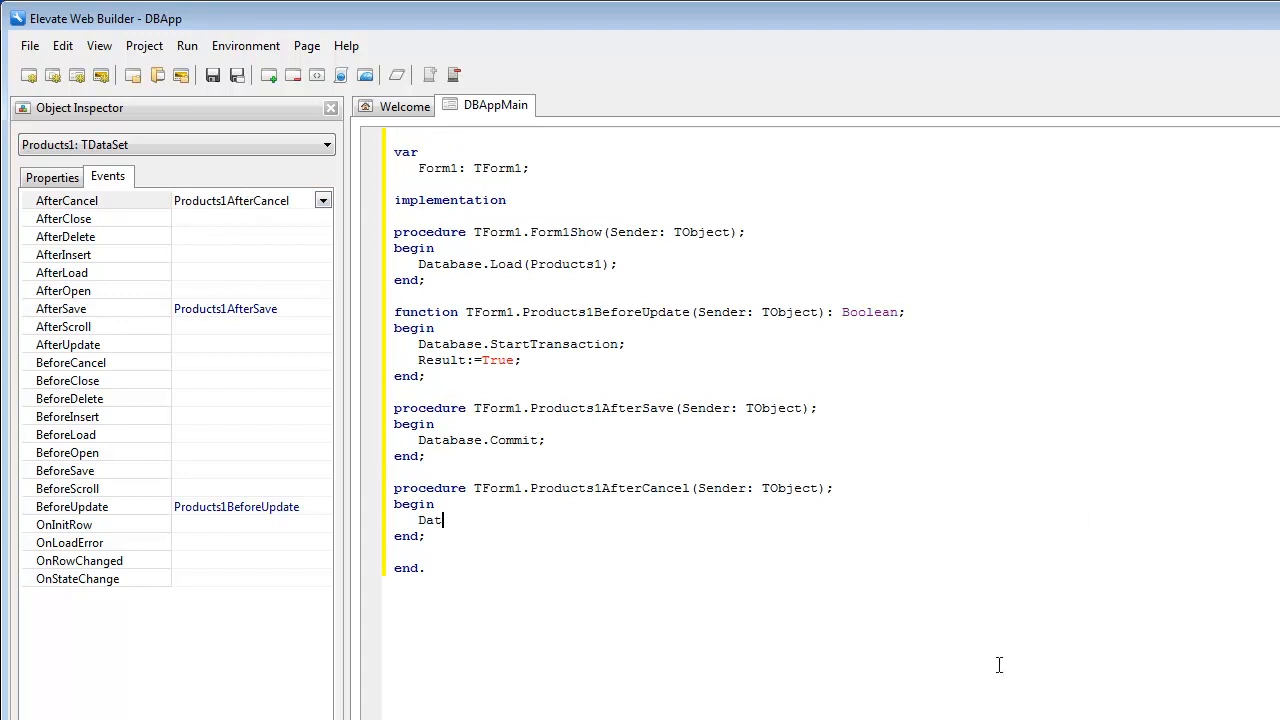
type("abase.Ro")
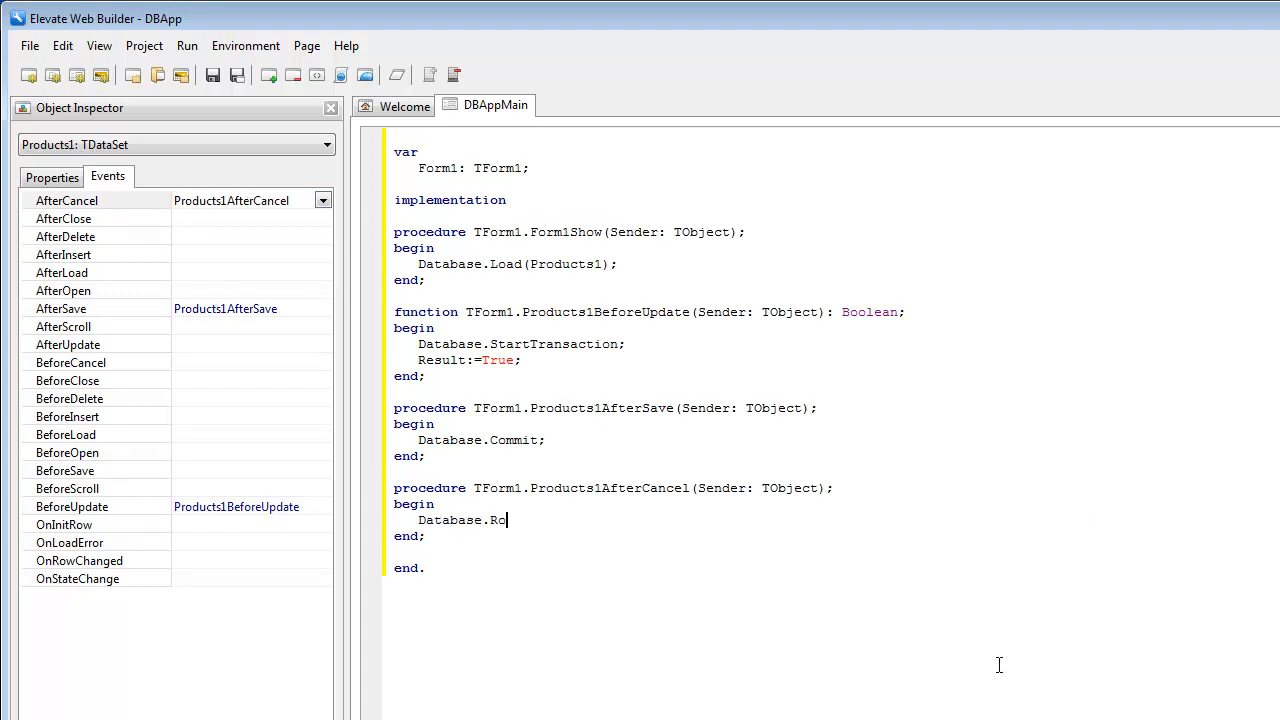
type("llback;")
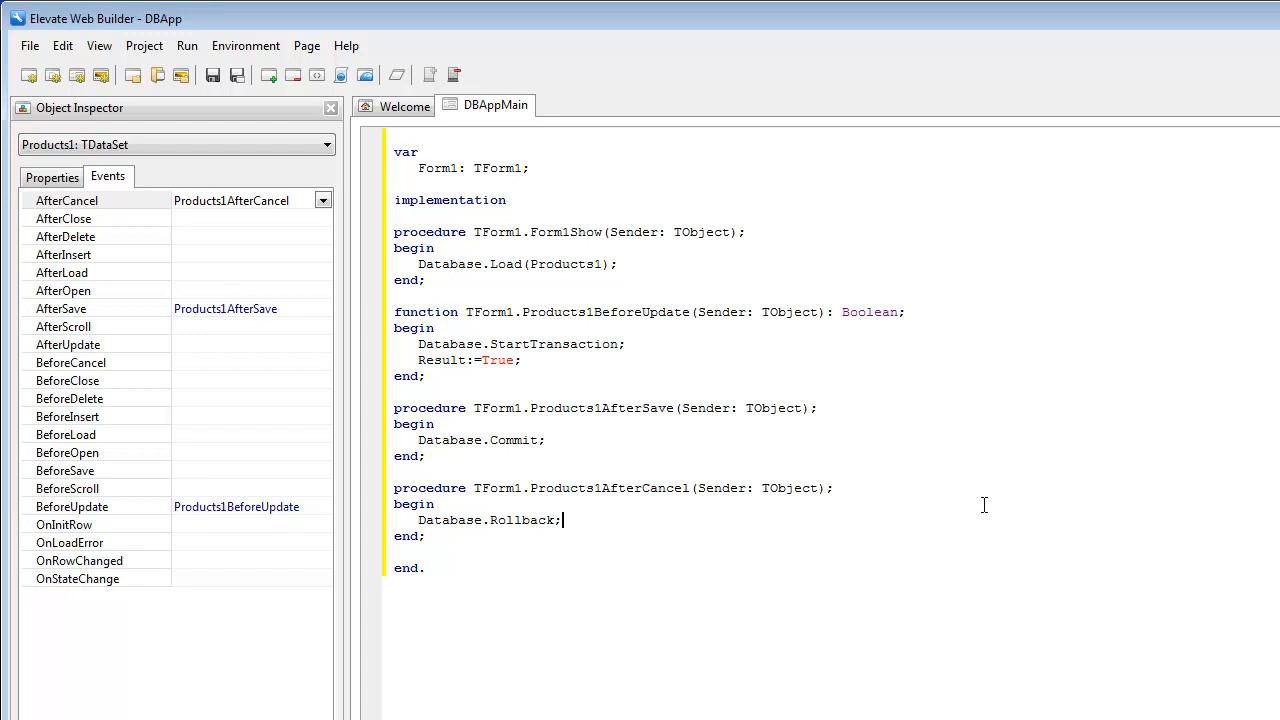
left_click(52, 176)
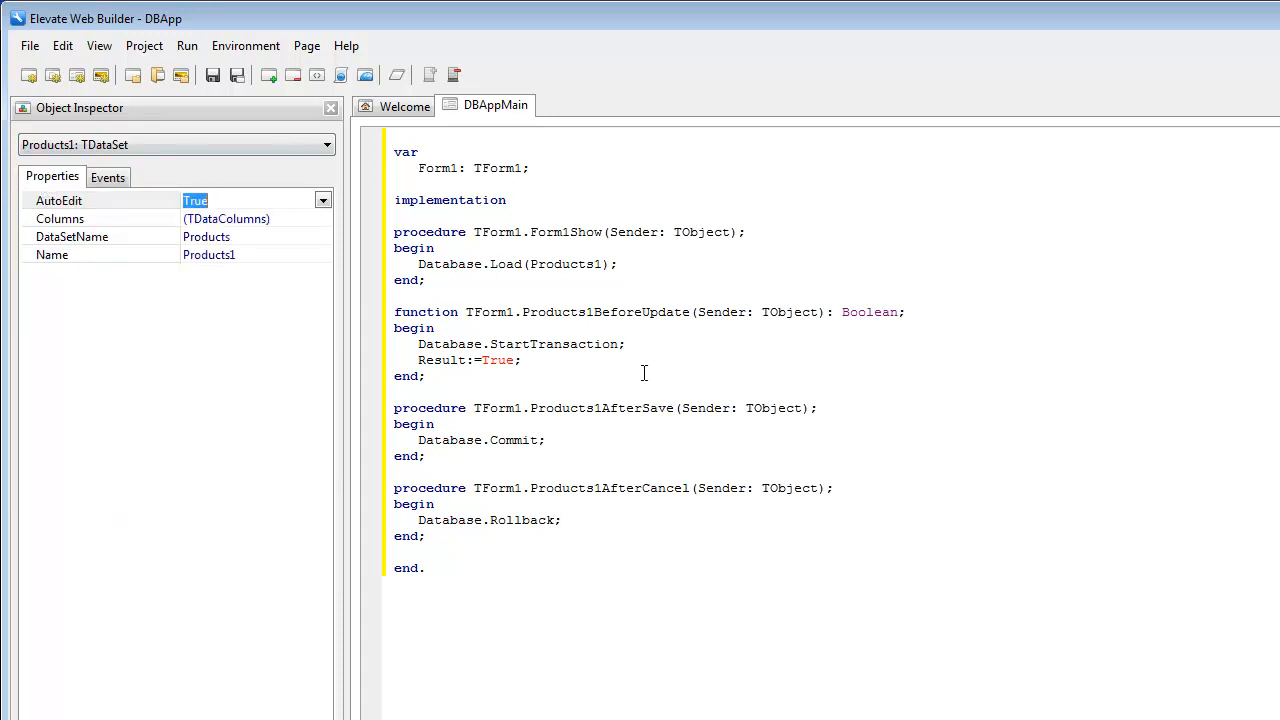
mouse_move(986, 560)
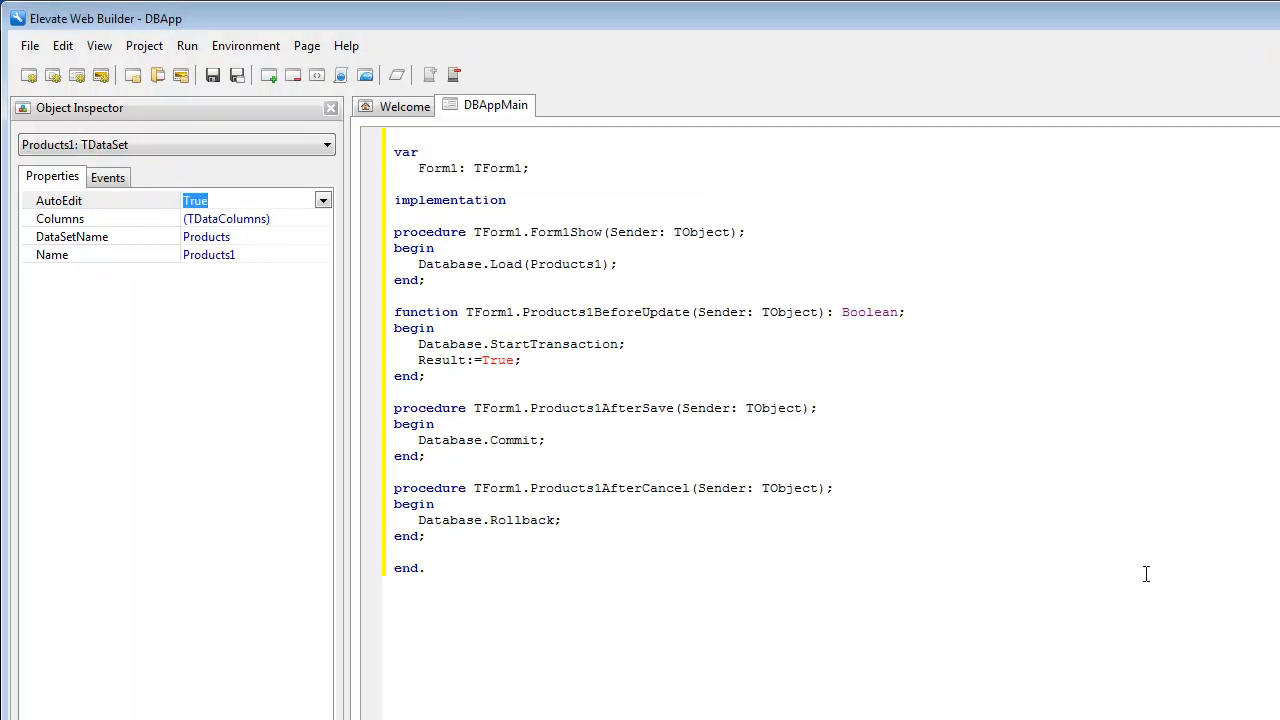
mouse_move(398, 76)
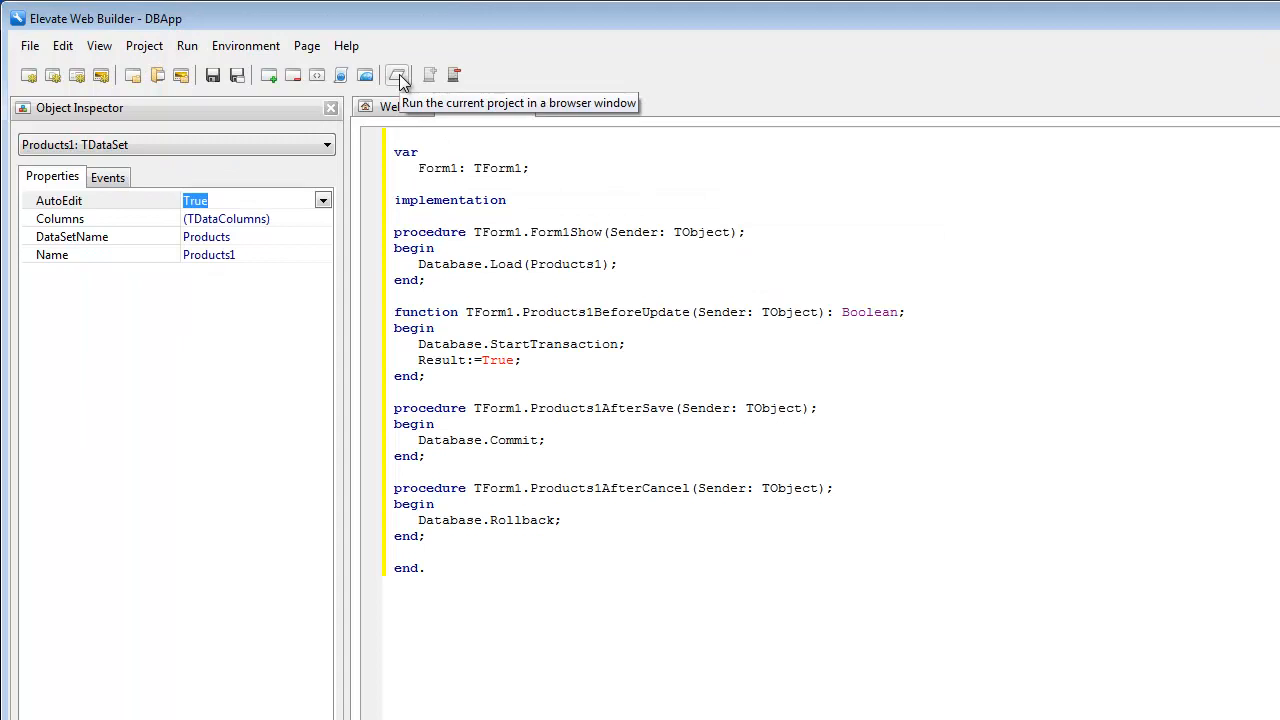
- Run in browser and edit the Label maker description to 'Label maker - plastic labels', posting by moving rows
left_click(396, 76)
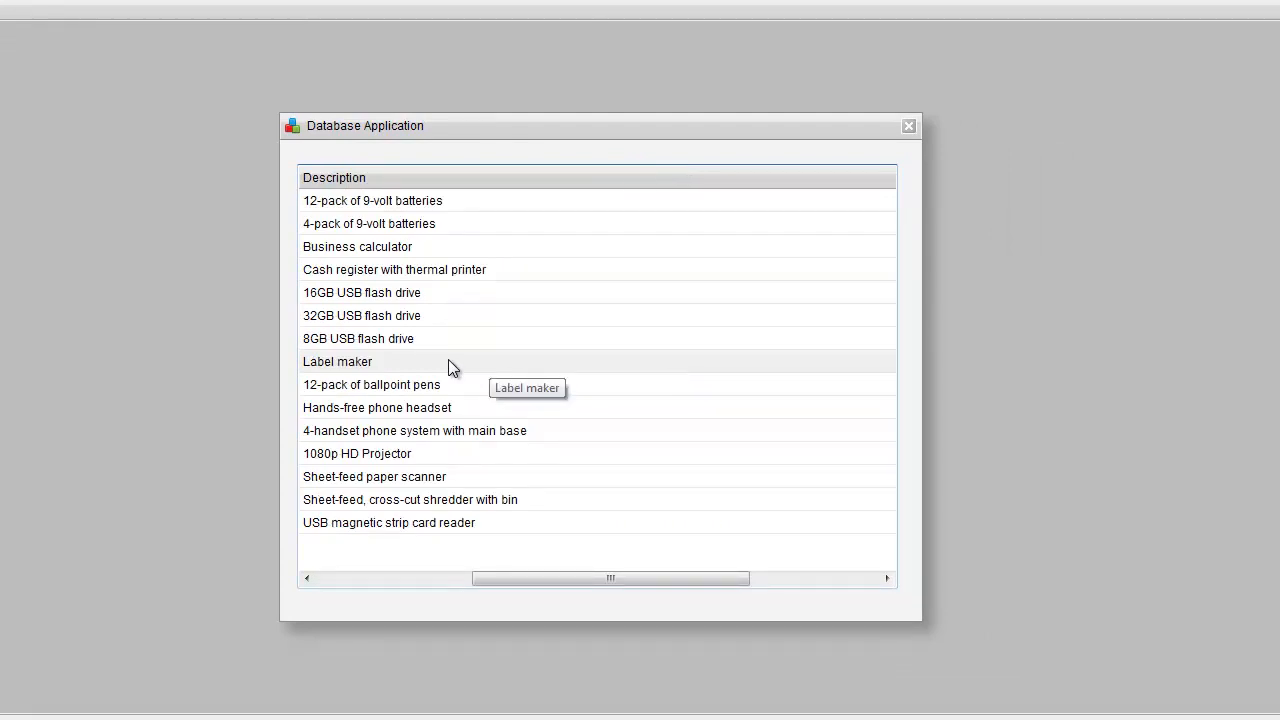
left_click(336, 360)
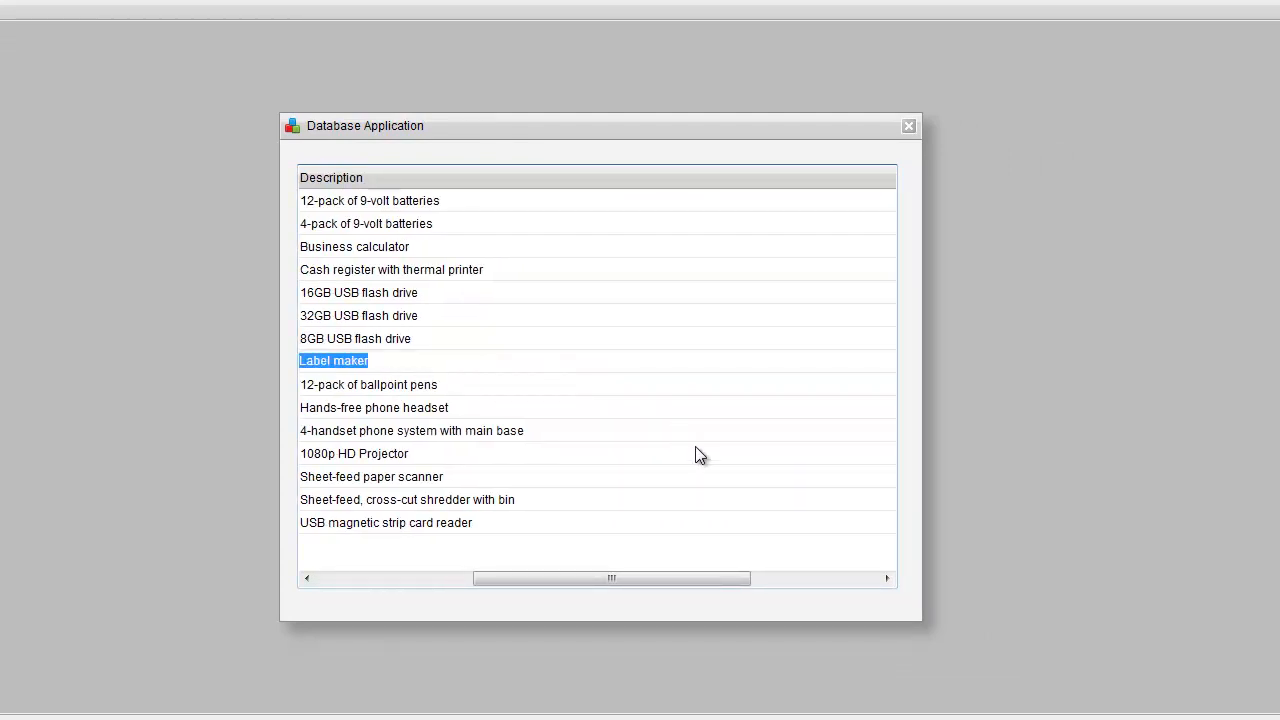
double_click(332, 360)
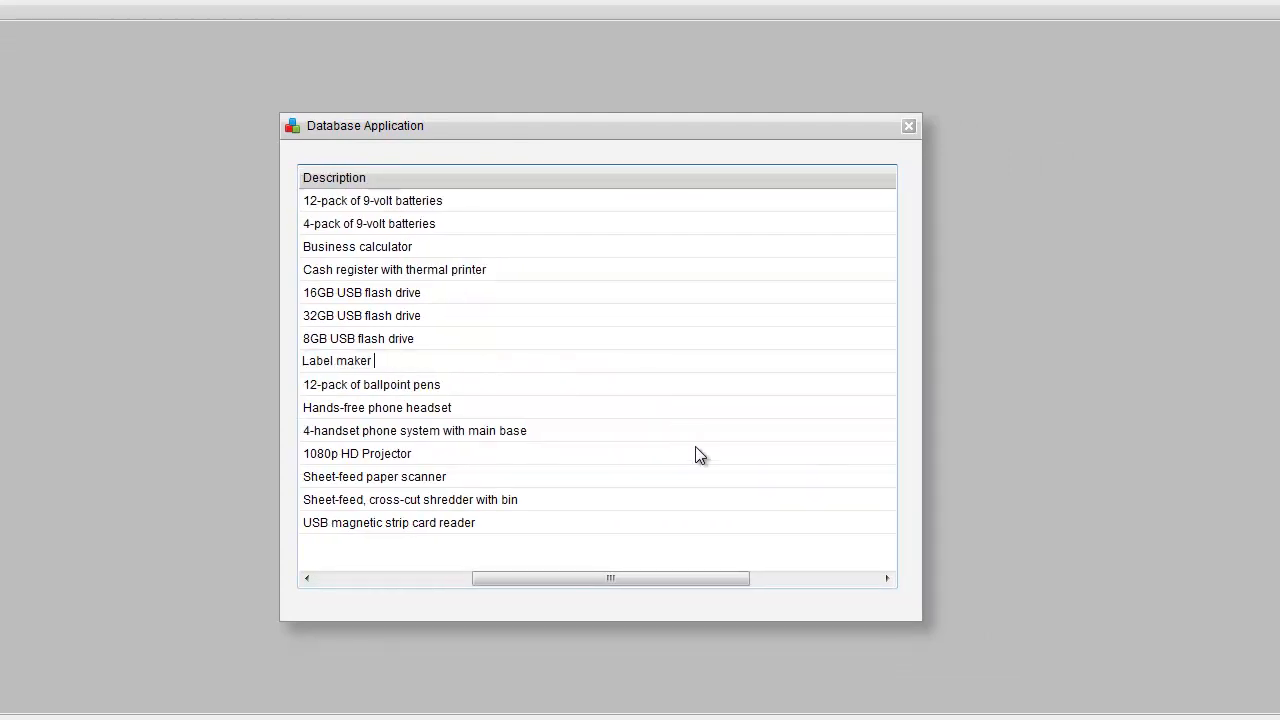
type("- plasti")
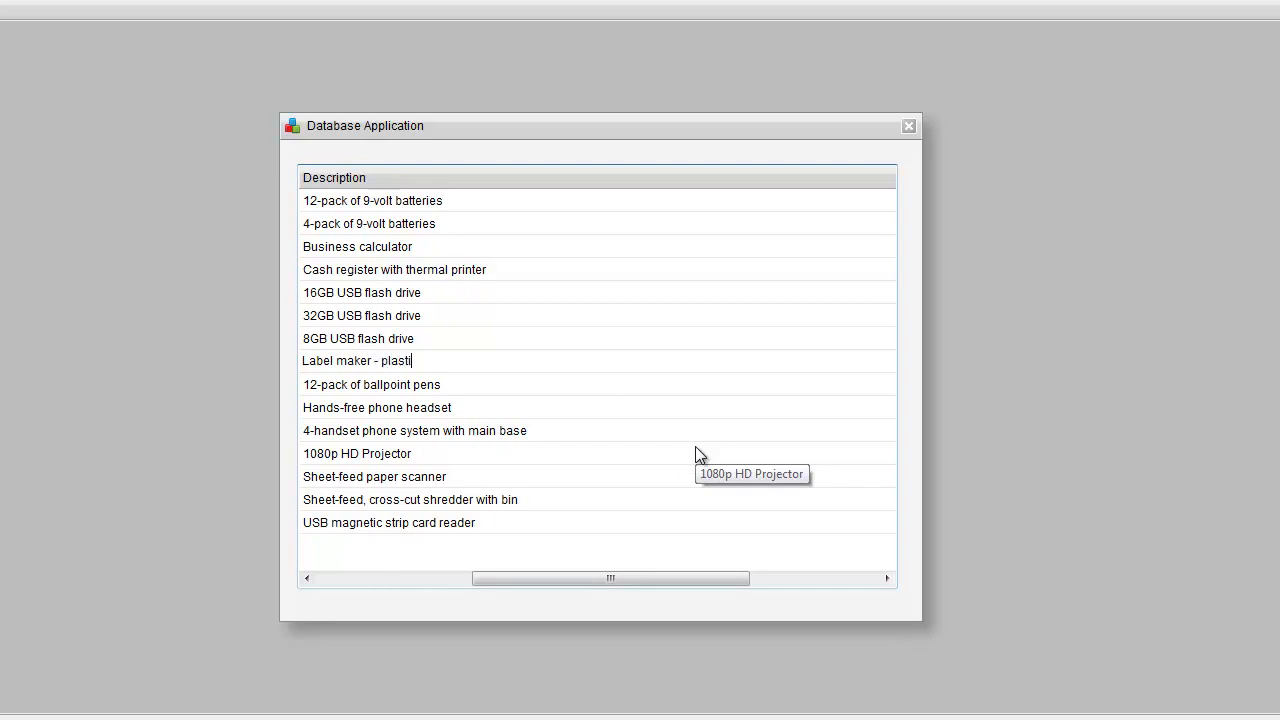
type("c labels")
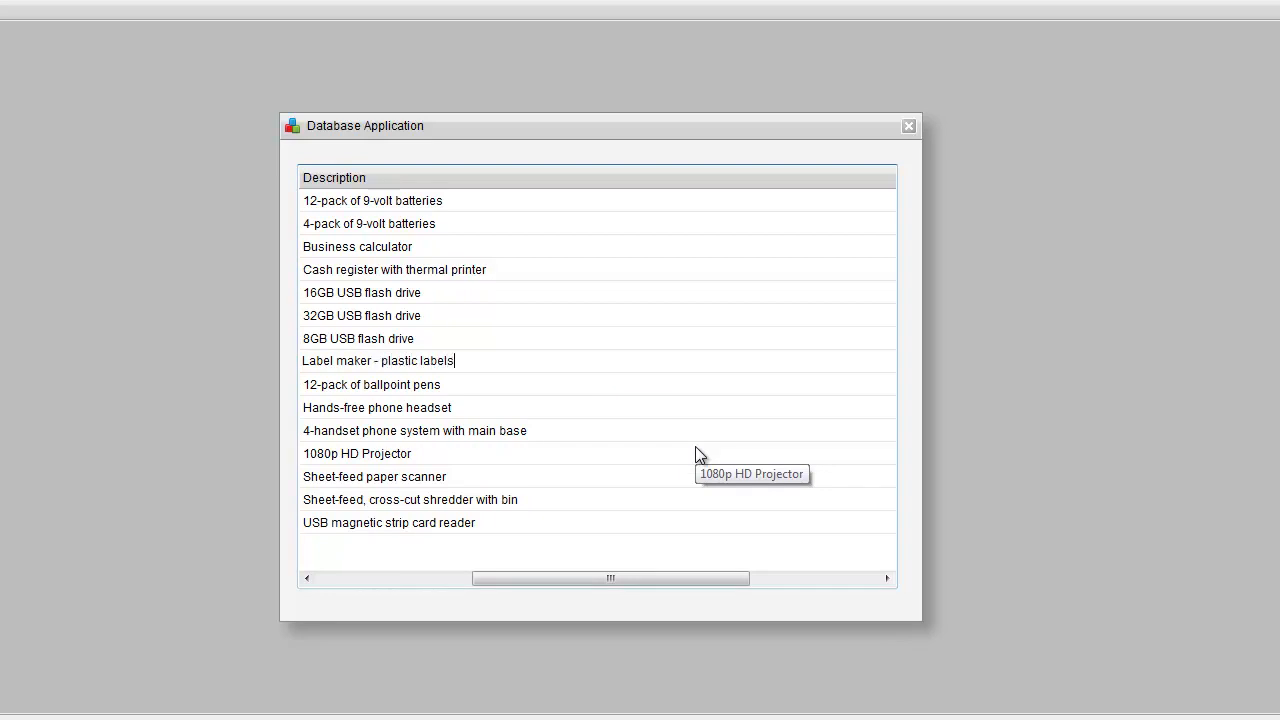
left_click(356, 338)
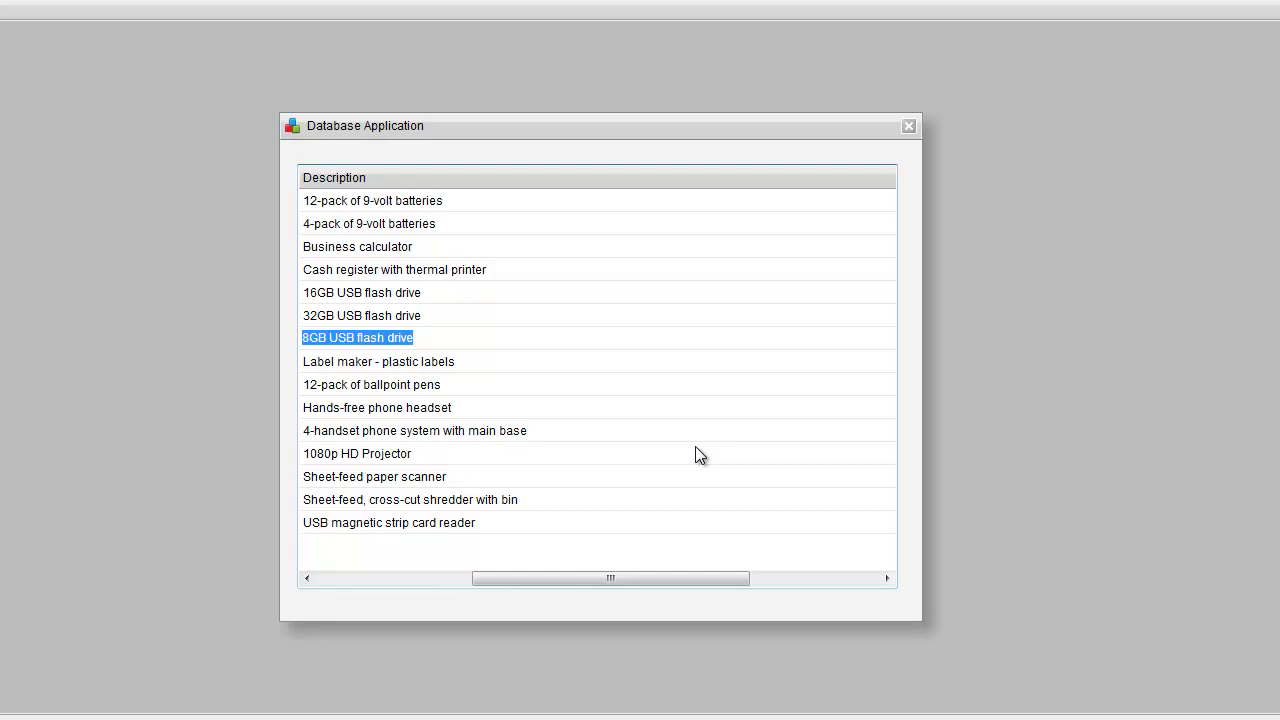
mouse_move(452, 364)
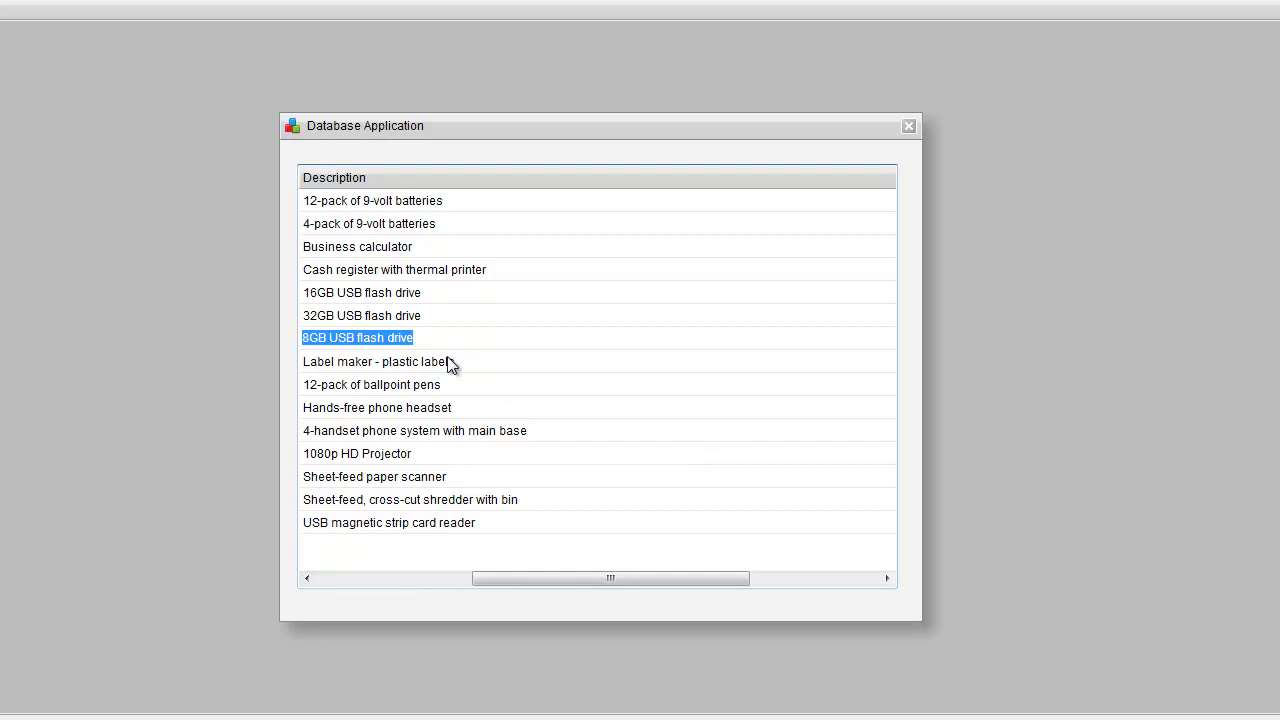
mouse_move(440, 364)
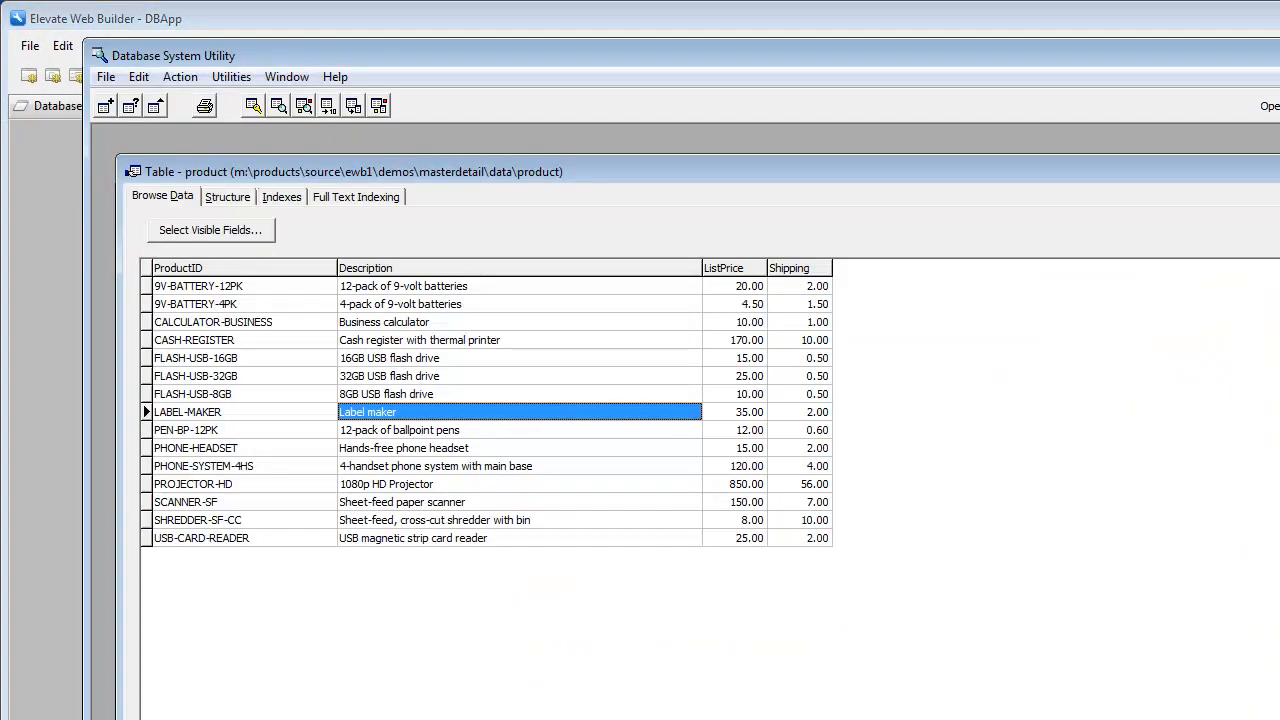
- Refresh the product table's Browse Data view to confirm the saved description
left_click(400, 430)
type(" - plastic labels")
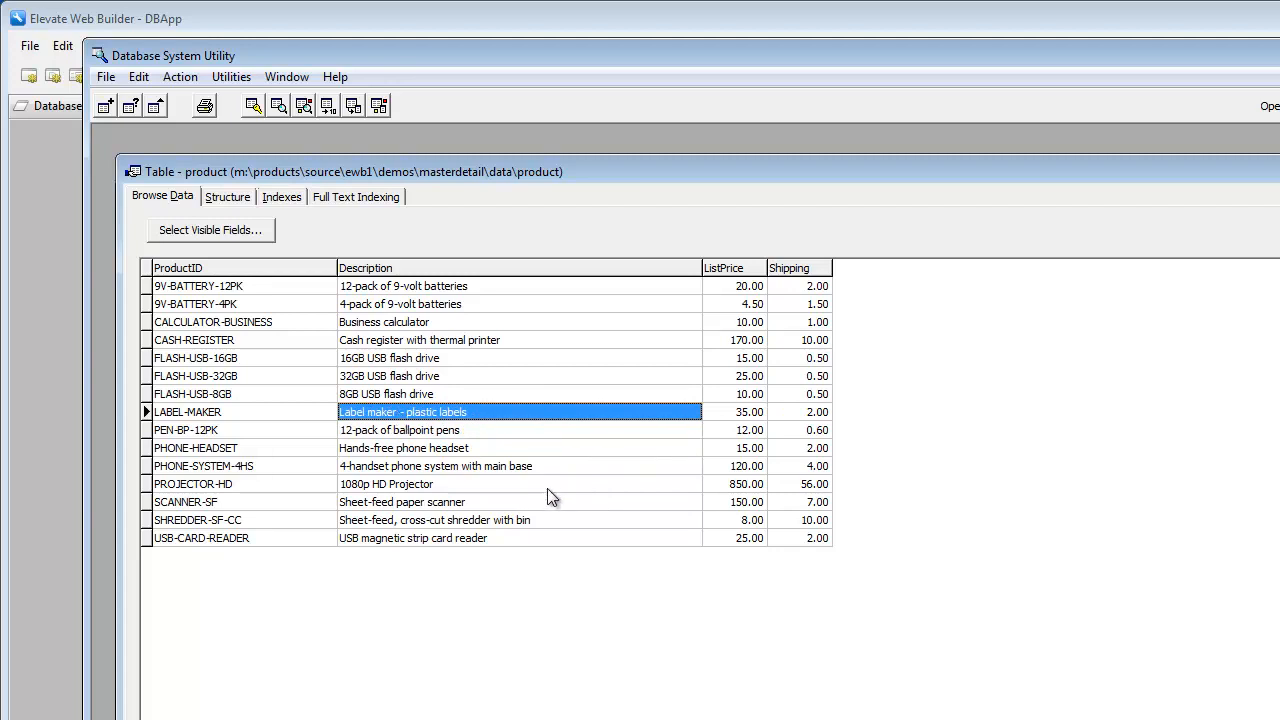
mouse_move(316, 438)
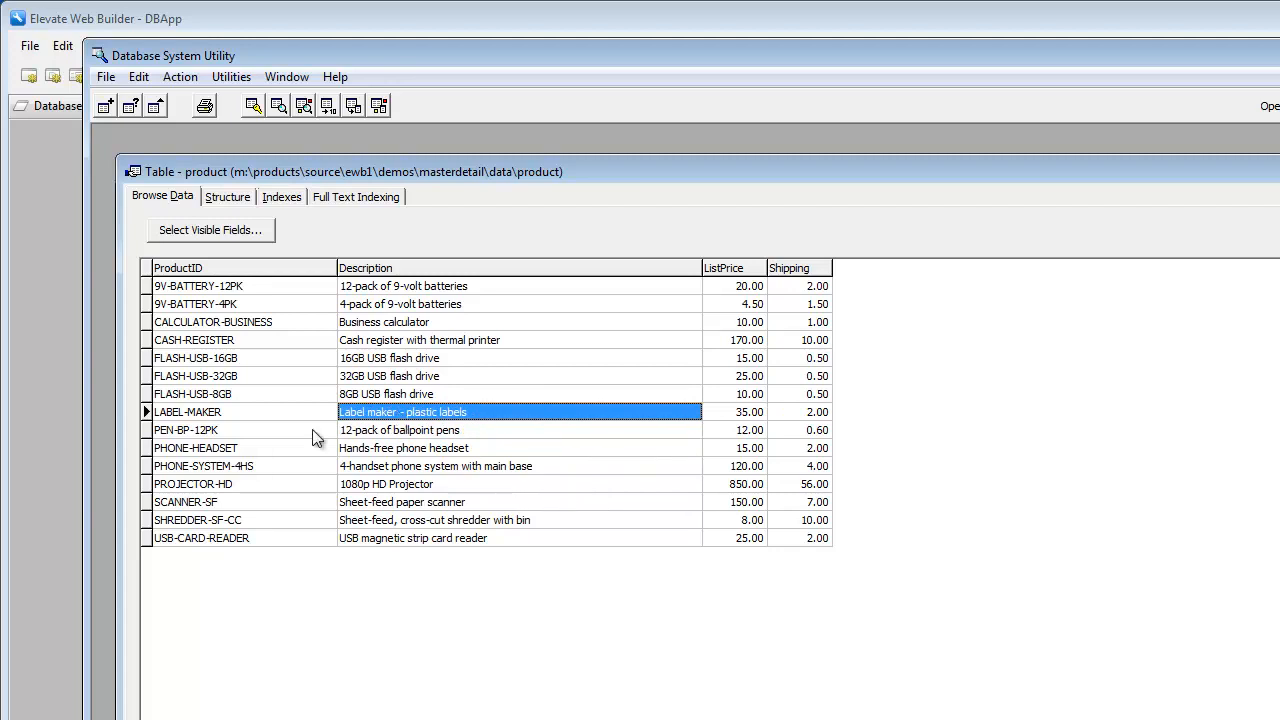
mouse_move(420, 418)
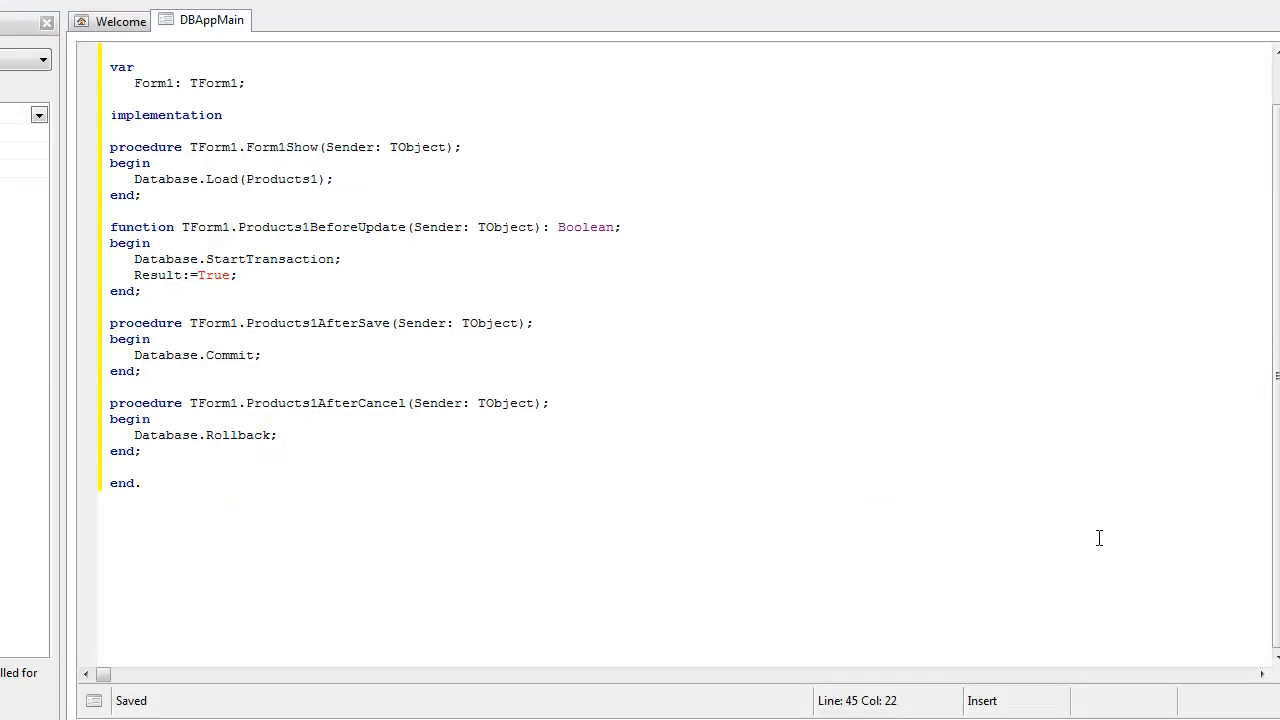
mouse_move(878, 460)
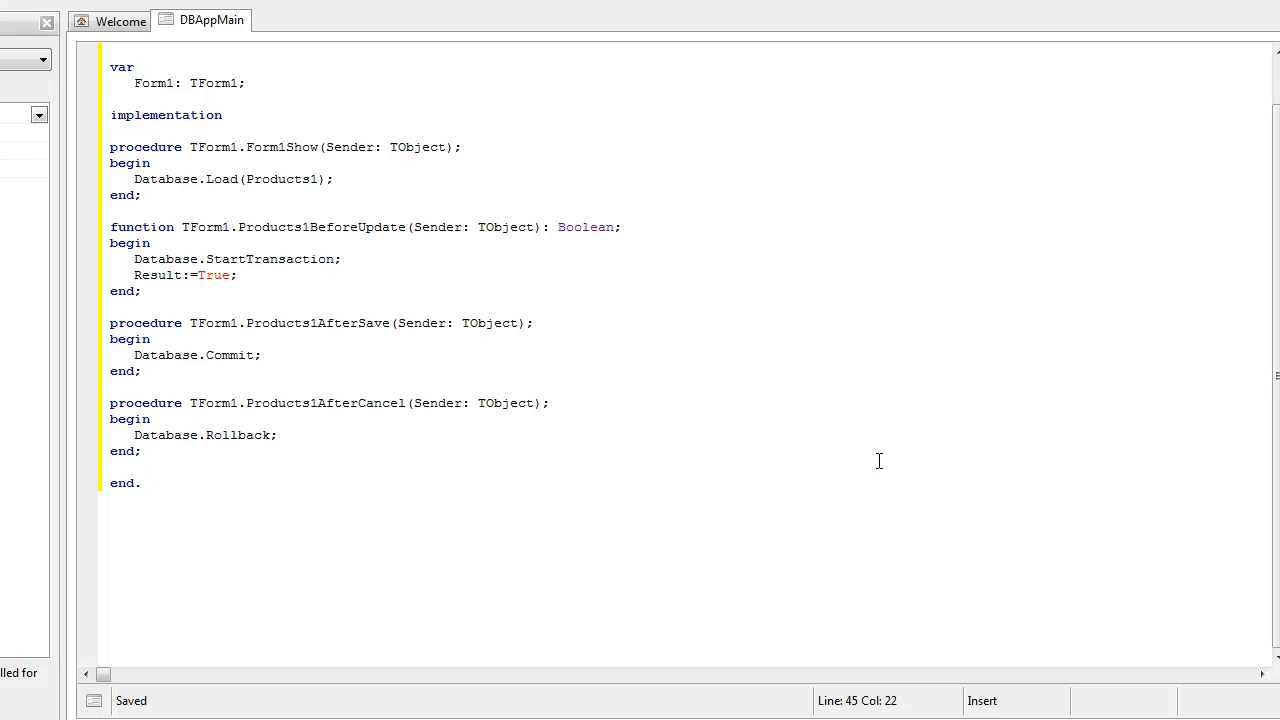
left_click(280, 434)
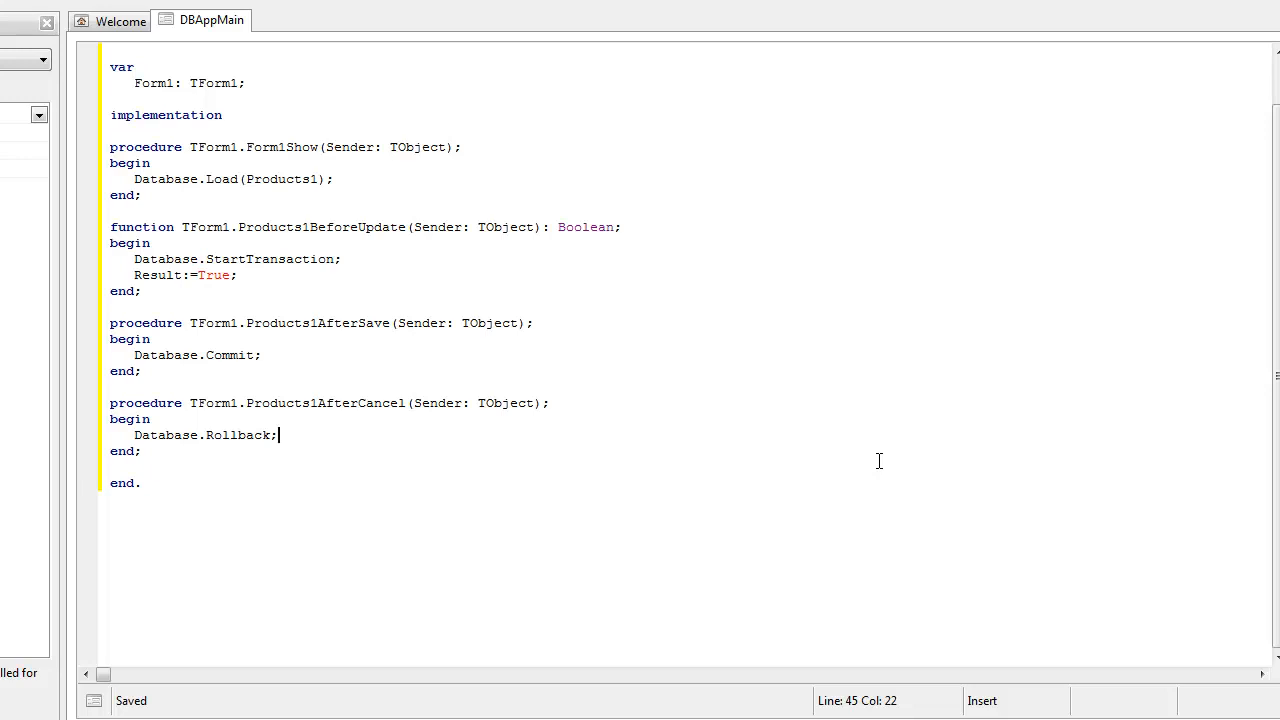